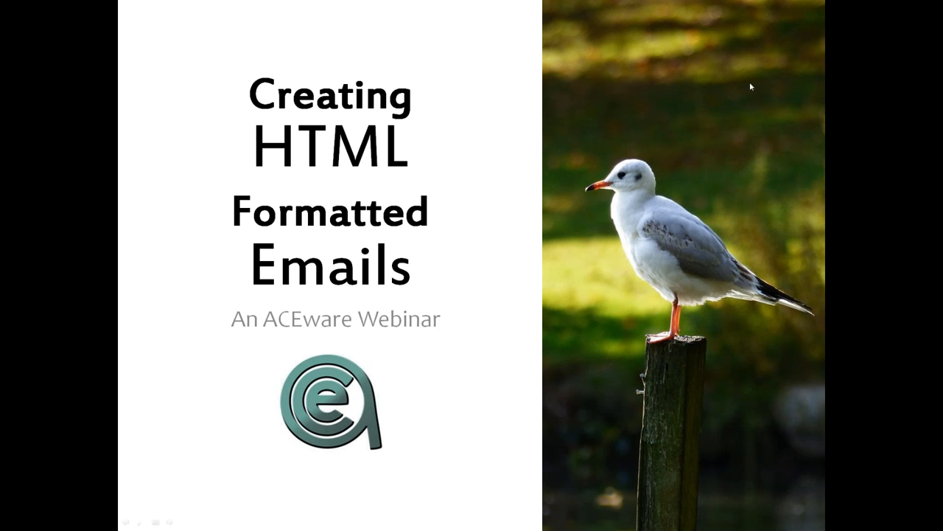
mouse_move(818, 24)
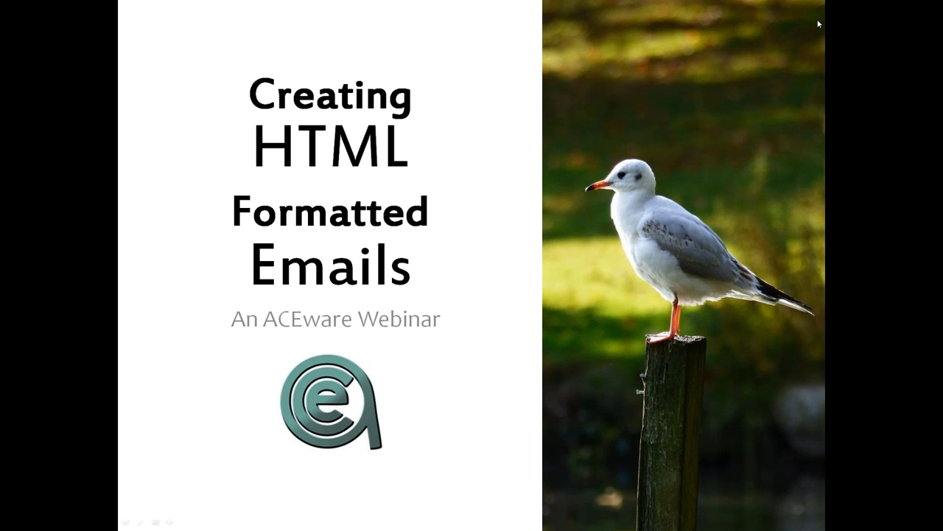
mouse_move(821, 239)
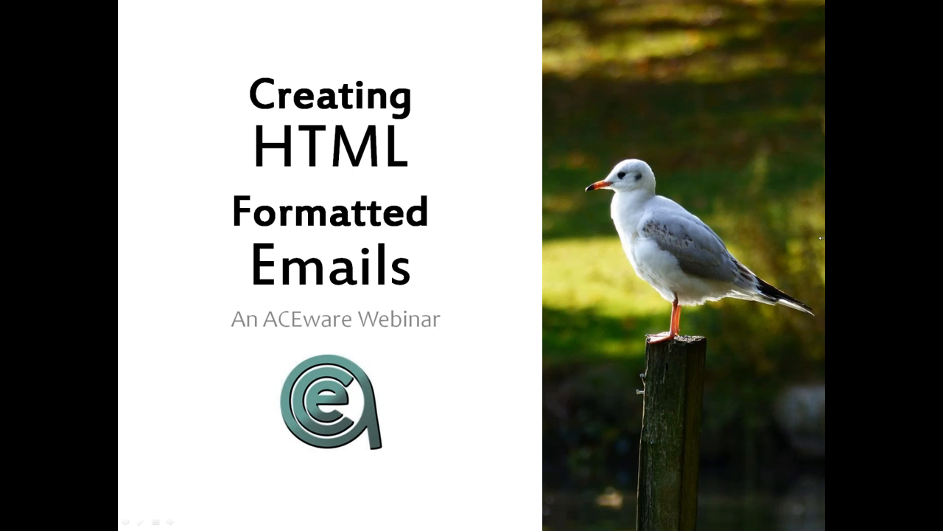
mouse_move(817, 254)
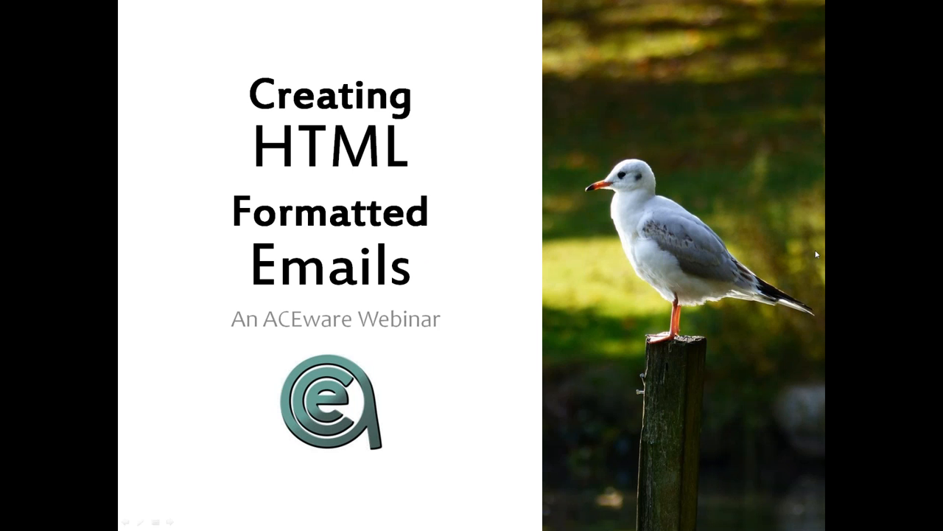
mouse_move(693, 24)
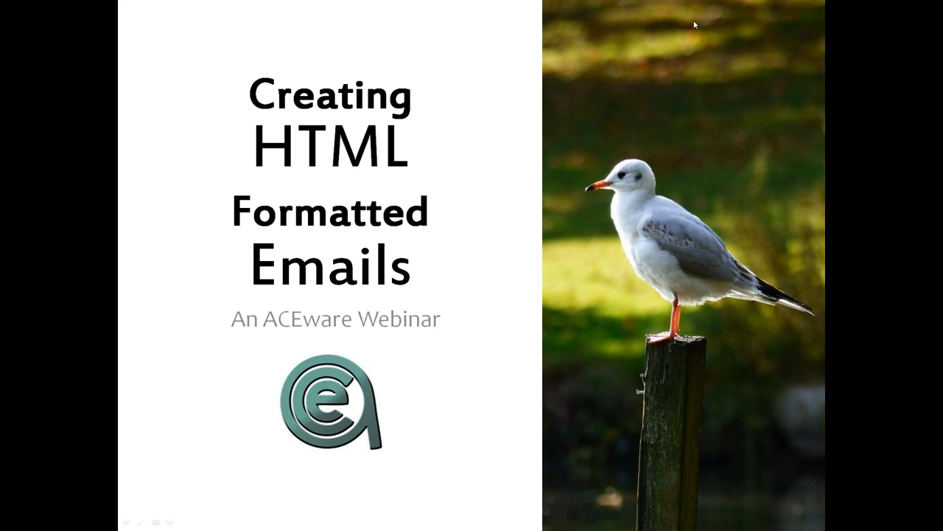
mouse_move(818, 239)
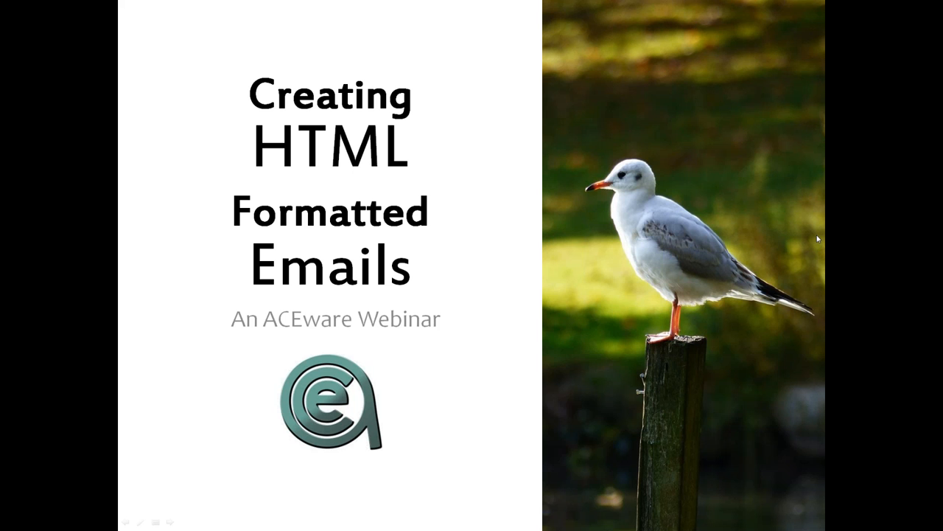
mouse_move(684, 24)
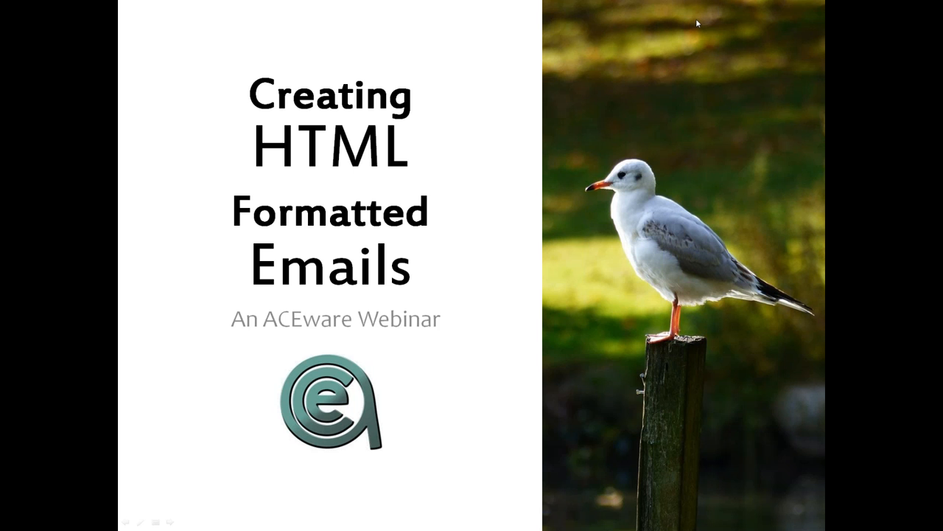
mouse_move(477, 224)
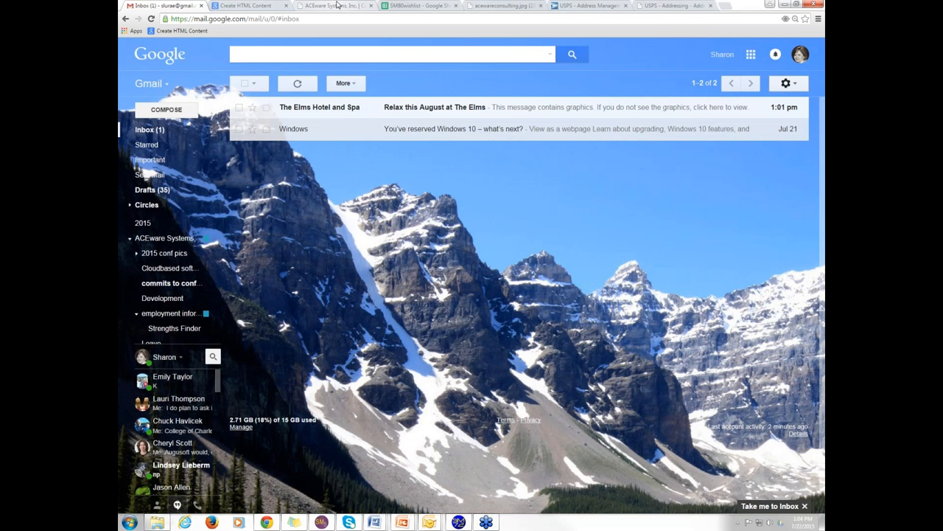
Reach the Student Manager Resources page from the aceware.com Customers menu
left_click(331, 6)
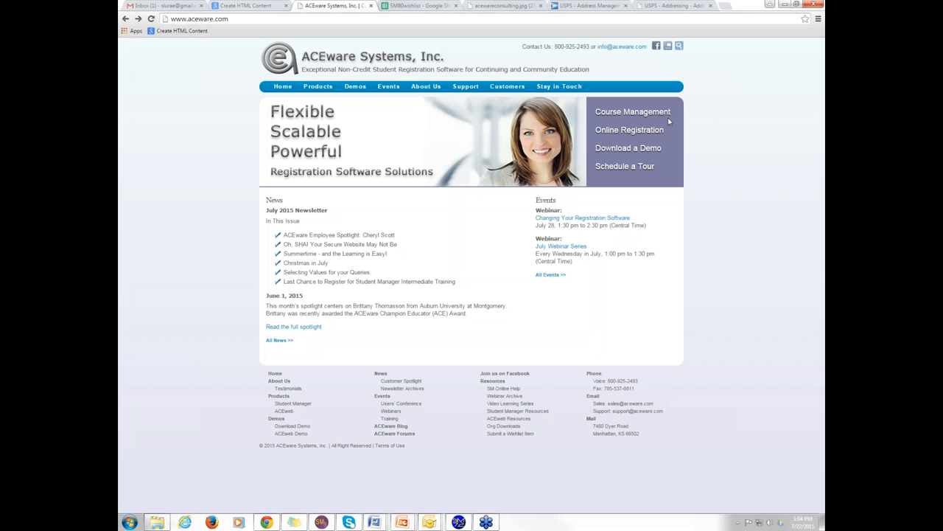
mouse_move(632, 112)
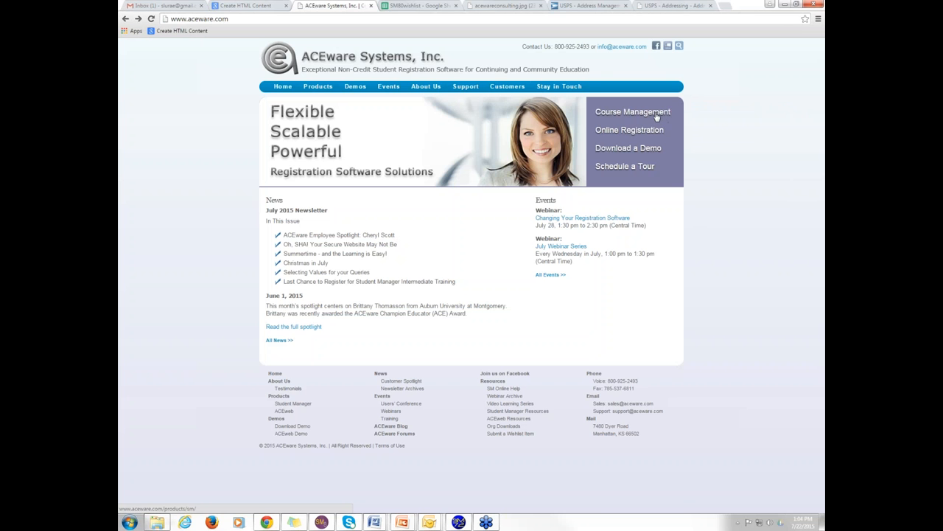
left_click(507, 86)
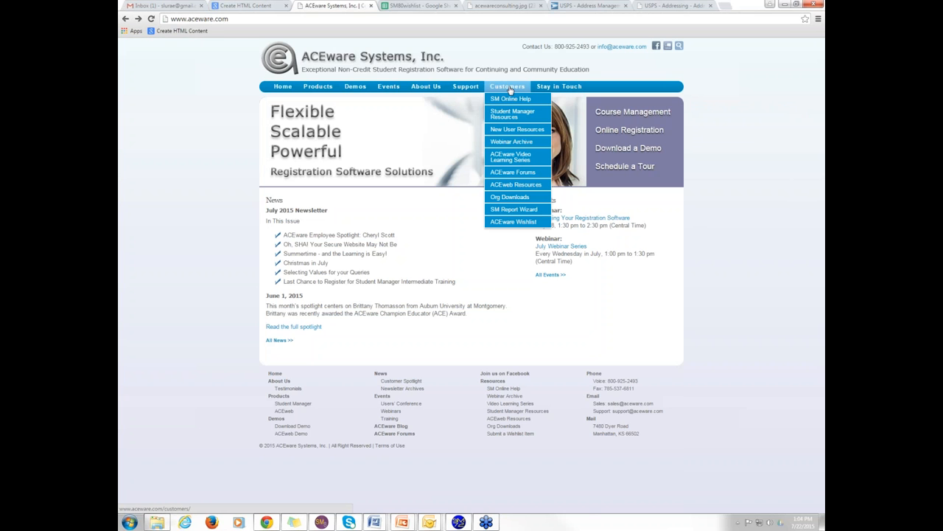
mouse_move(516, 115)
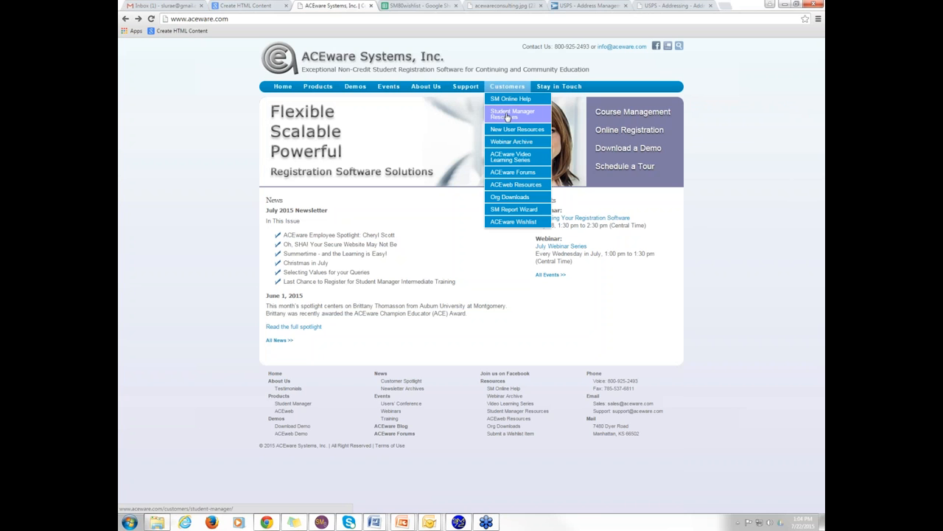
left_click(513, 113)
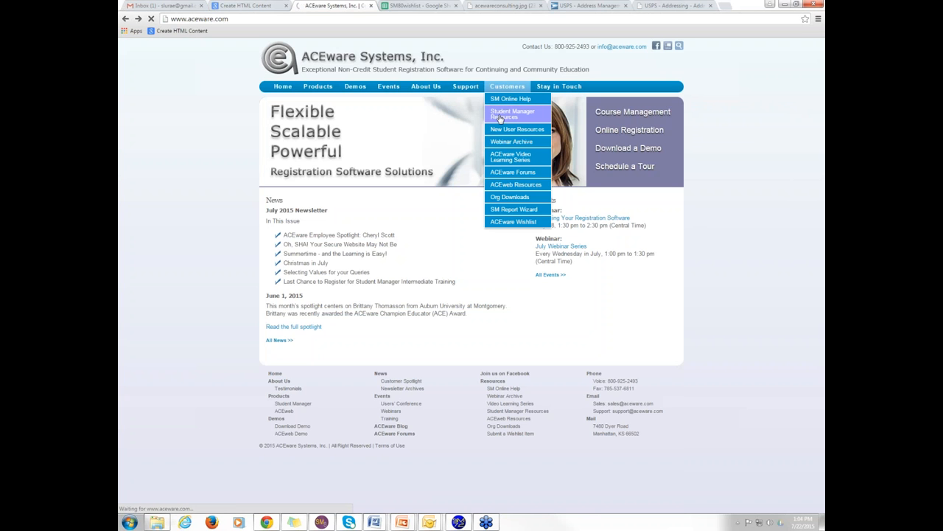
left_click(512, 115)
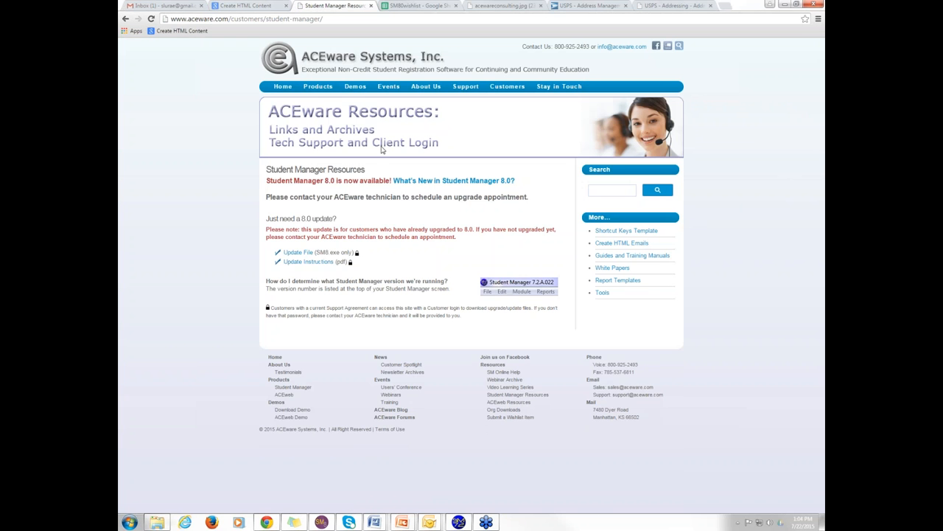
mouse_move(619, 251)
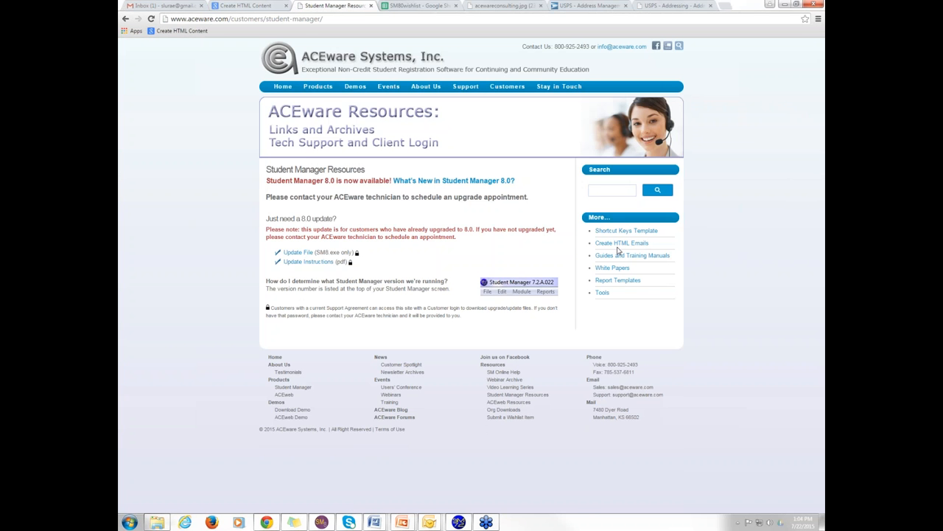
mouse_move(622, 242)
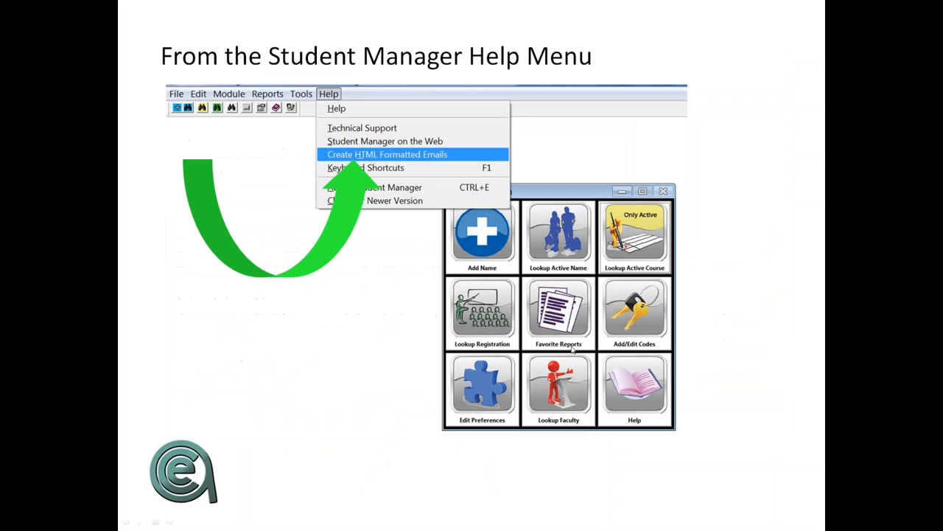
mouse_move(691, 351)
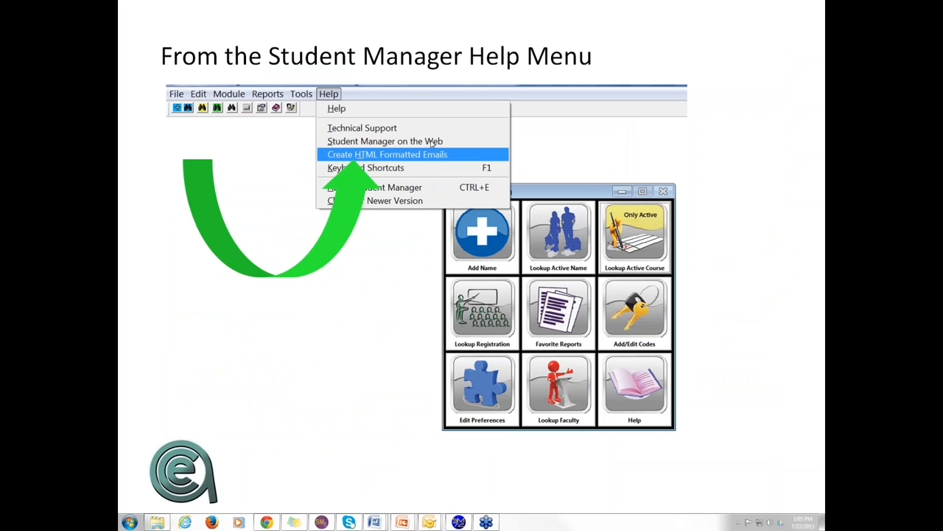
mouse_move(430, 144)
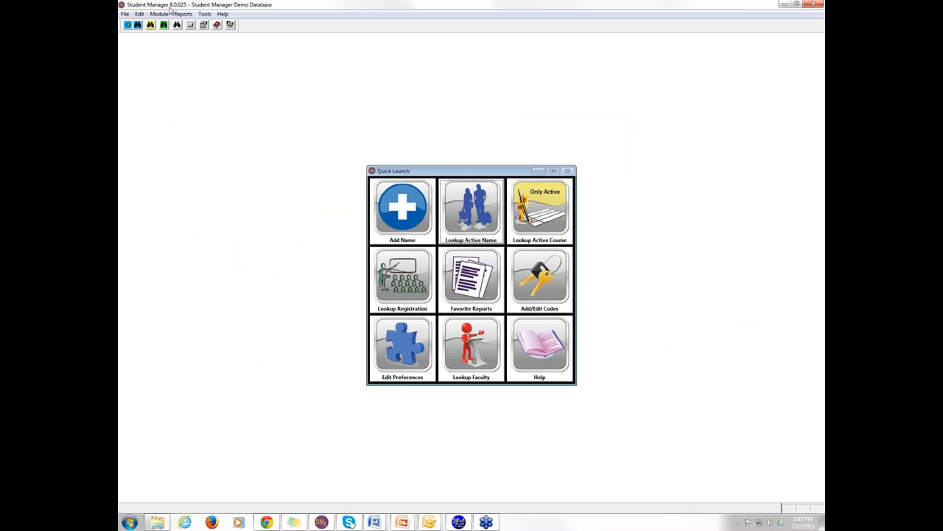
mouse_move(177, 11)
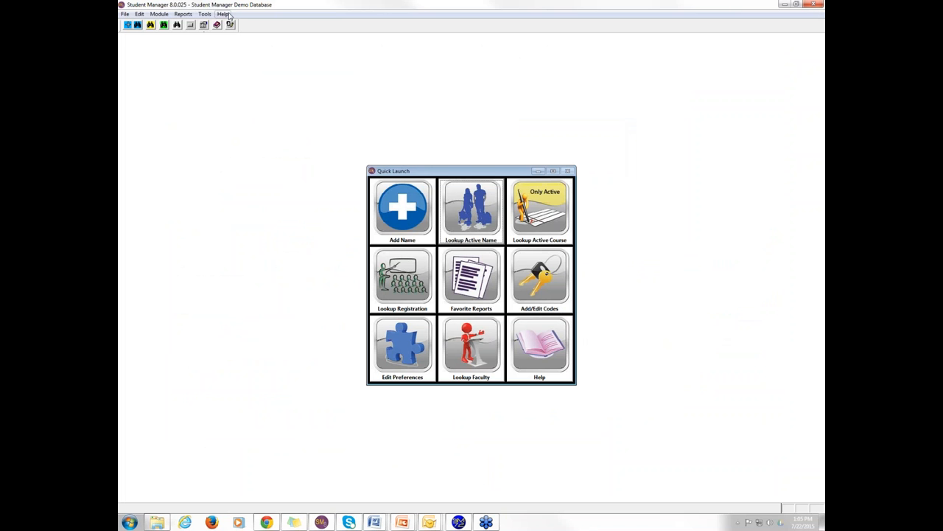
Show Student Manager's Help menu listing Create HTML Formatted Emails
left_click(222, 13)
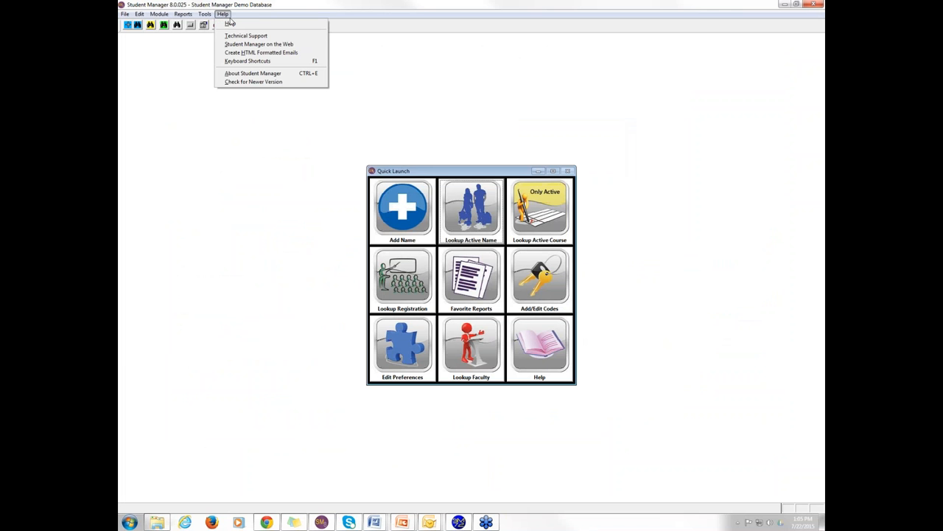
mouse_move(261, 53)
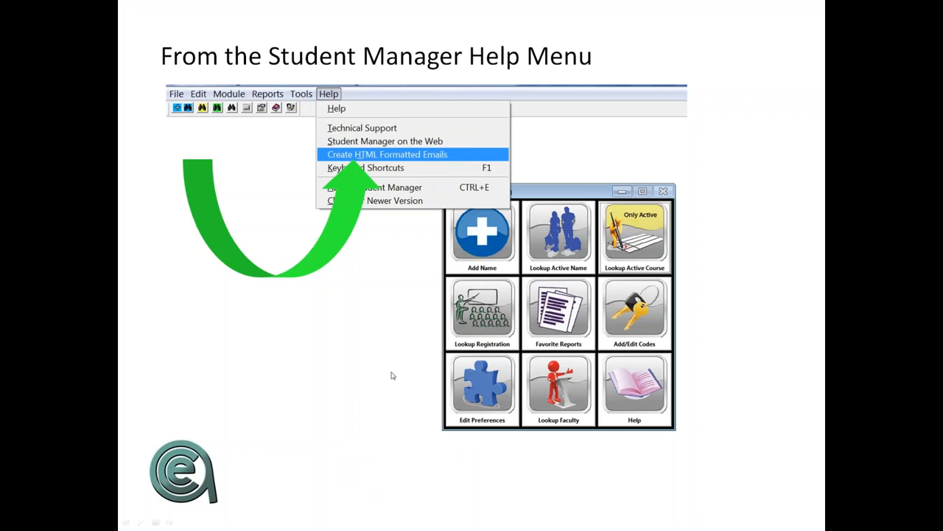
Advance to the PowerPoint slide showing the htmlemail.html web address
left_click(386, 155)
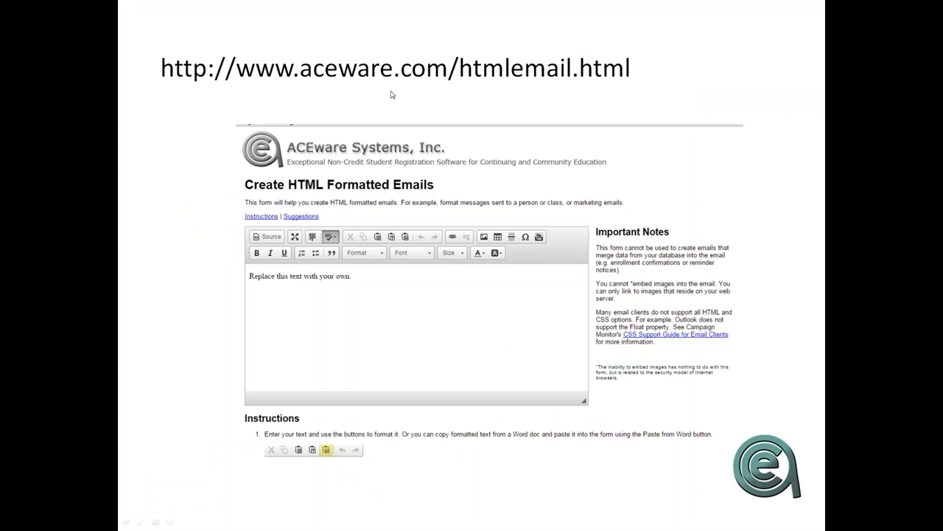
mouse_move(407, 94)
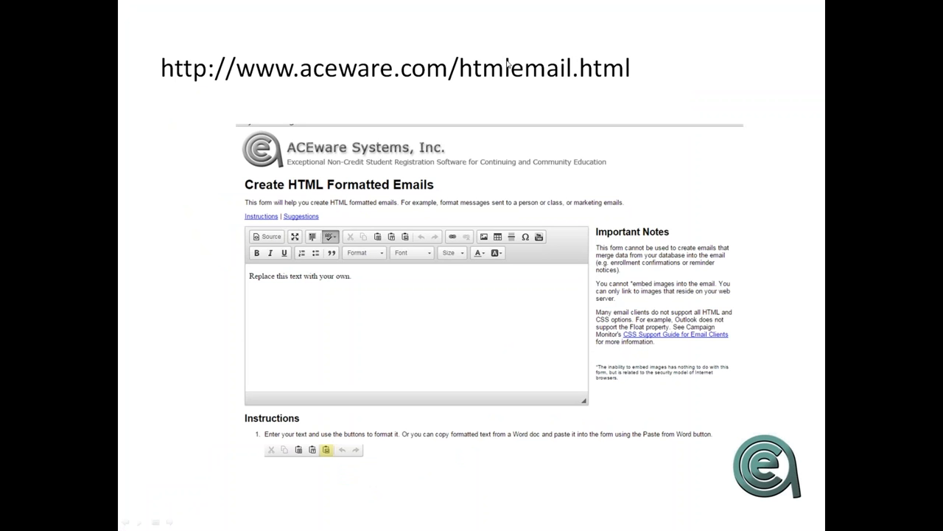
mouse_move(299, 85)
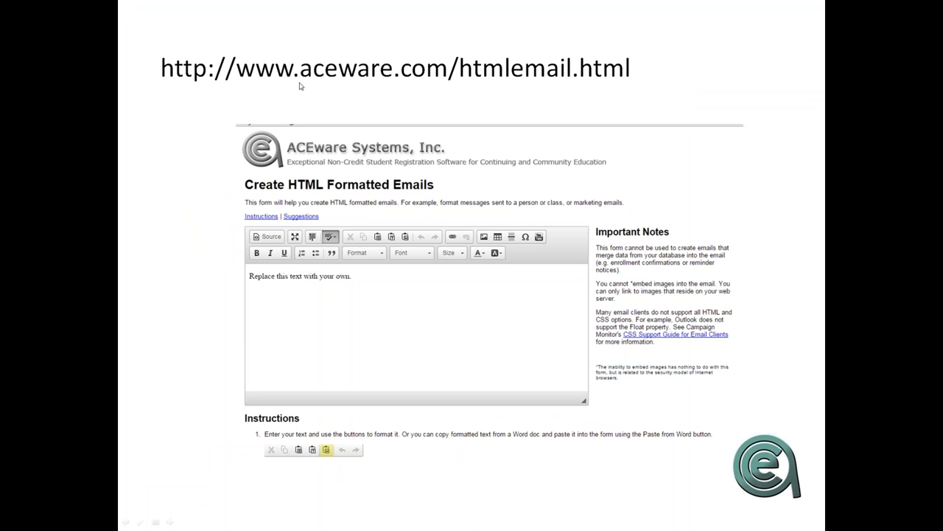
mouse_move(778, 314)
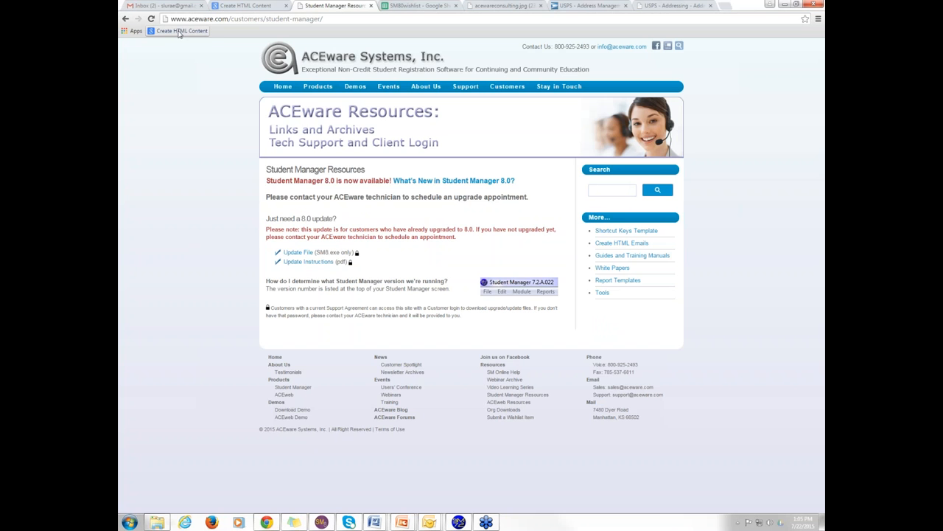
mouse_move(180, 31)
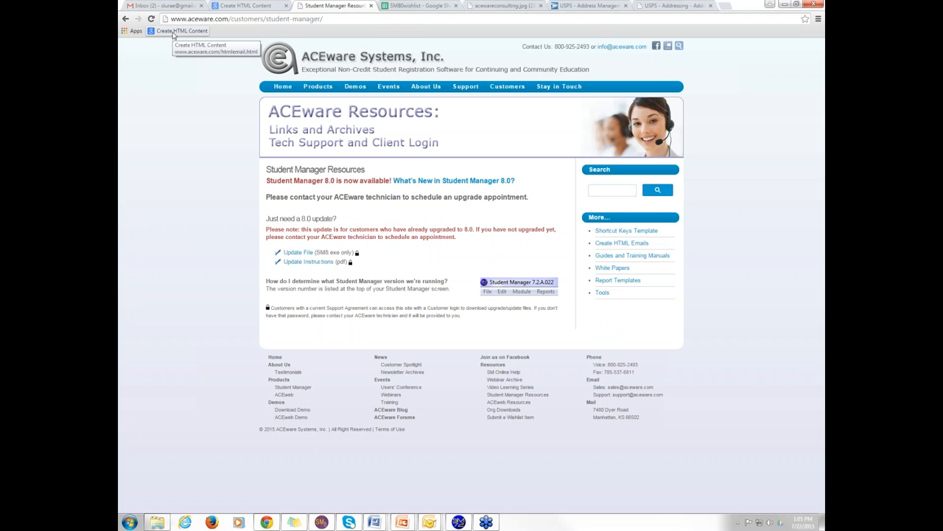
mouse_move(563, 244)
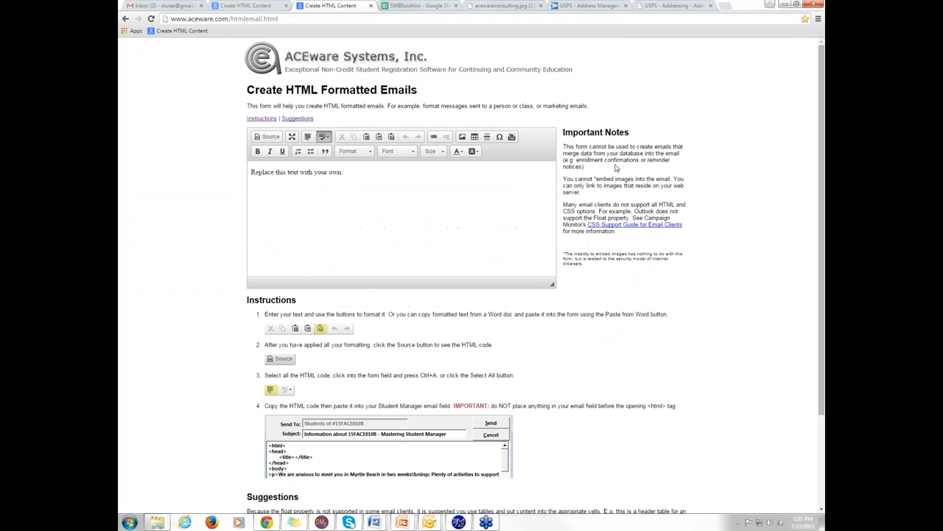
mouse_move(804, 22)
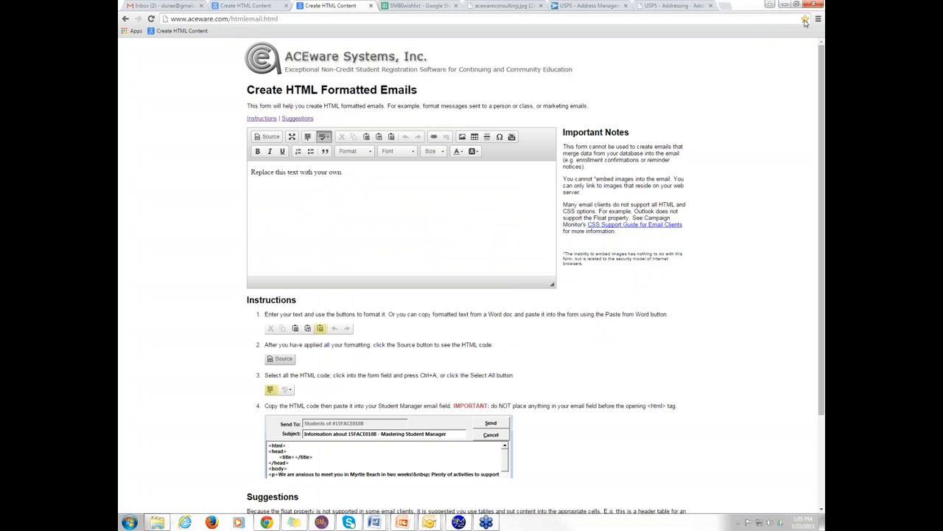
Load the htmlemail page in Chrome via the Create HTML Content bookmark
left_click(805, 19)
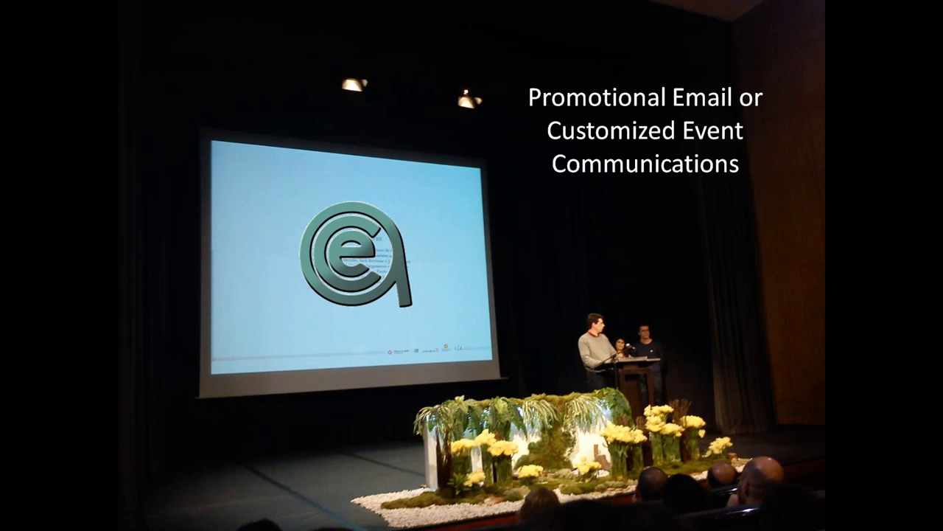
mouse_move(776, 369)
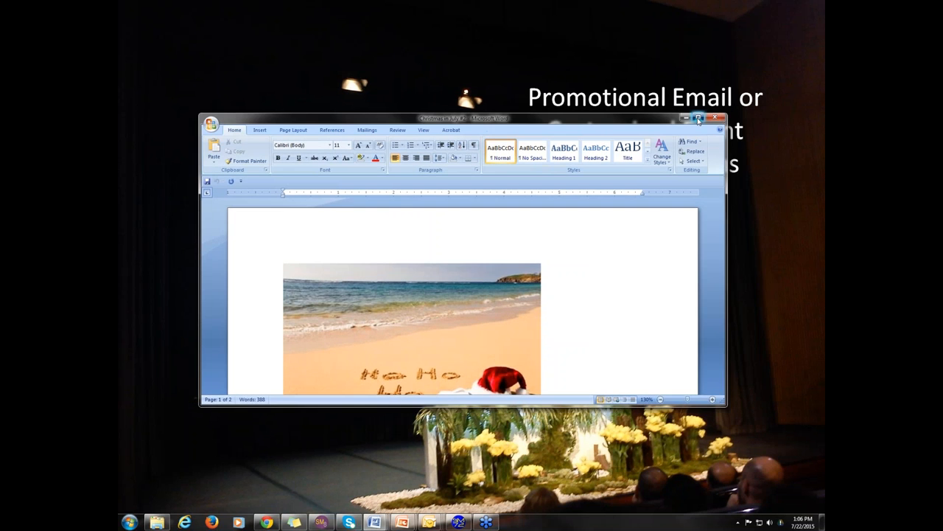
Bring up the Users' Conference document in Word and scroll to its second page
left_click(699, 118)
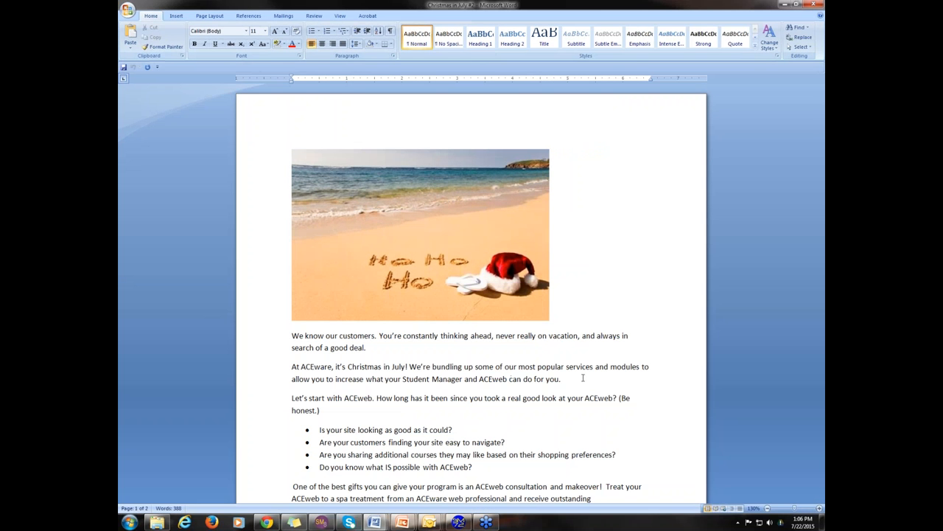
mouse_move(580, 360)
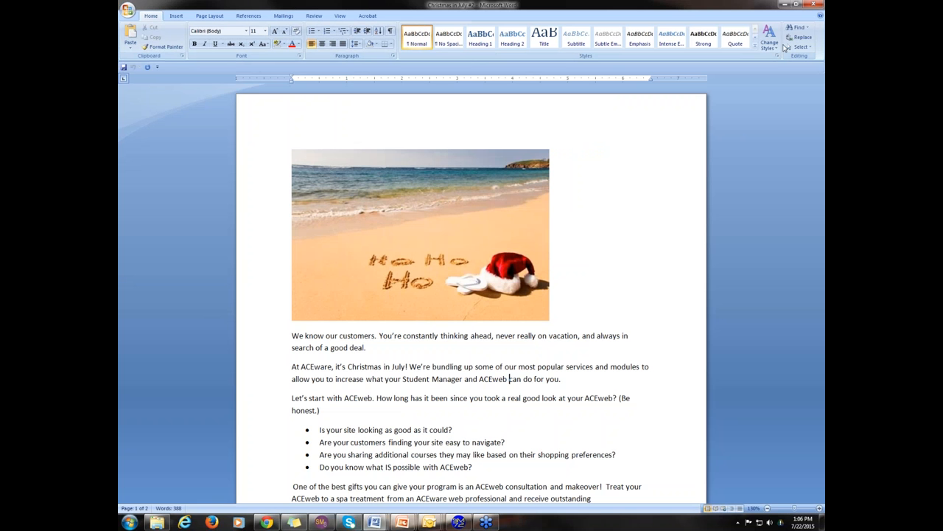
mouse_move(607, 224)
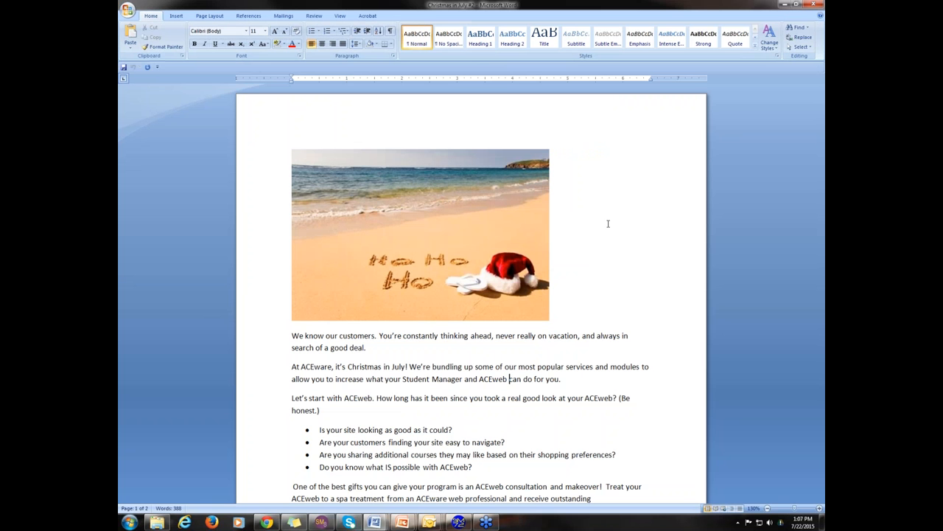
mouse_move(759, 60)
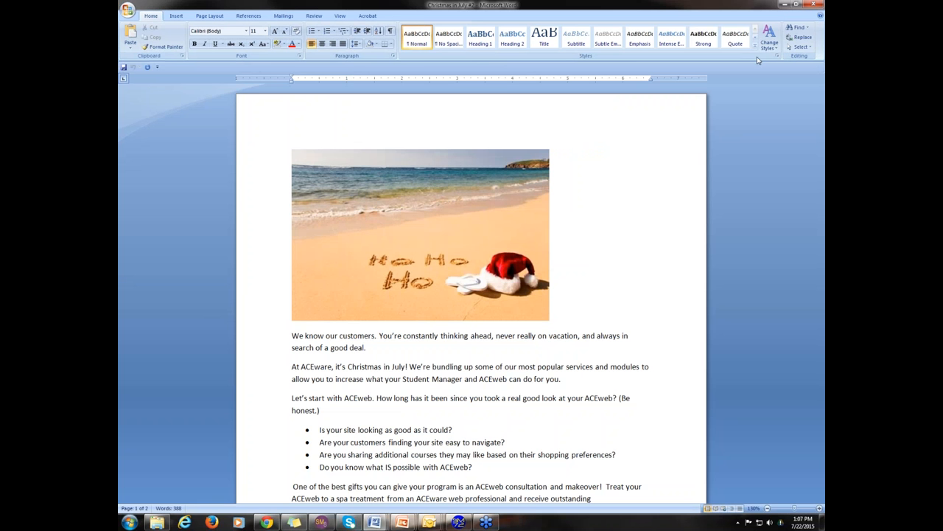
mouse_move(770, 37)
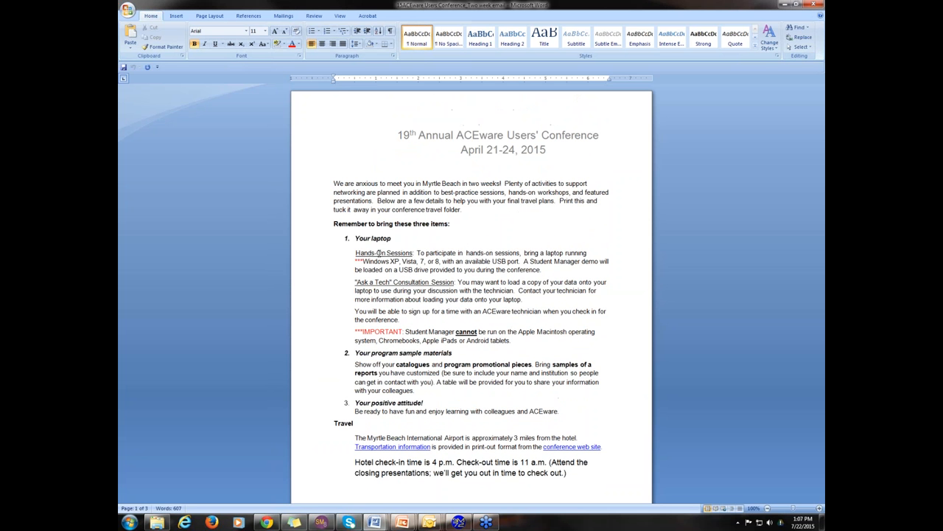
mouse_move(412, 280)
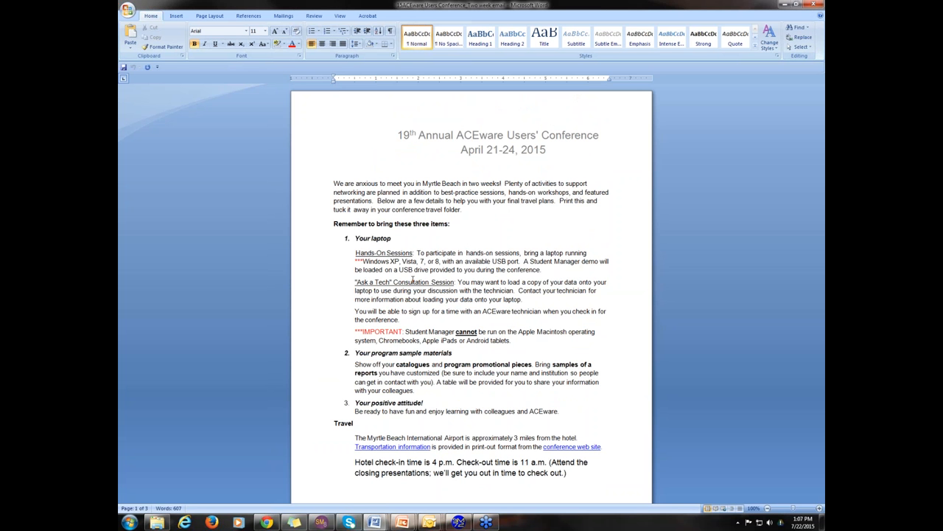
mouse_move(416, 278)
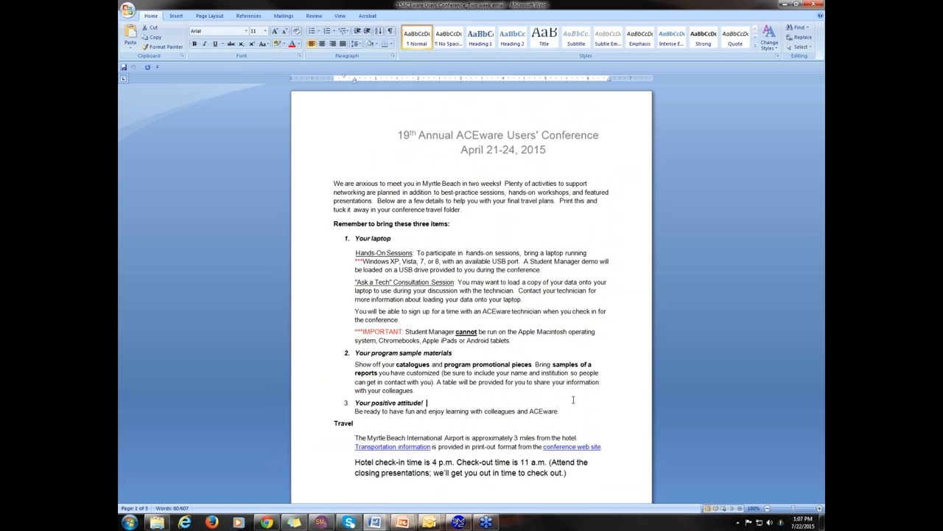
scroll("down", 3)
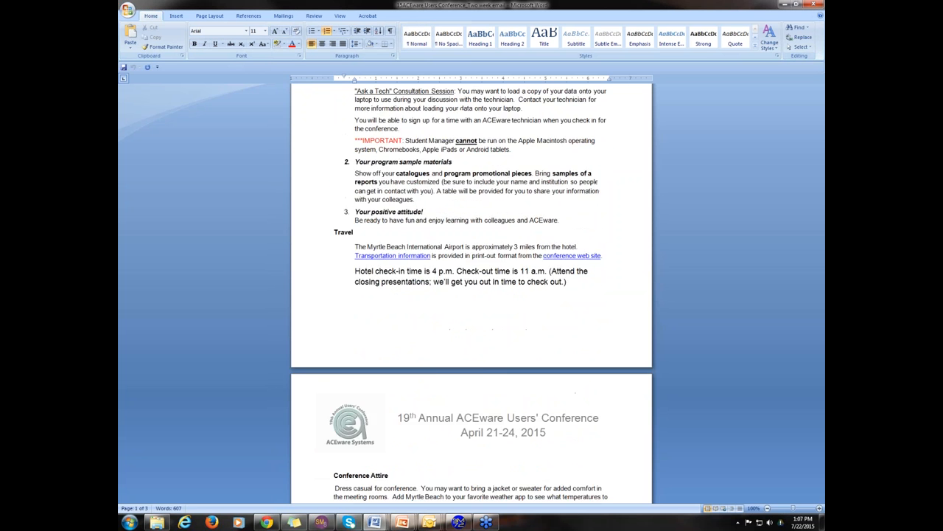
scroll("down", 3)
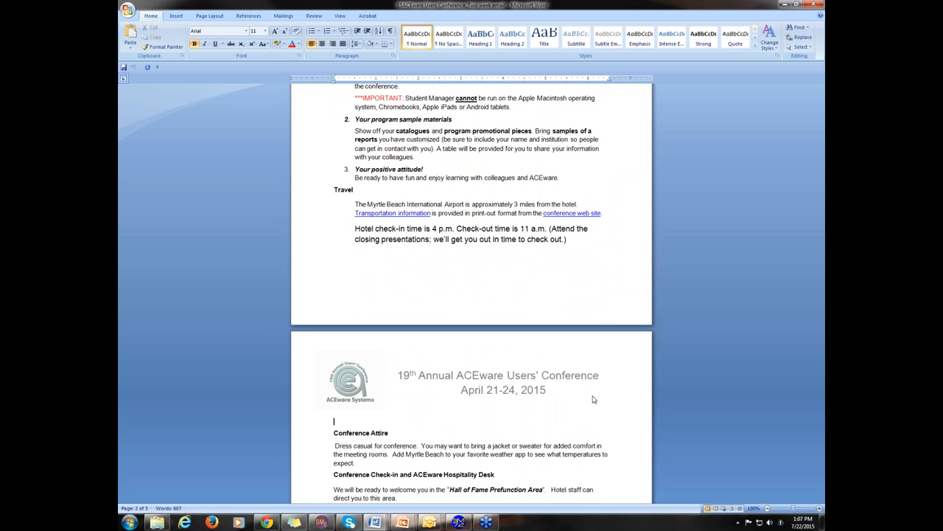
scroll("down", 3)
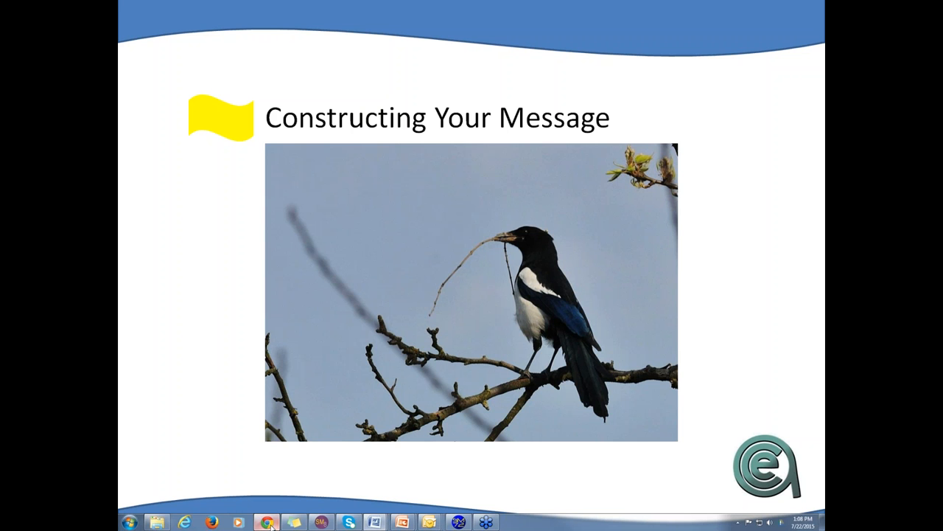
Switch to the Create HTML Content tab and select the editor's placeholder text
left_click(265, 521)
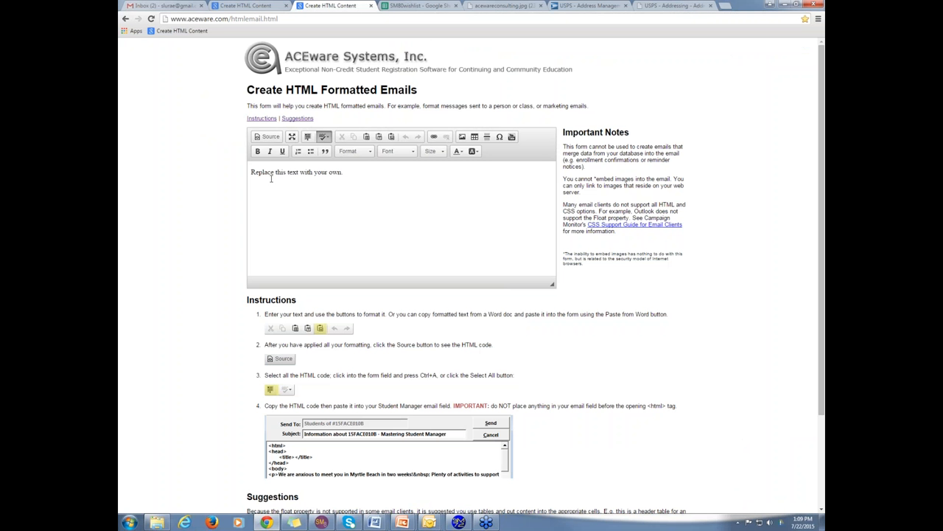
mouse_move(324, 182)
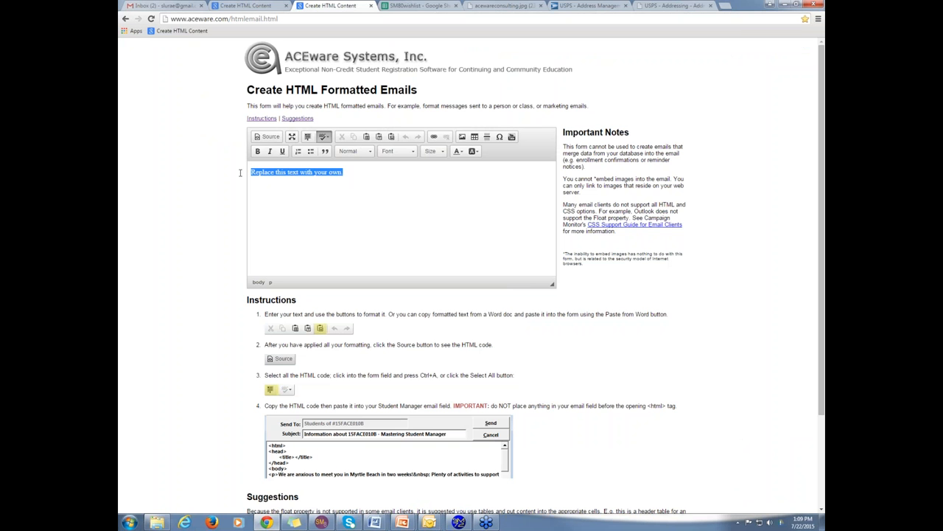
type("typ")
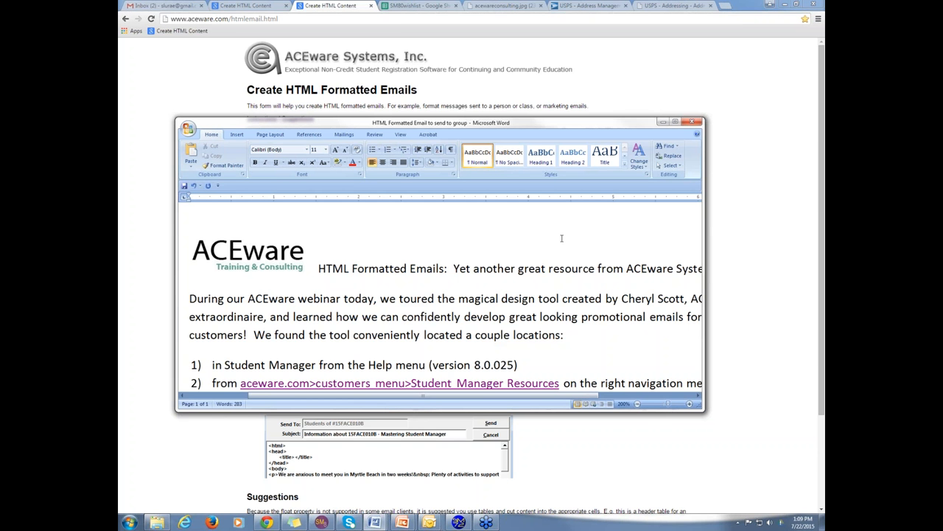
mouse_move(585, 241)
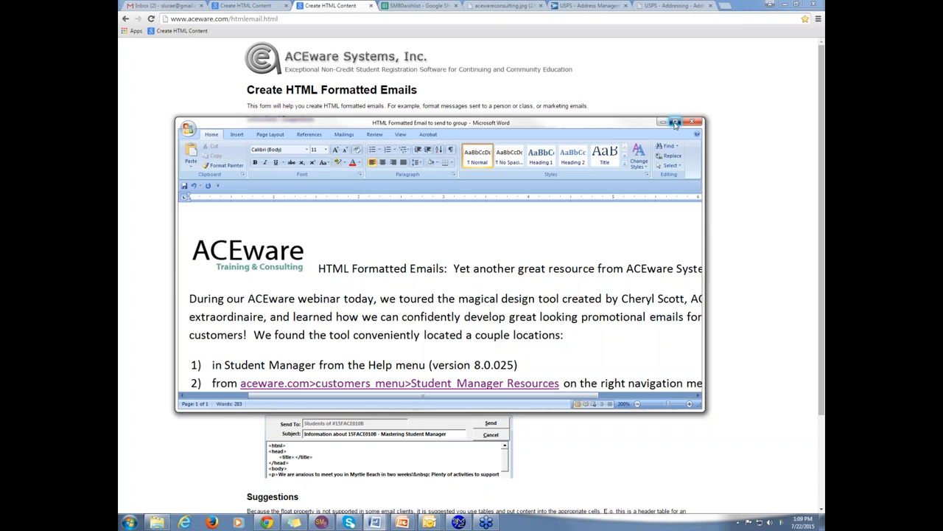
Maximize the Word handout to review it, then minimize Word to reveal the editor
left_click(675, 123)
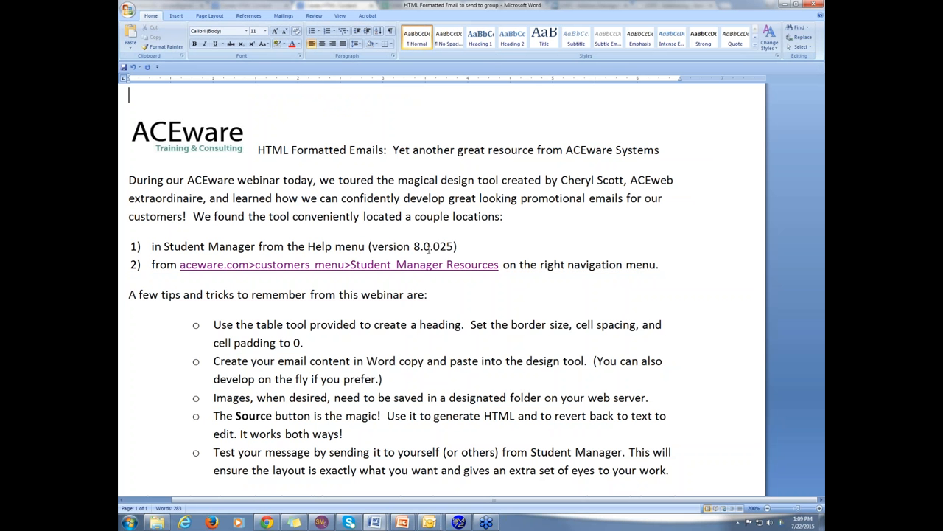
mouse_move(472, 345)
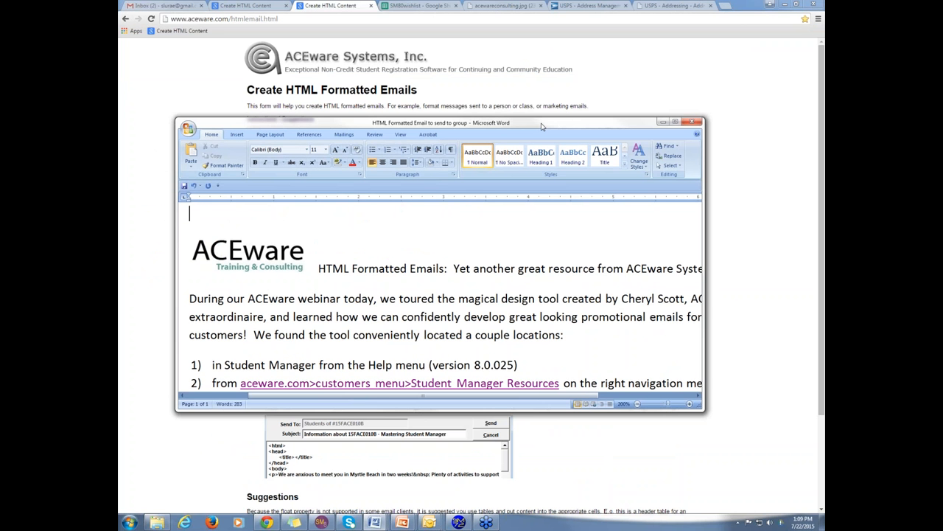
left_click(691, 121)
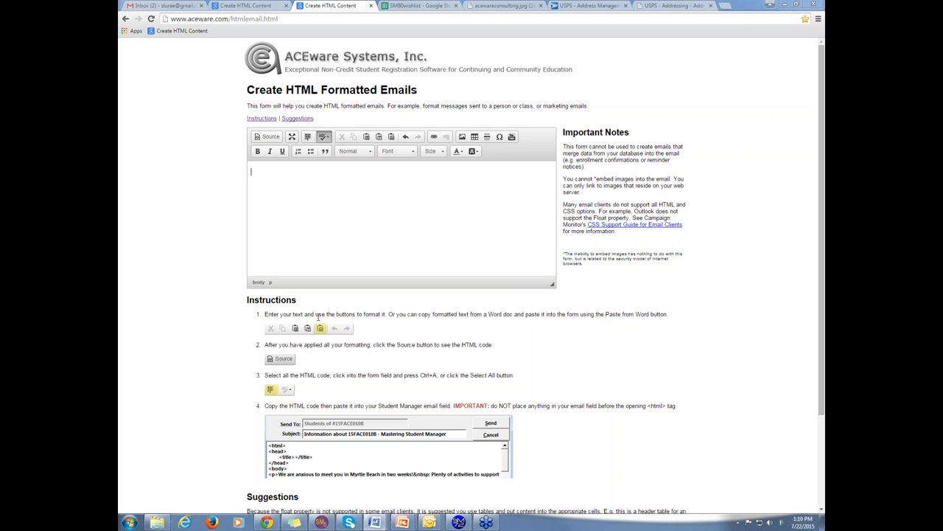
mouse_move(268, 321)
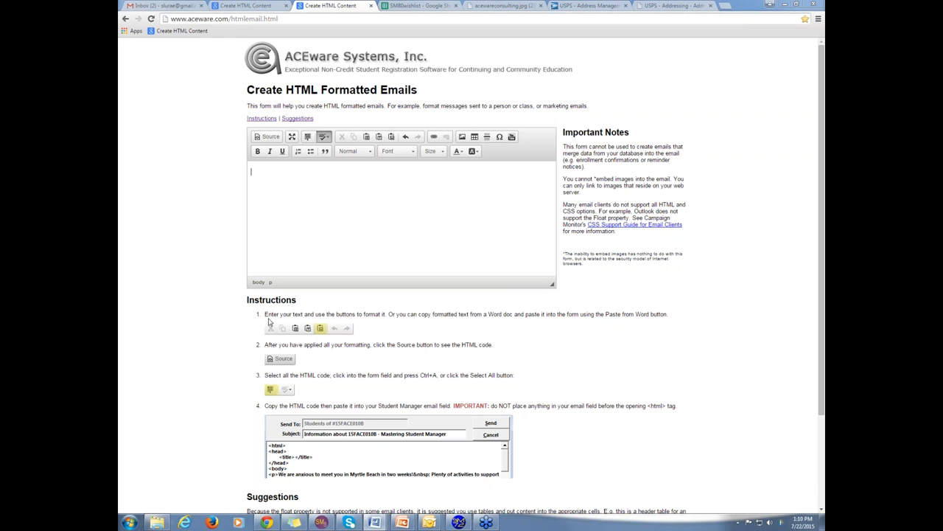
mouse_move(412, 333)
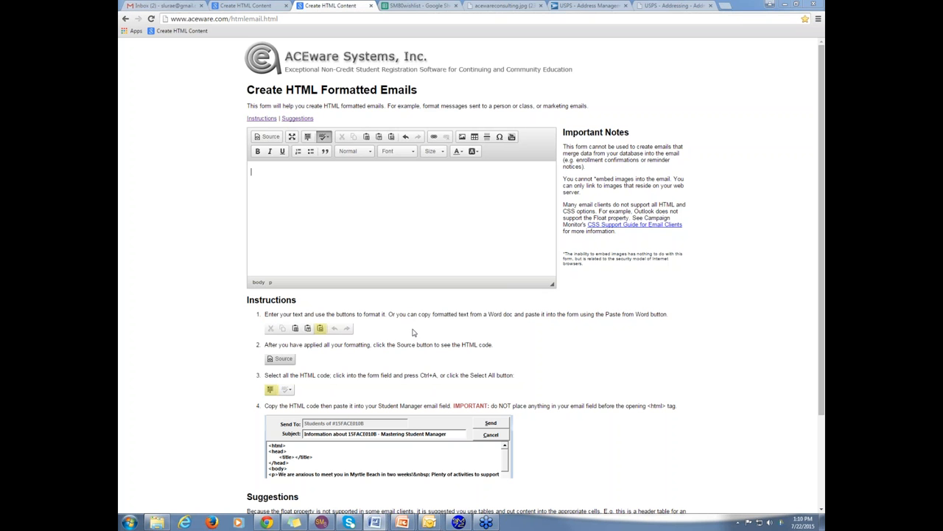
mouse_move(737, 286)
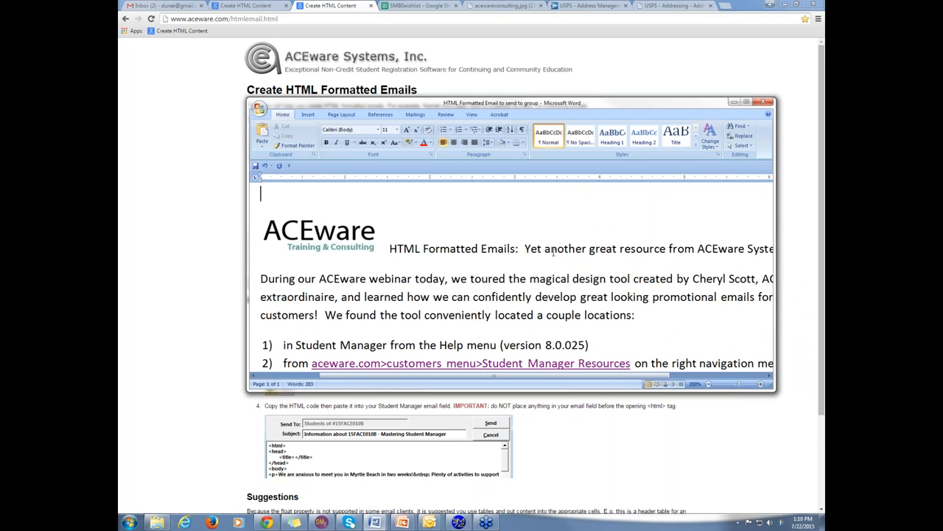
mouse_move(392, 239)
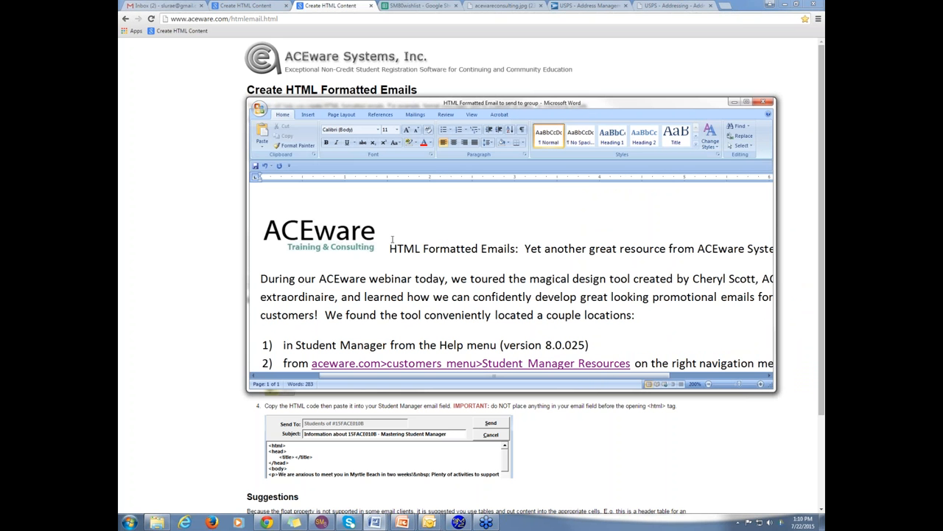
mouse_move(595, 107)
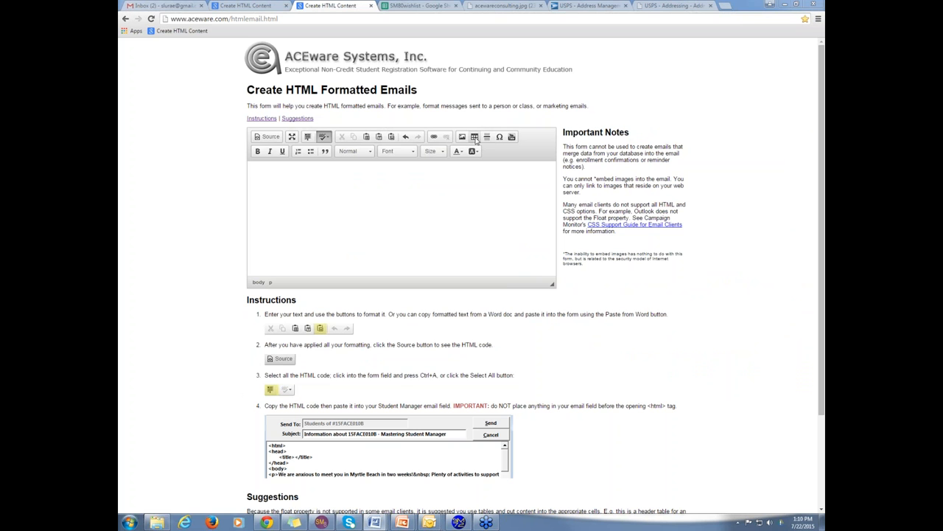
mouse_move(474, 137)
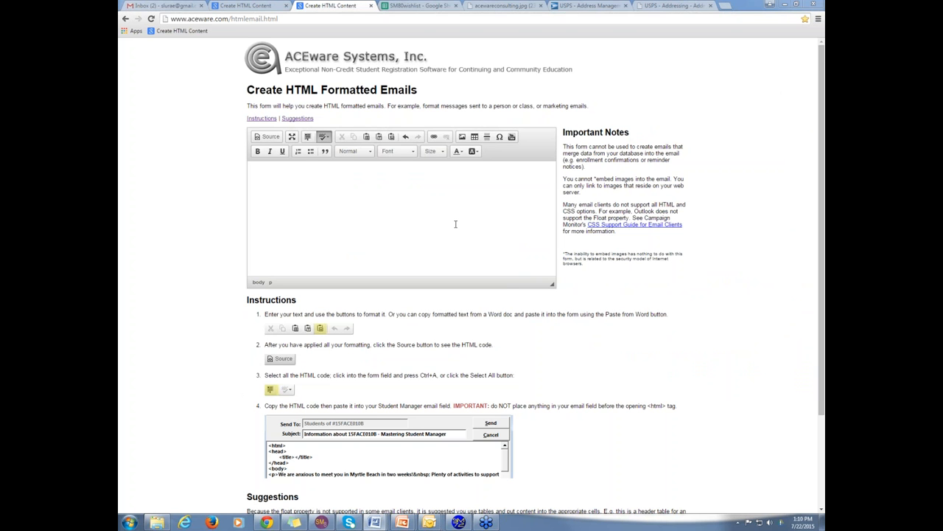
mouse_move(379, 205)
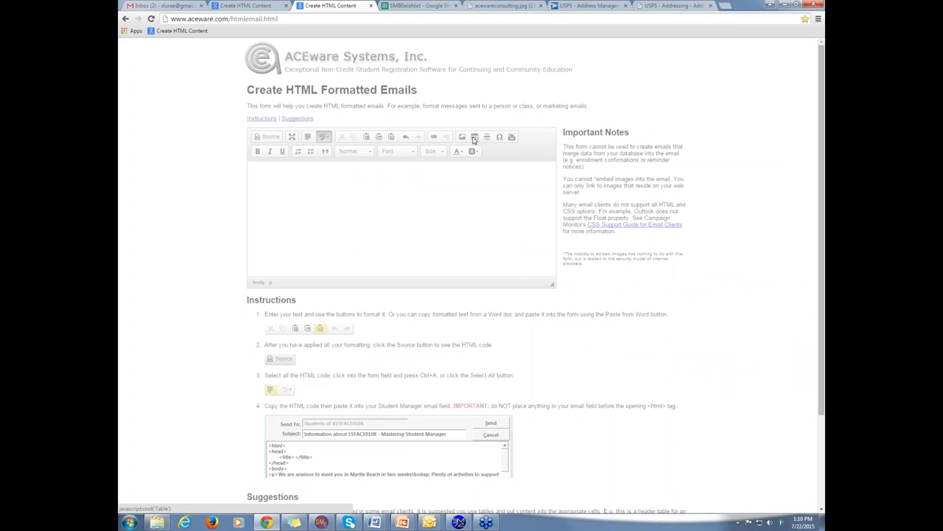
Insert a table with rows and columns set and border, cell spacing and padding at 0
left_click(475, 137)
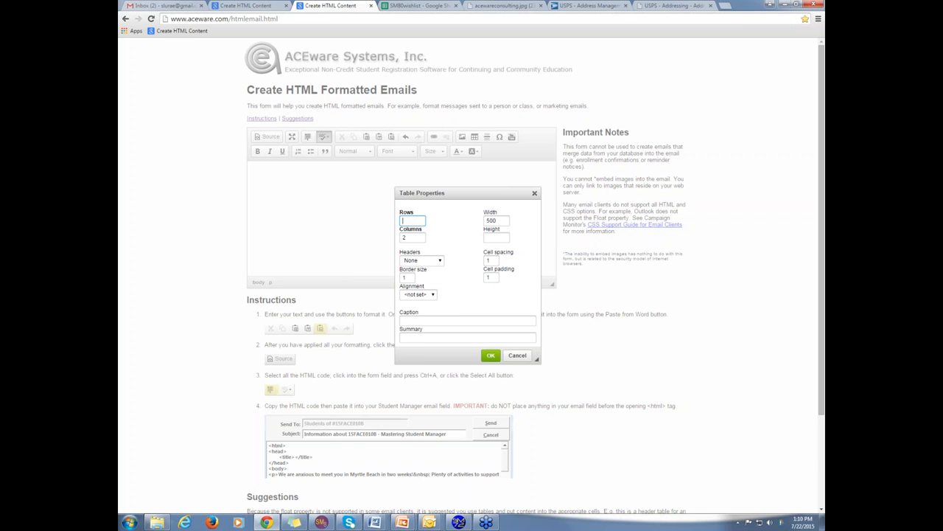
left_click(412, 236)
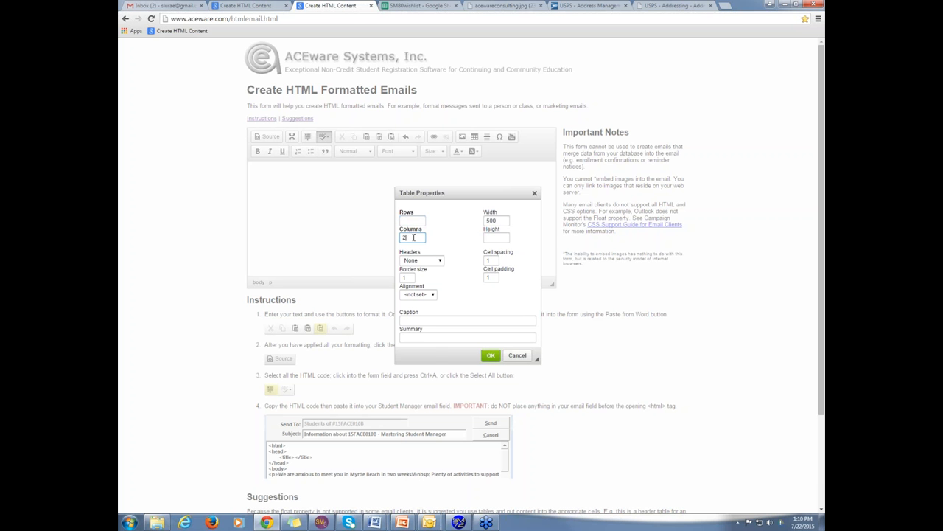
left_click(412, 222)
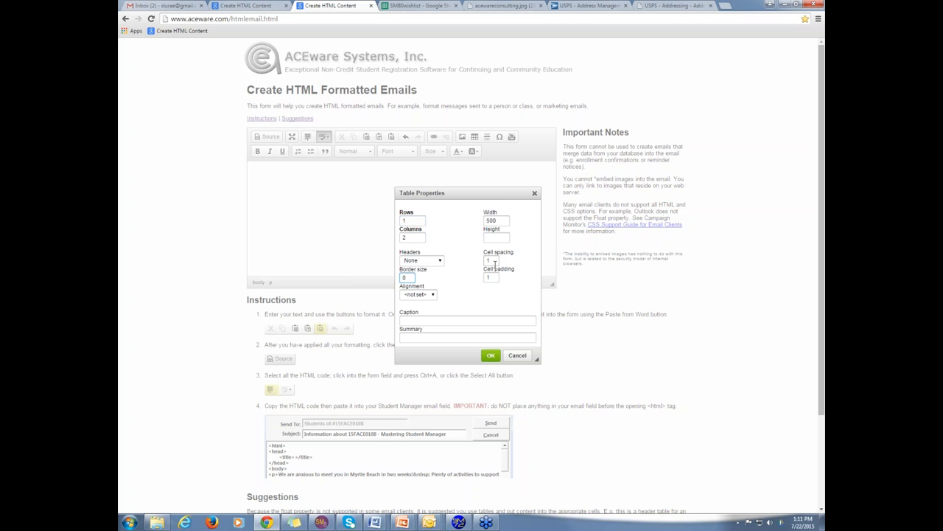
left_click(489, 260)
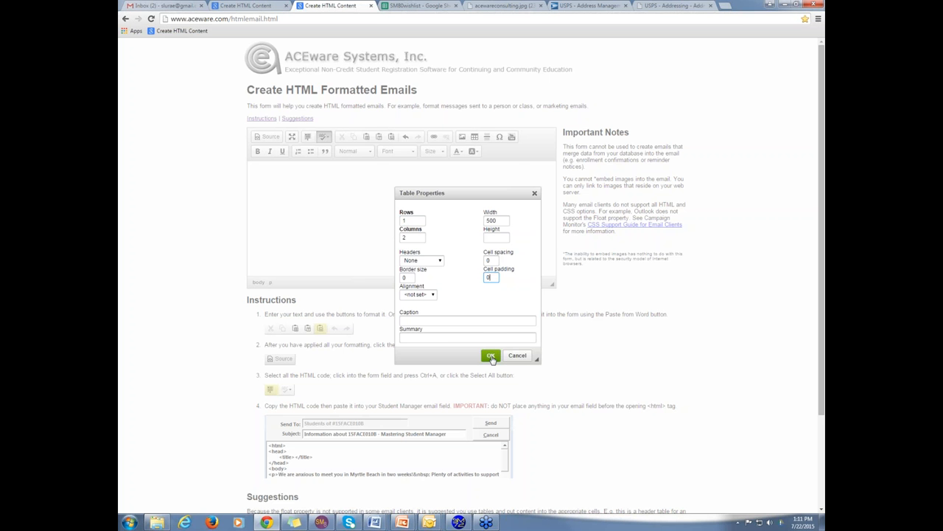
left_click(491, 356)
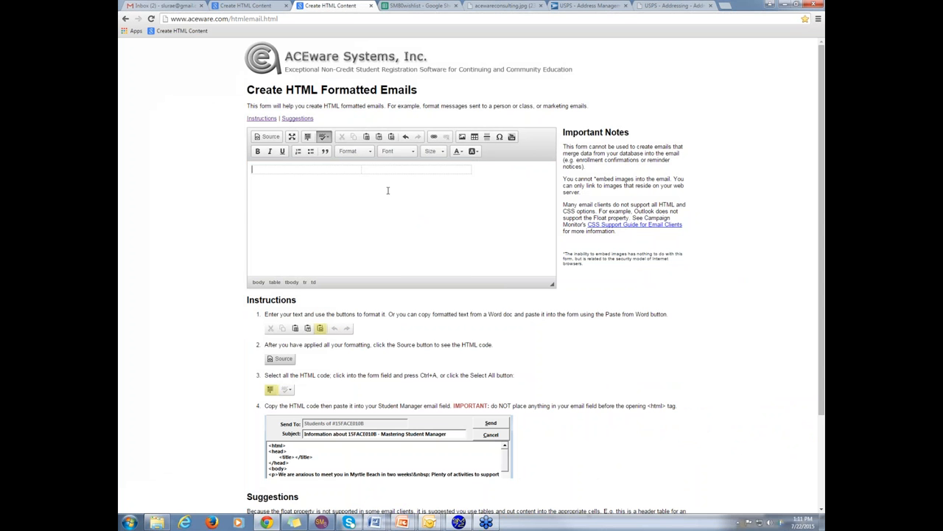
mouse_move(489, 214)
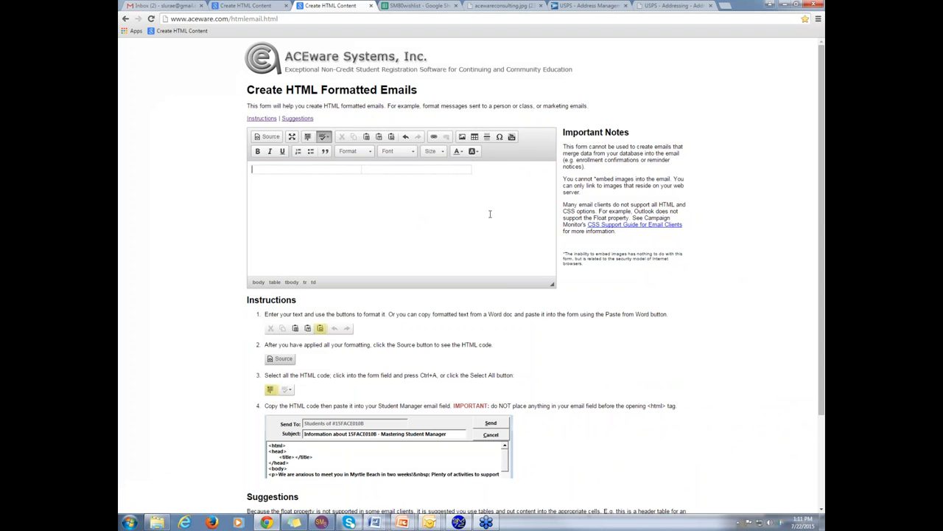
mouse_move(400, 183)
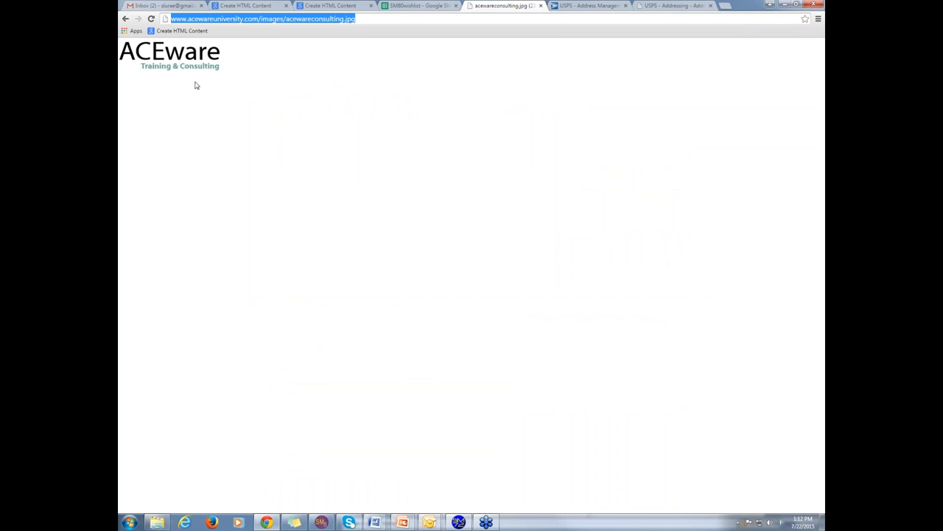
mouse_move(232, 64)
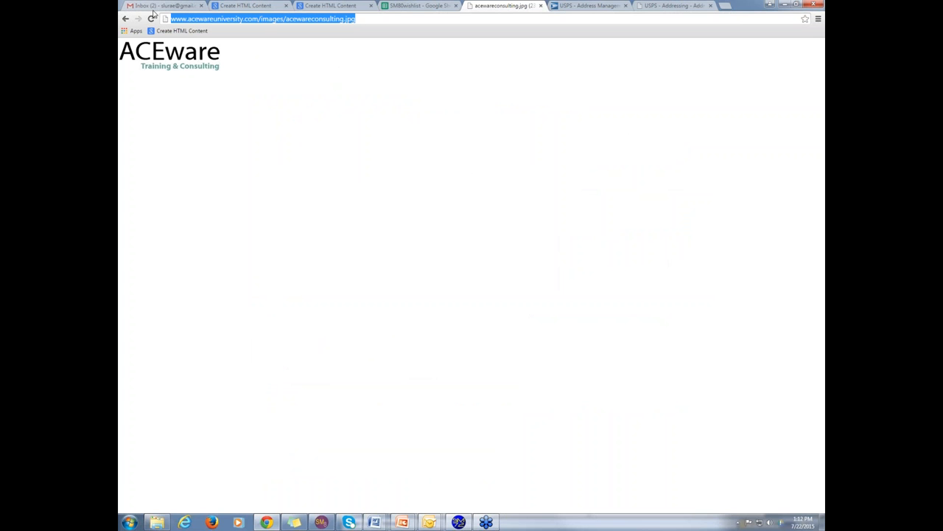
mouse_move(420, 6)
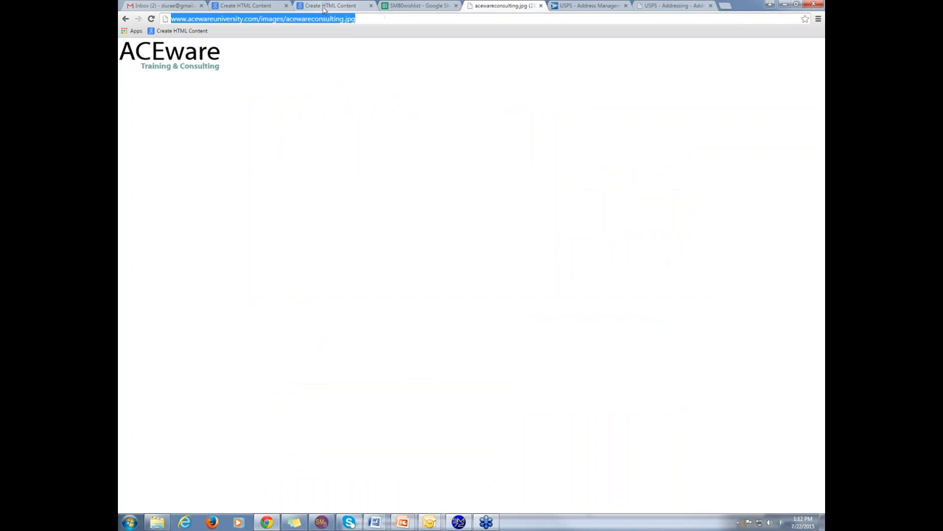
Return from the logo image to the Create HTML Content tab with its URL copied
left_click(331, 5)
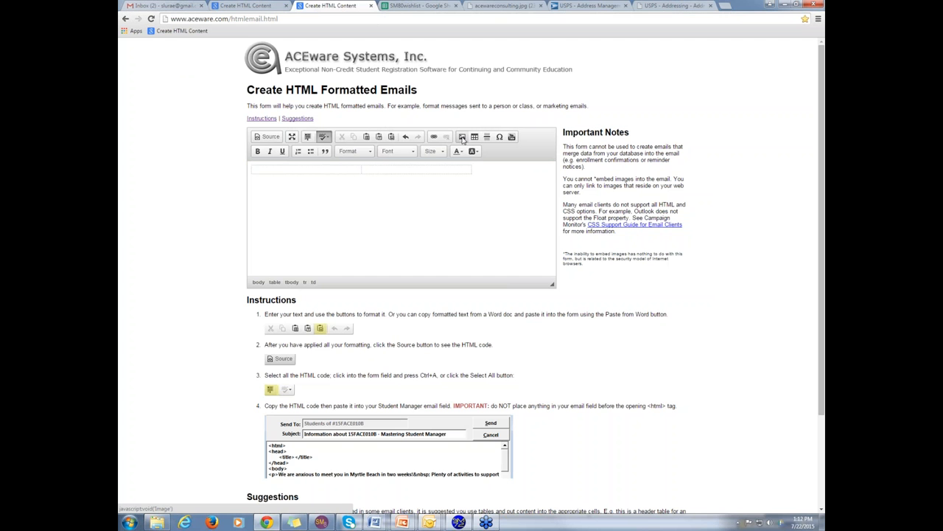
mouse_move(463, 135)
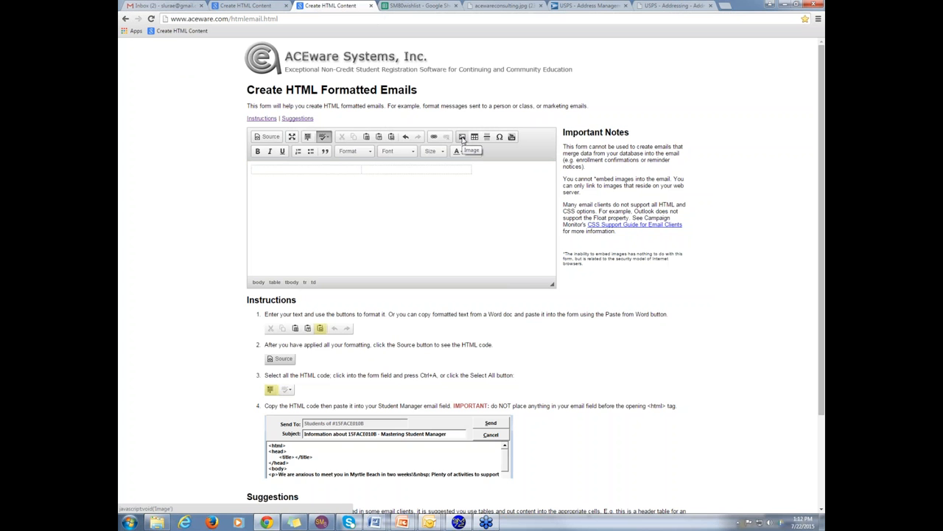
Insert the ACEware logo from awareuniversity.com/images/acewareconsulting.jpg into the email
left_click(462, 135)
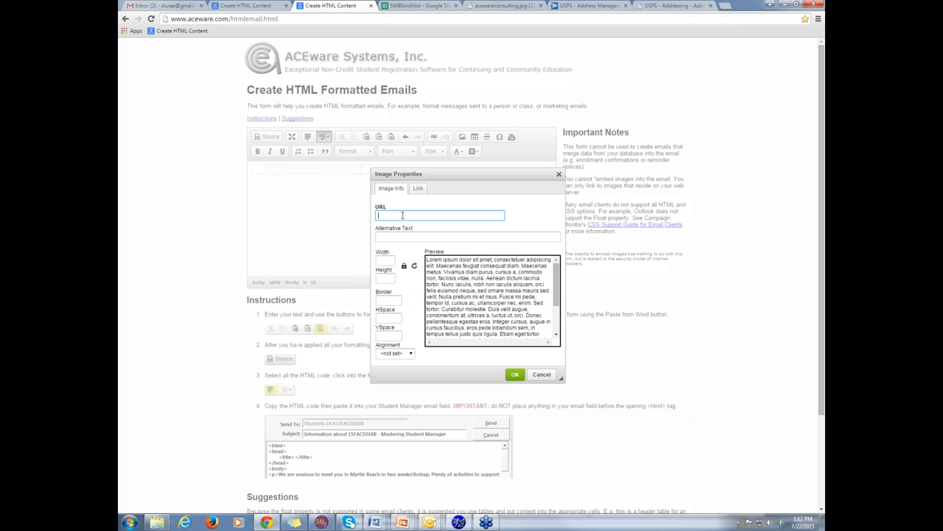
type("awareuniversity.com/images/acewareconsulting.jpg")
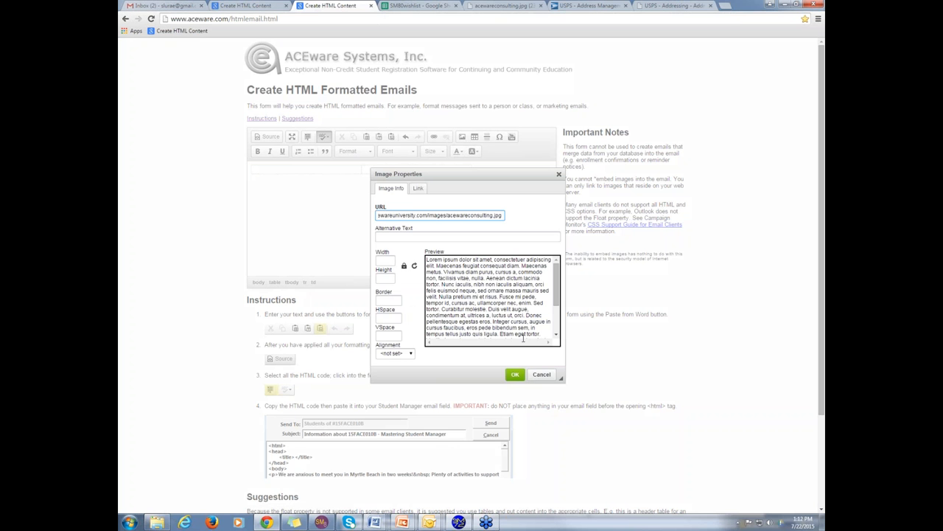
left_click(516, 374)
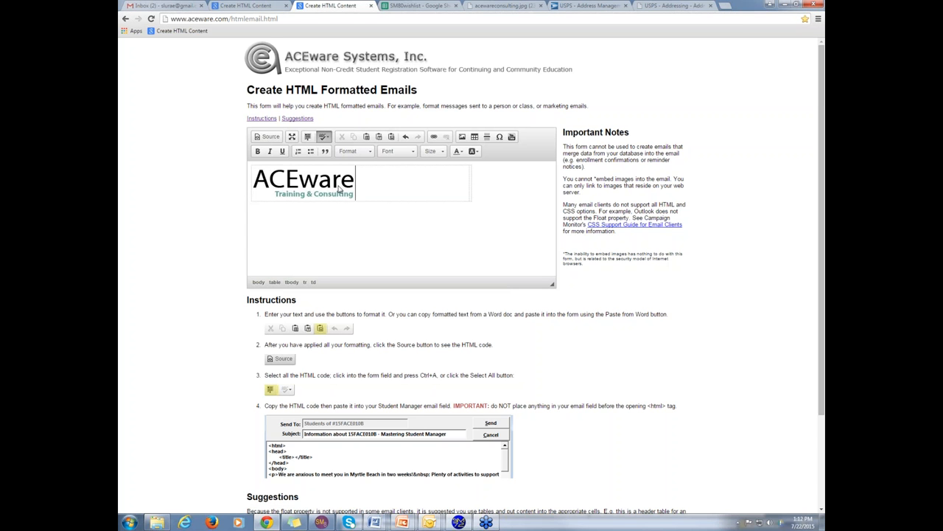
mouse_move(472, 186)
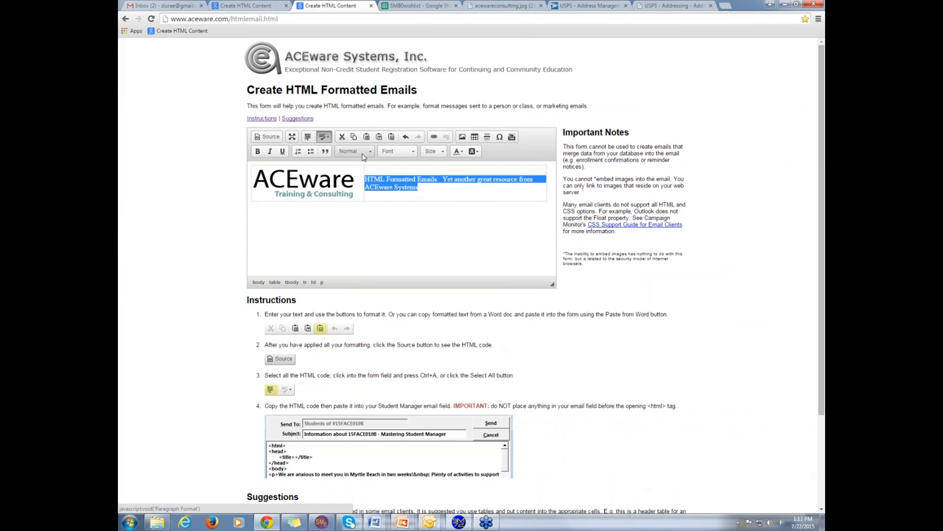
Make the HTML Formatted Emails title a Heading 1 and colour it teal
left_click(353, 151)
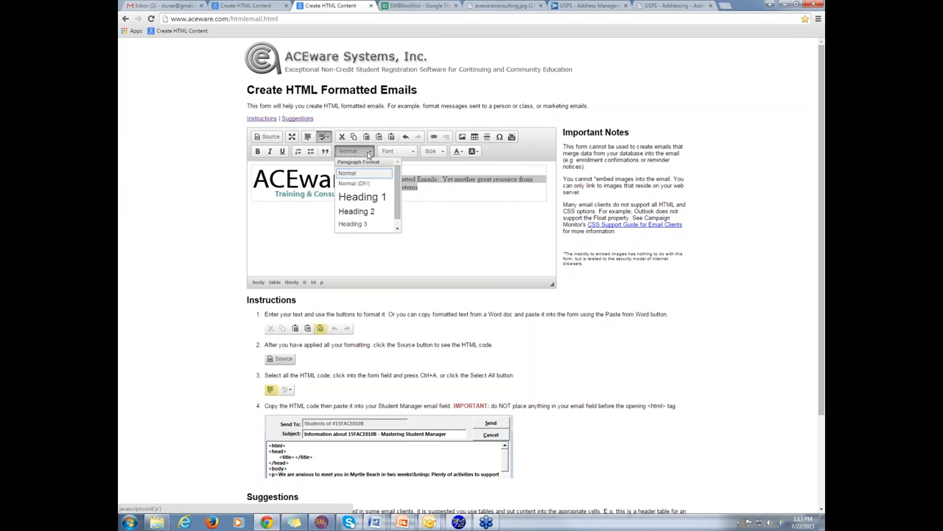
mouse_move(363, 198)
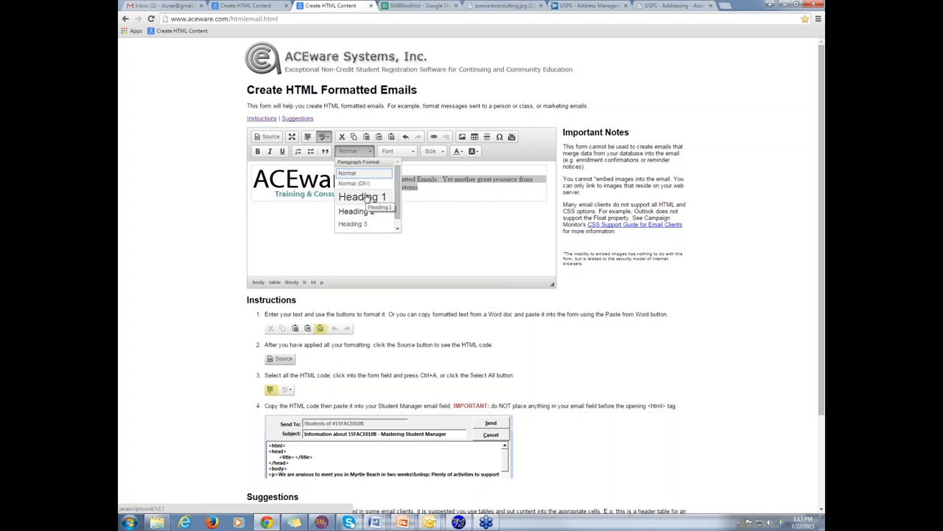
left_click(362, 197)
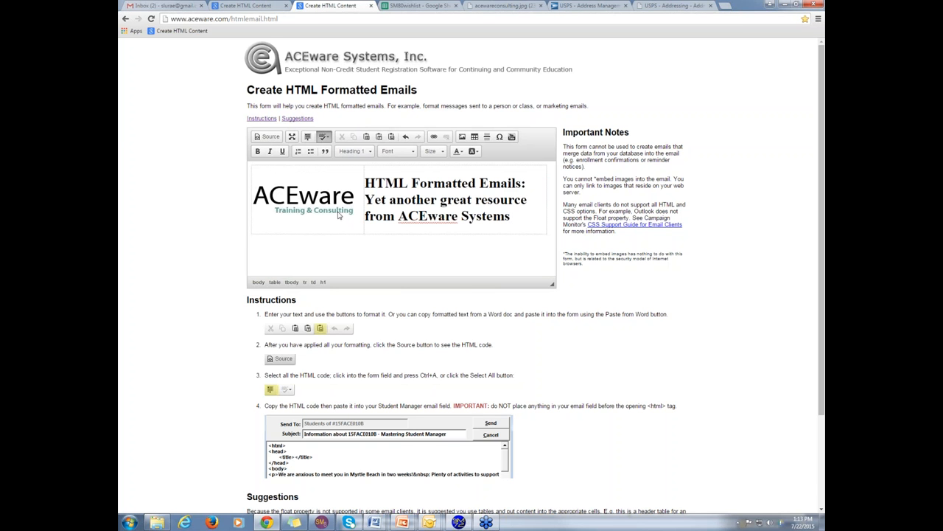
left_click_drag(390, 199, 510, 216)
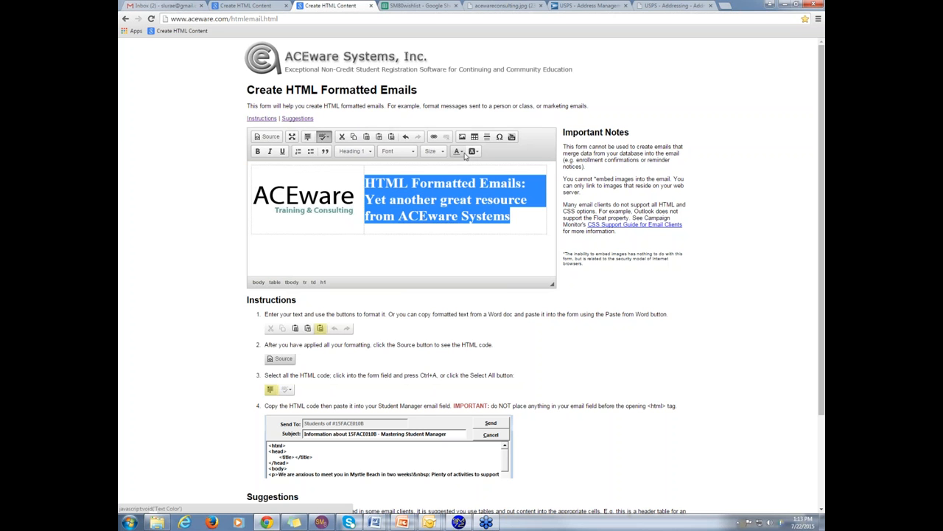
left_click(472, 150)
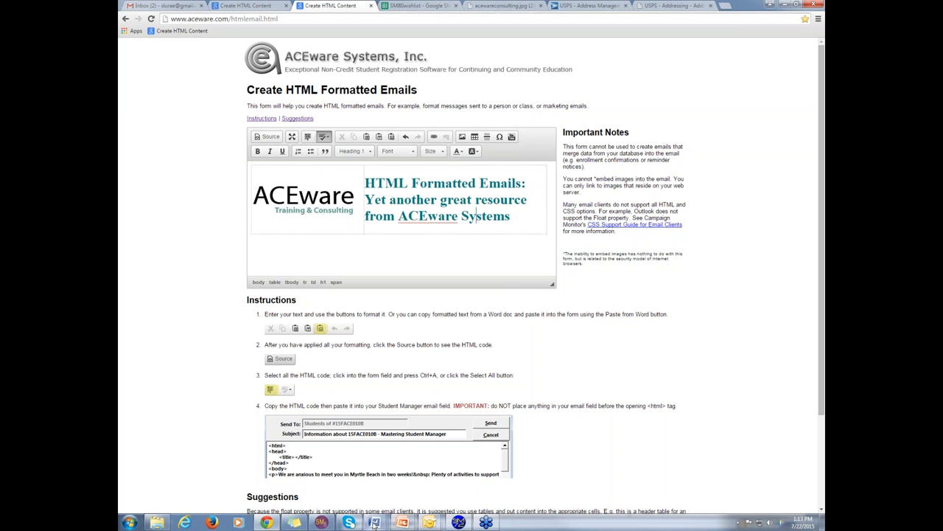
left_click(374, 522)
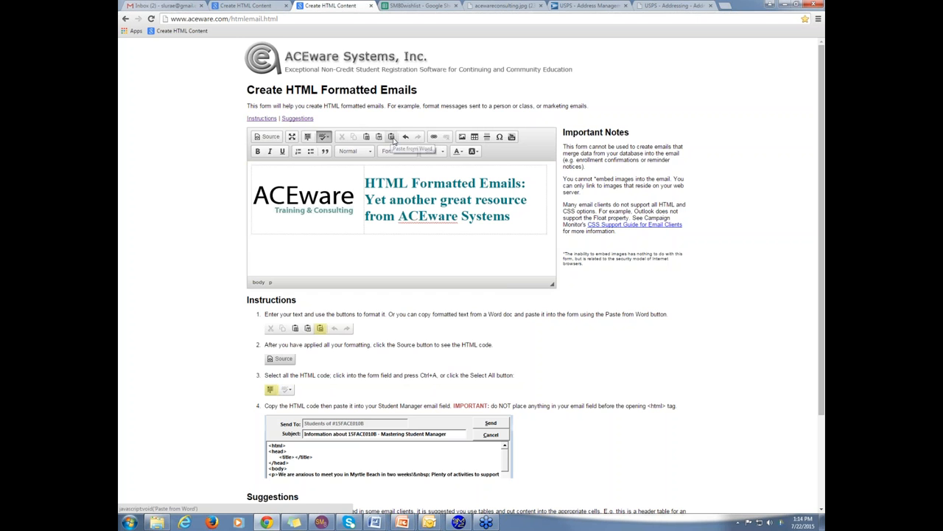
Paste the follow-up message with Sharon's signature from Word and set the text in Arial
left_click(392, 136)
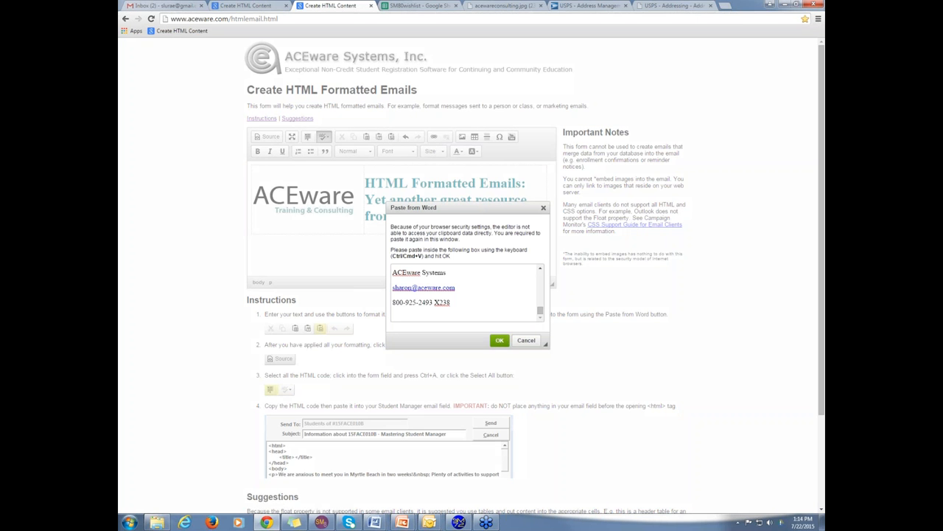
left_click(500, 339)
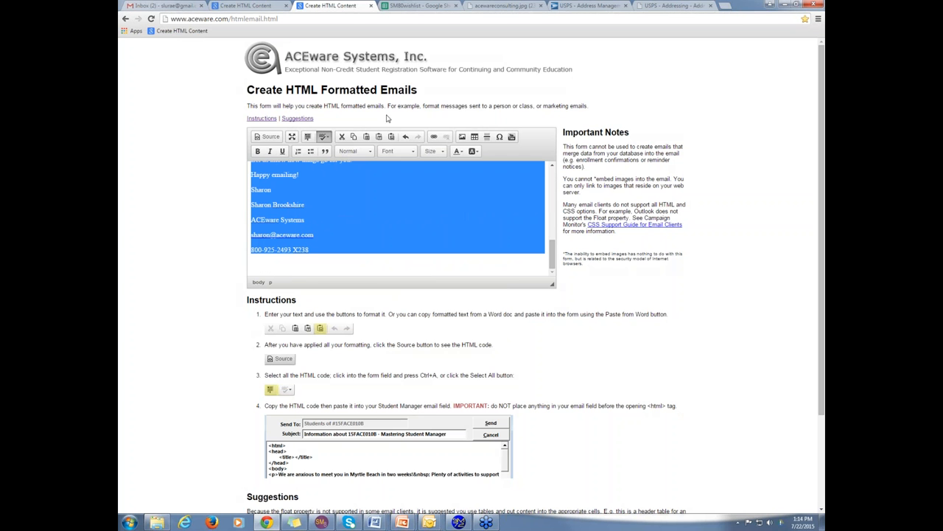
left_click(396, 150)
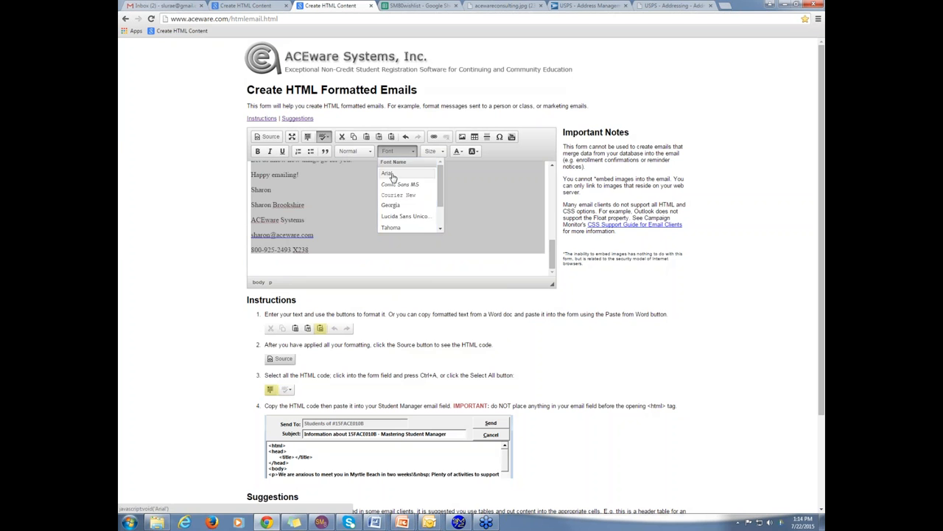
left_click(386, 174)
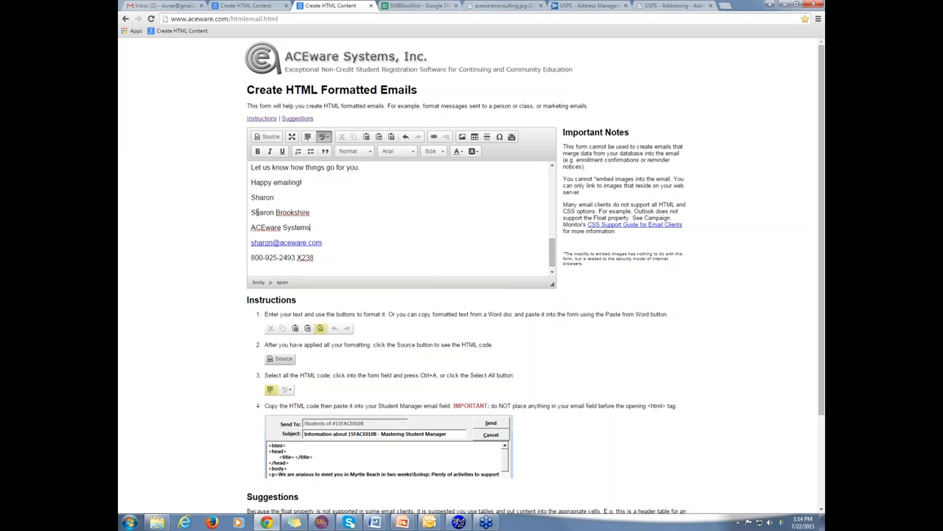
left_click_drag(250, 212, 313, 256)
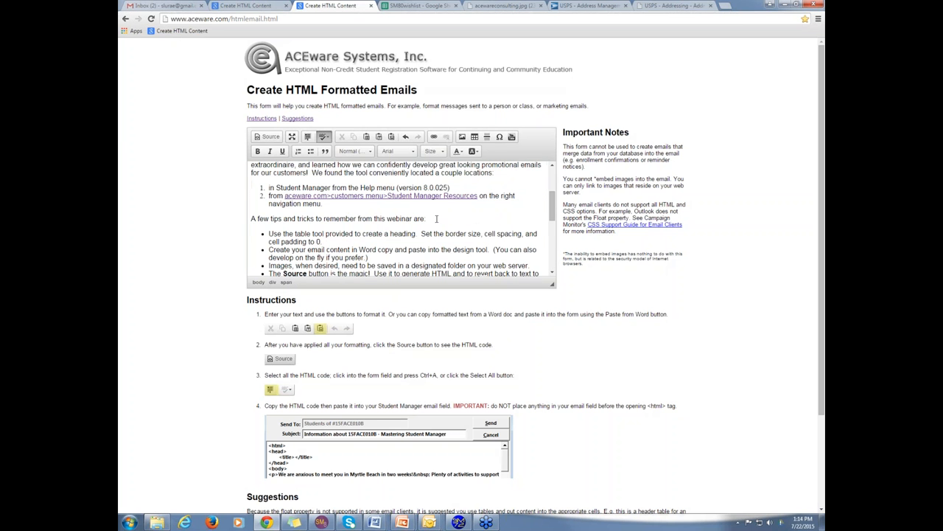
scroll("down", 3)
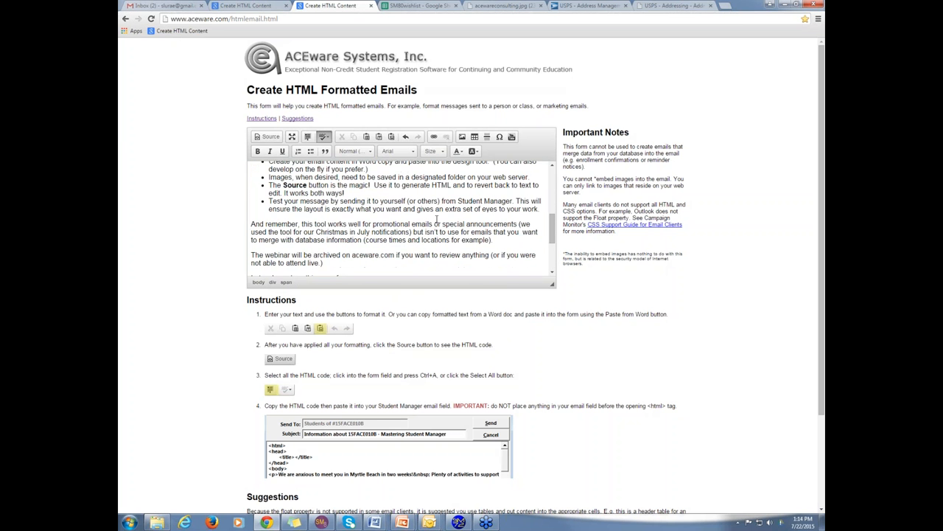
mouse_move(353, 257)
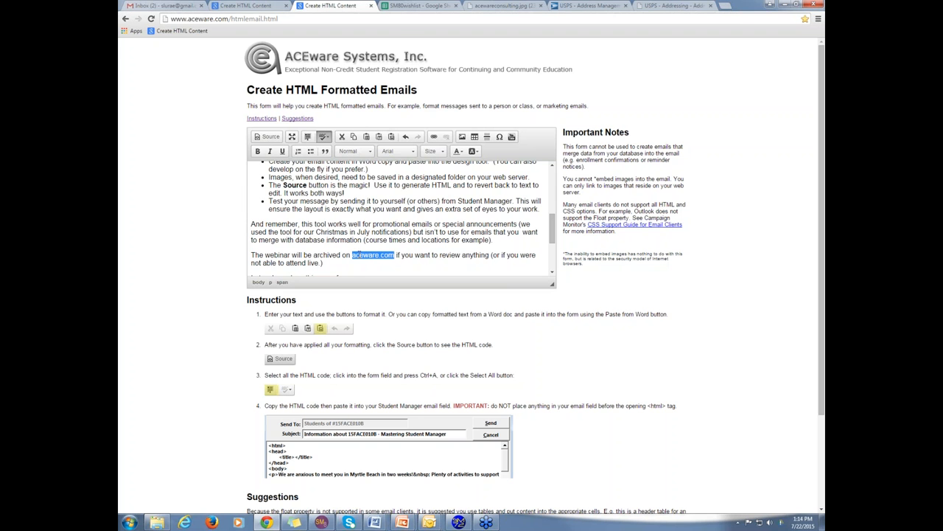
mouse_move(397, 150)
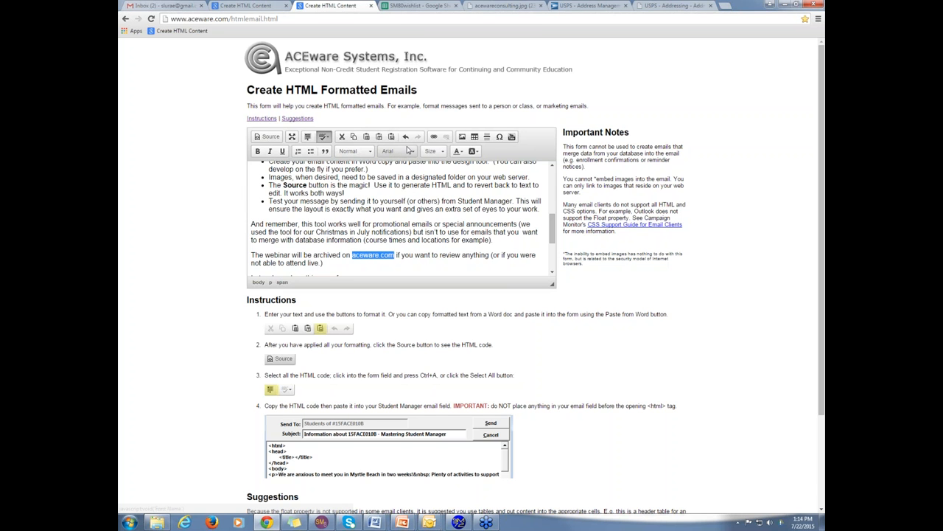
mouse_move(435, 135)
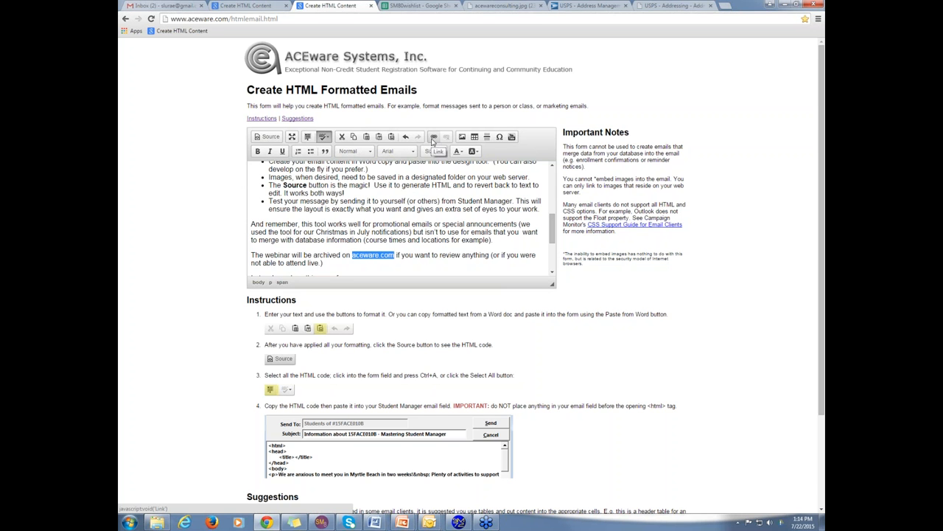
Link the aceware.com text to the webinar archive page URL via the Link dialog
left_click(435, 150)
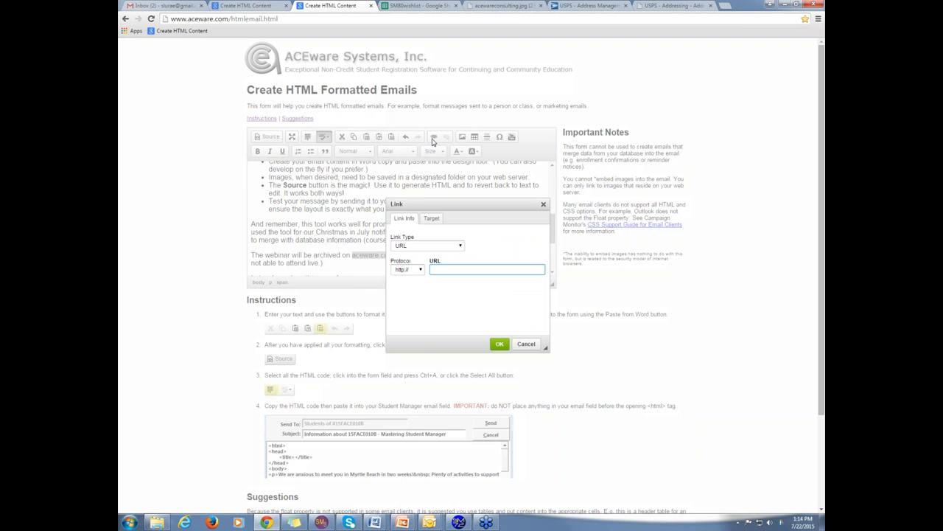
mouse_move(516, 17)
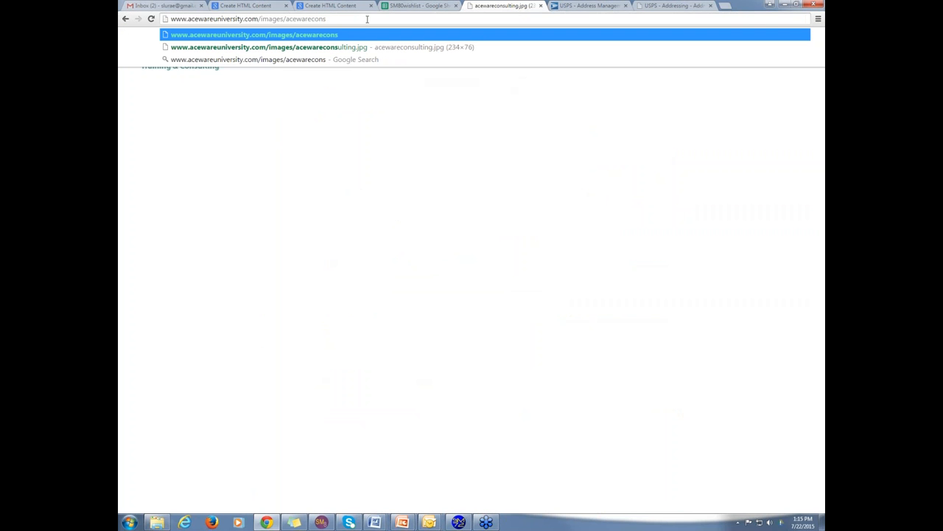
type("ace")
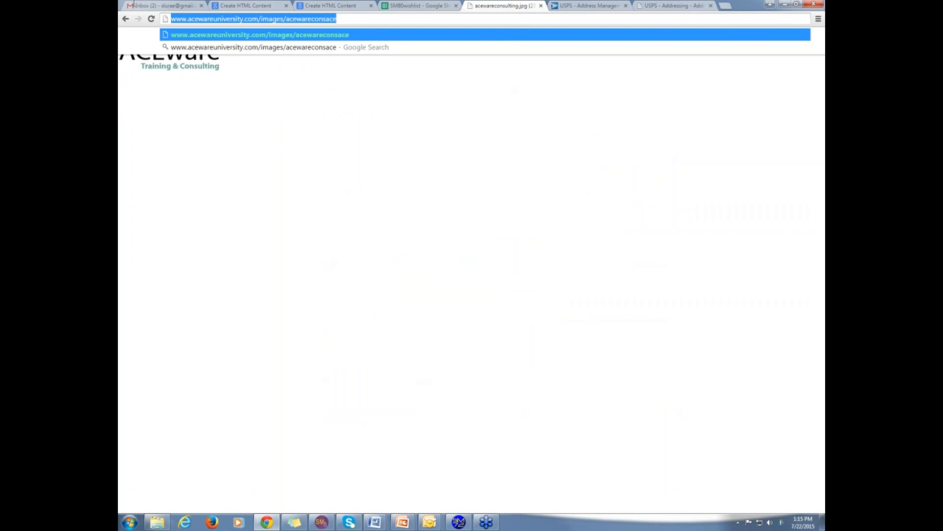
type("aceware.com")
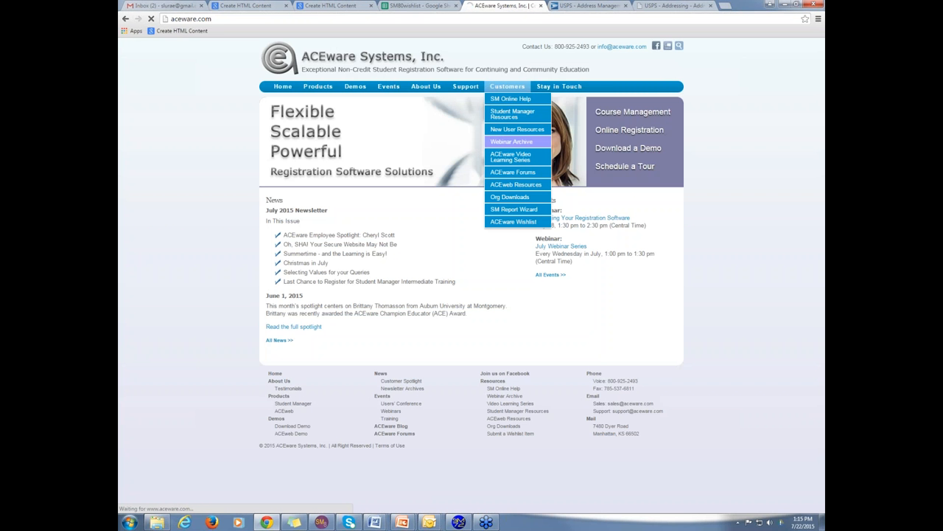
left_click(510, 142)
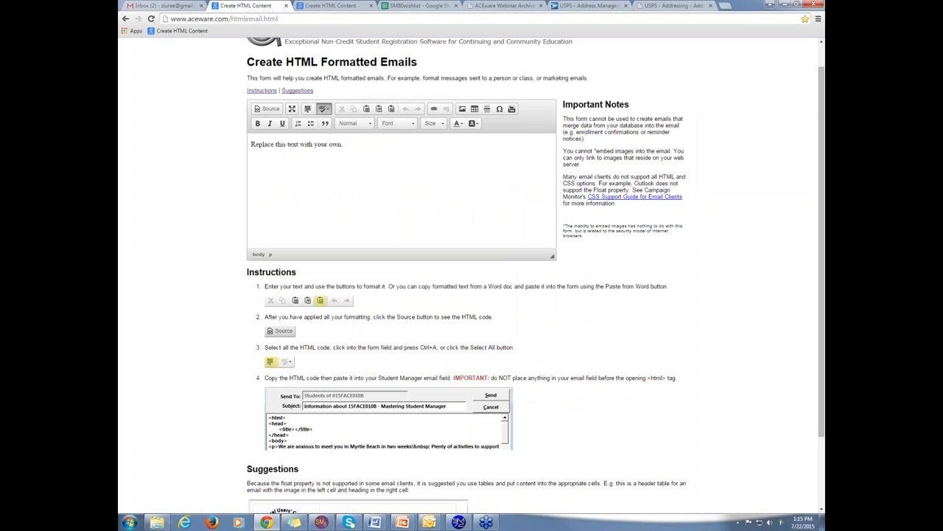
mouse_move(381, 430)
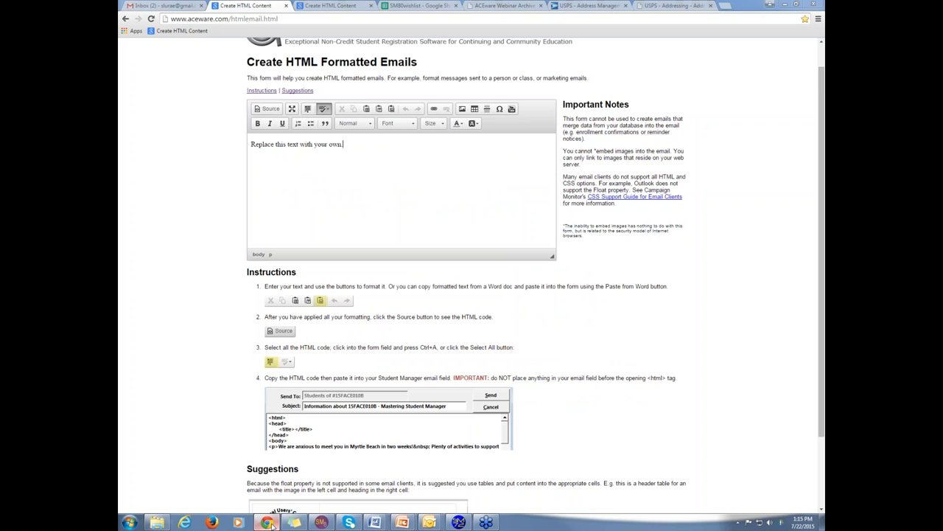
mouse_move(336, 165)
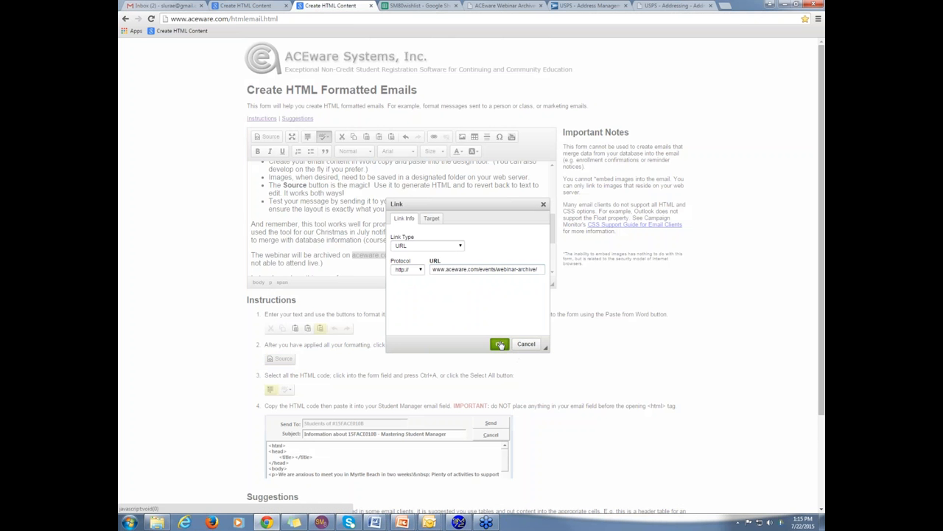
left_click(500, 345)
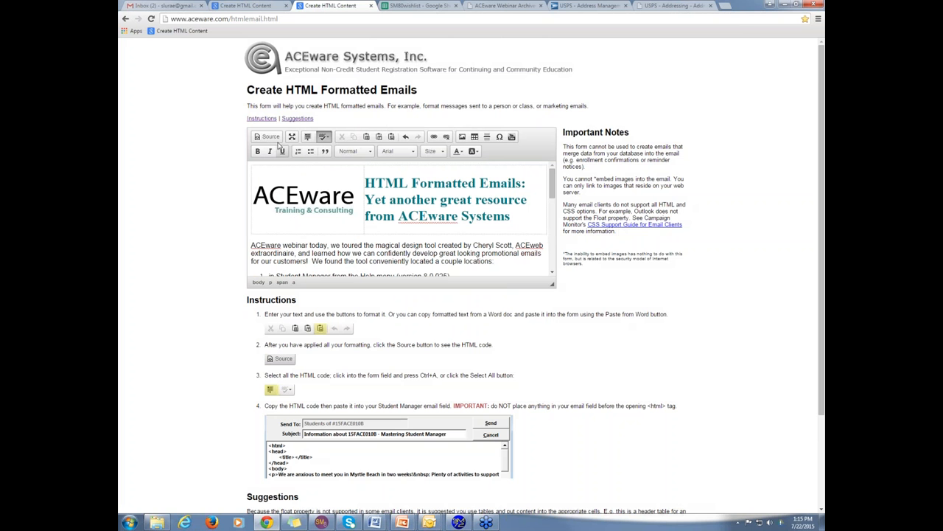
mouse_move(269, 136)
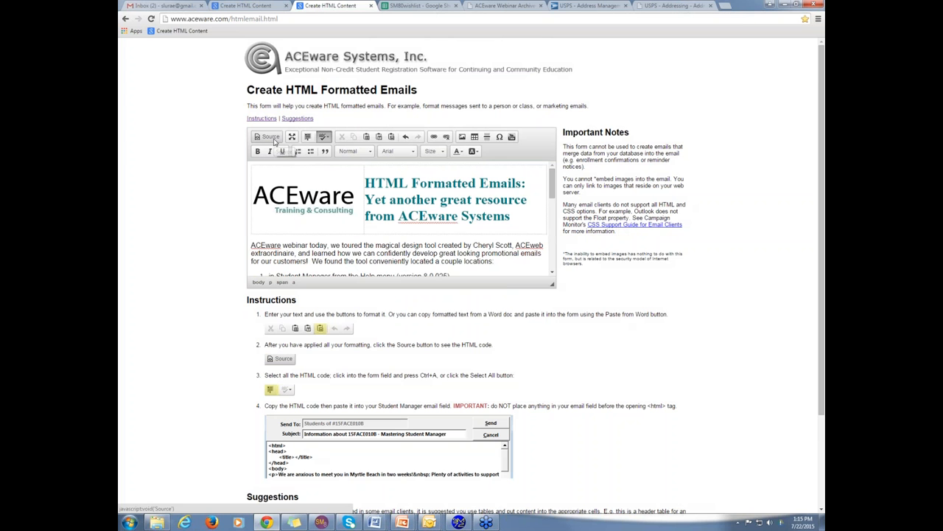
Switch the message to HTML source and select all of the code for copying
left_click(266, 136)
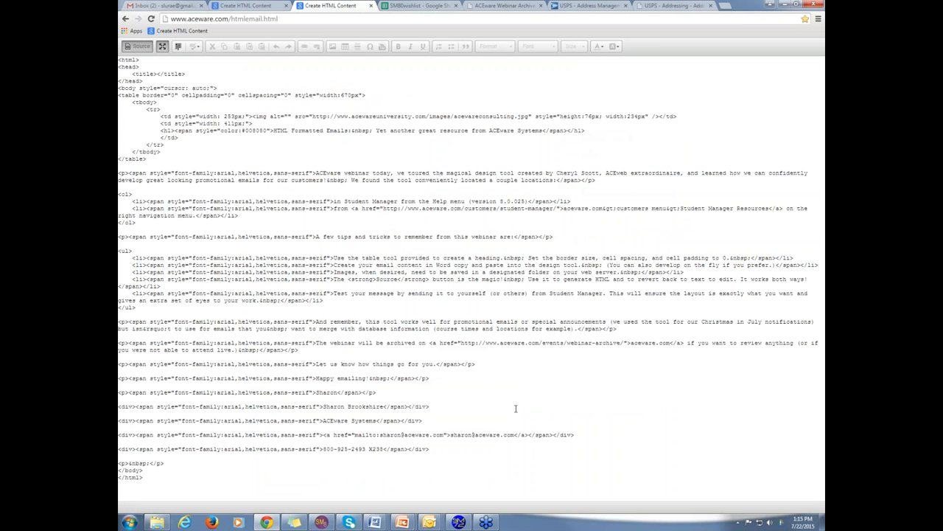
mouse_move(439, 398)
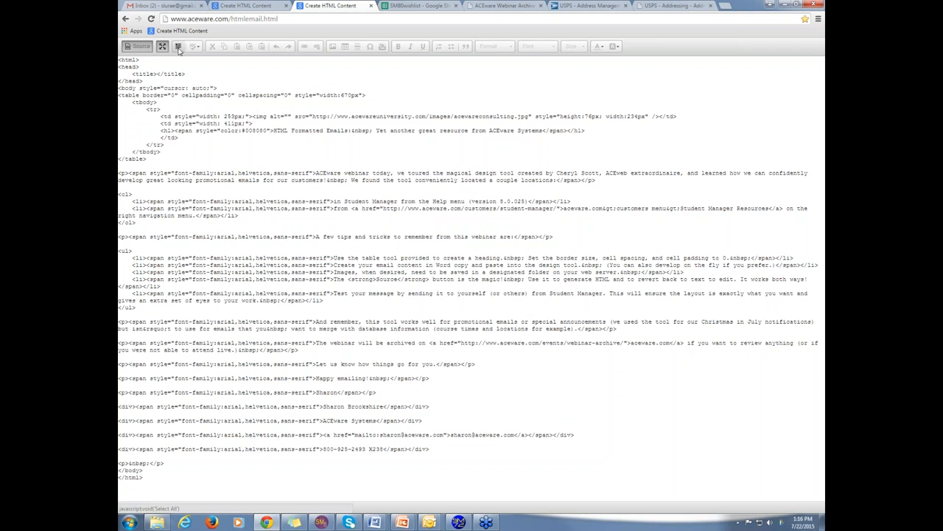
mouse_move(178, 45)
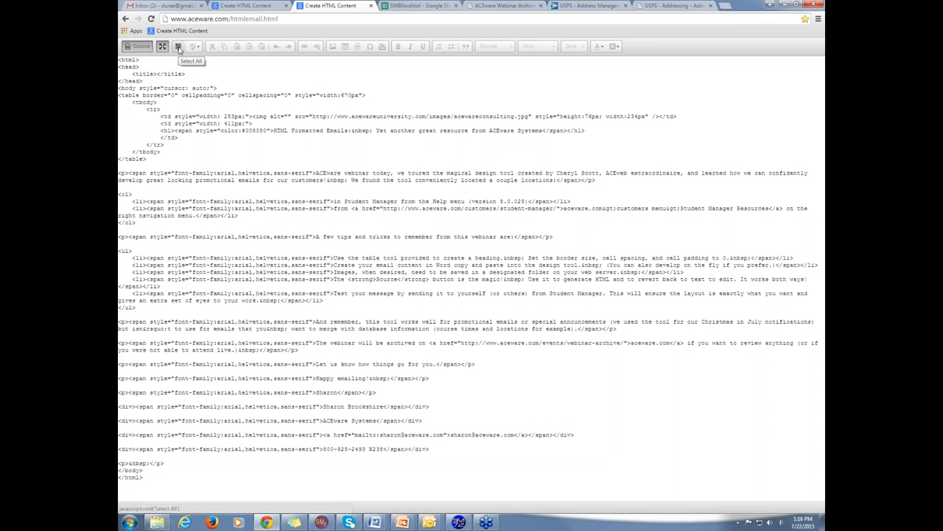
left_click(177, 46)
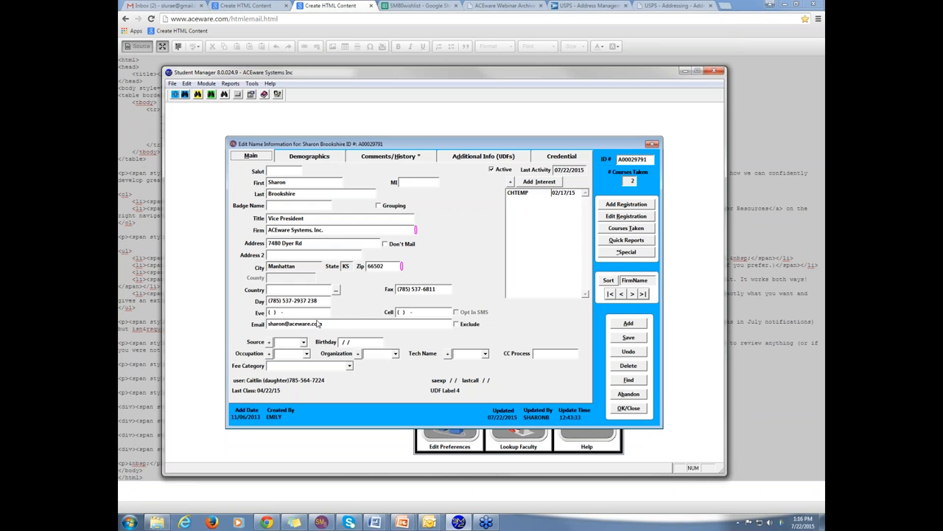
mouse_move(332, 324)
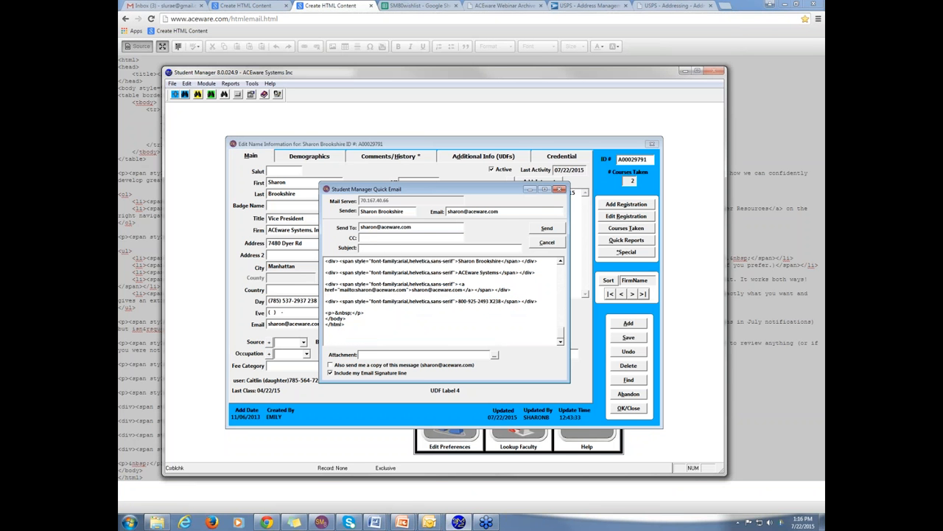
Send the Quick Email with subject 'test', CC to laurie, and the signature option changed
type("test")
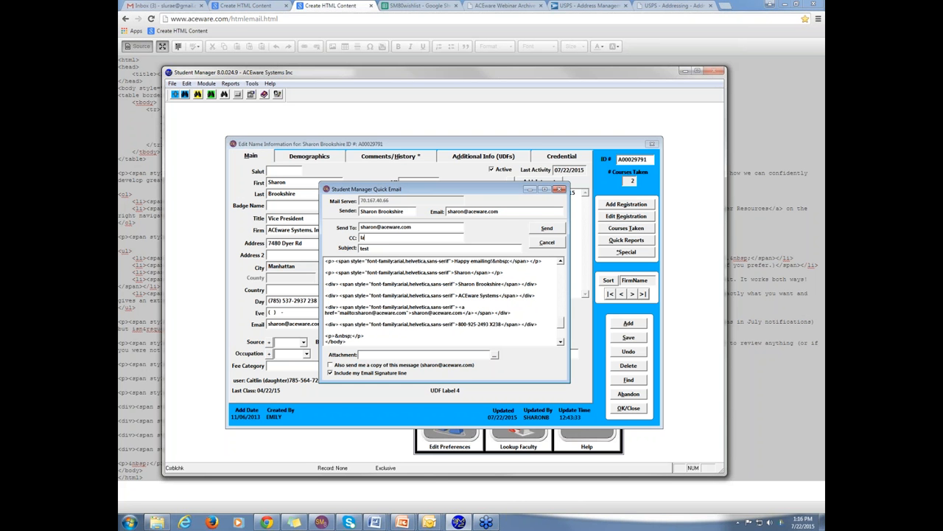
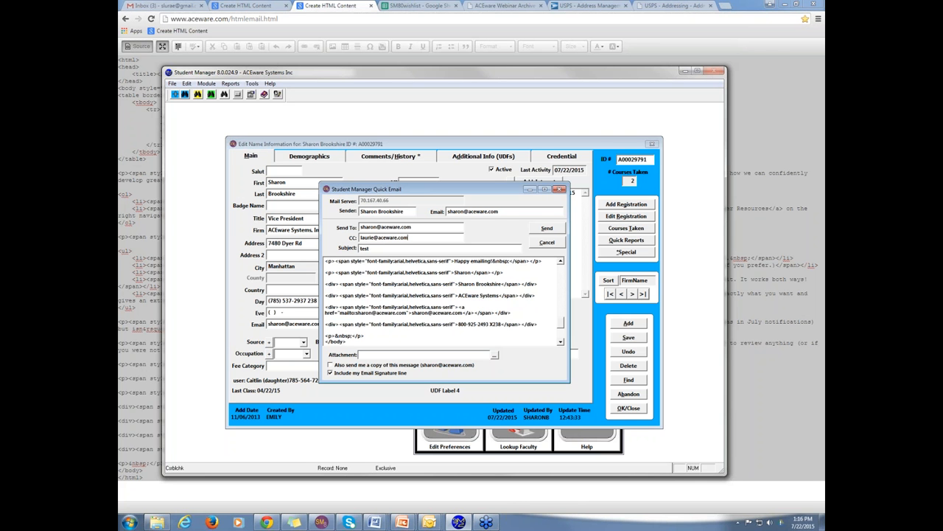
mouse_move(380, 321)
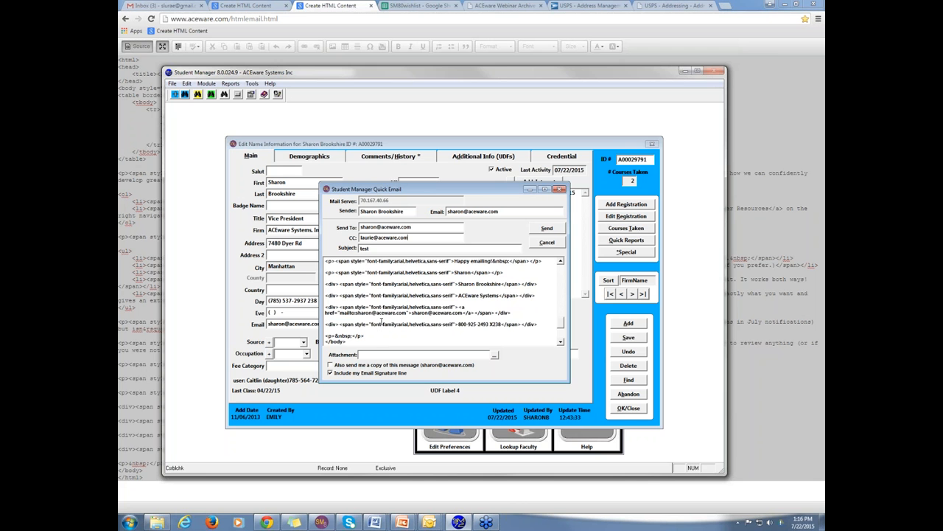
scroll("down", 3)
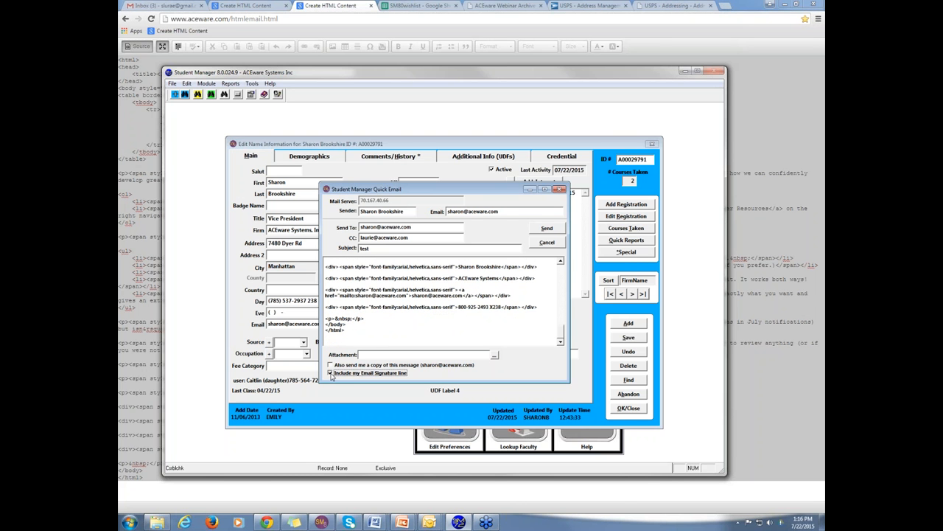
left_click(331, 372)
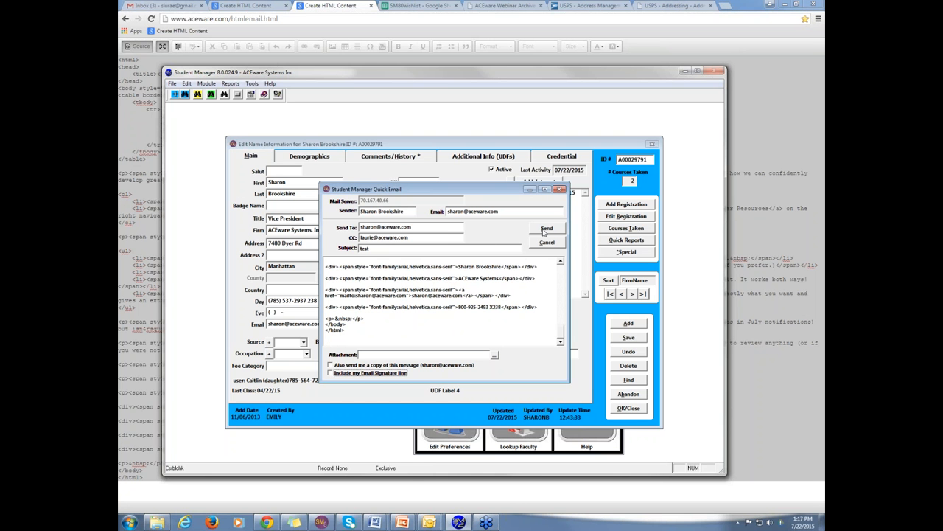
left_click(546, 227)
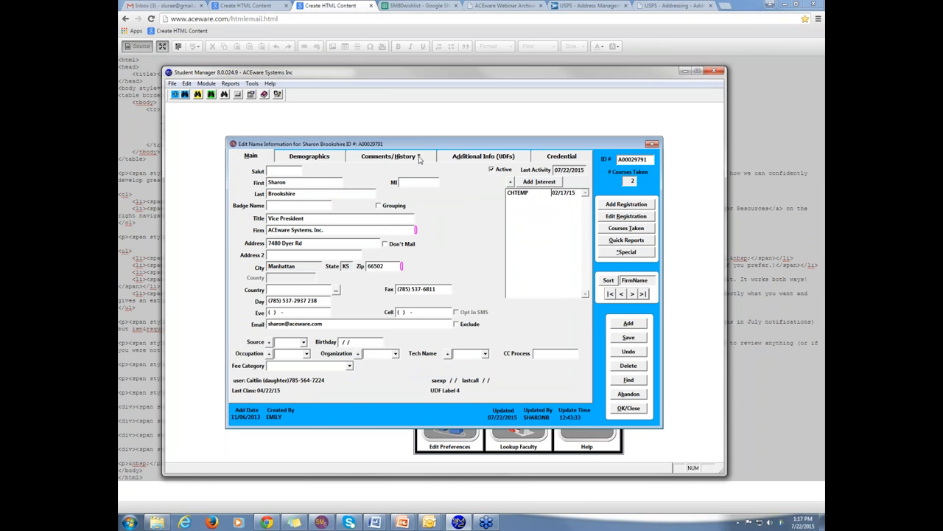
Show the name record's Comments/History with the sent test emails in Contact History
left_click(387, 157)
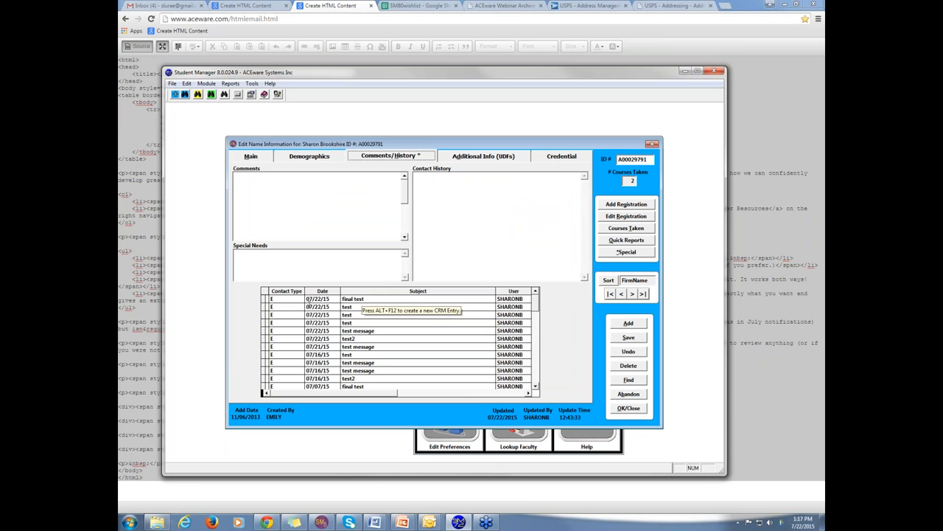
left_click(251, 156)
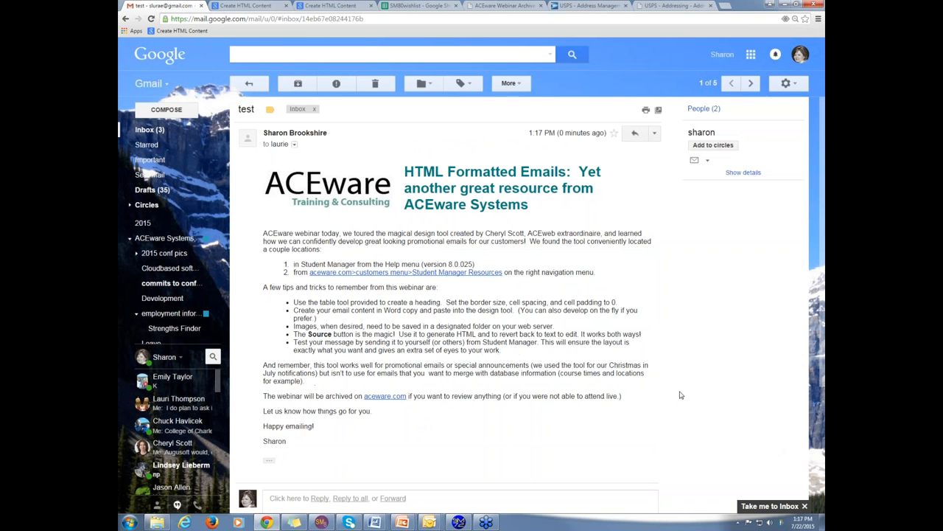
mouse_move(649, 395)
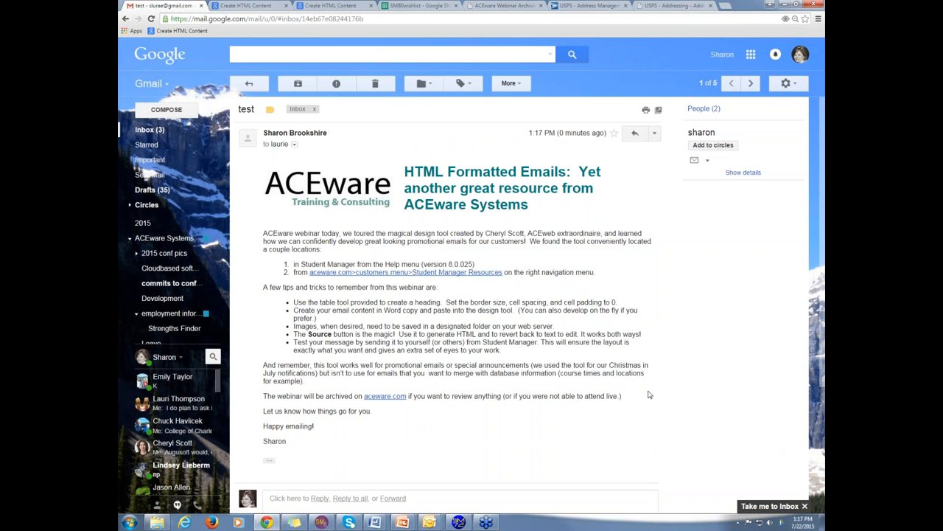
mouse_move(510, 345)
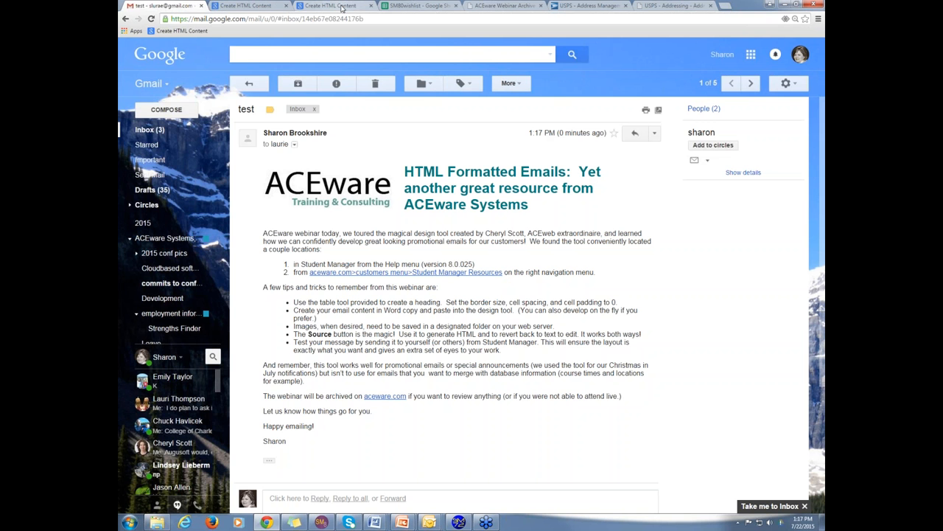
Return from the Gmail test message to the Create HTML Content browser page
left_click(332, 6)
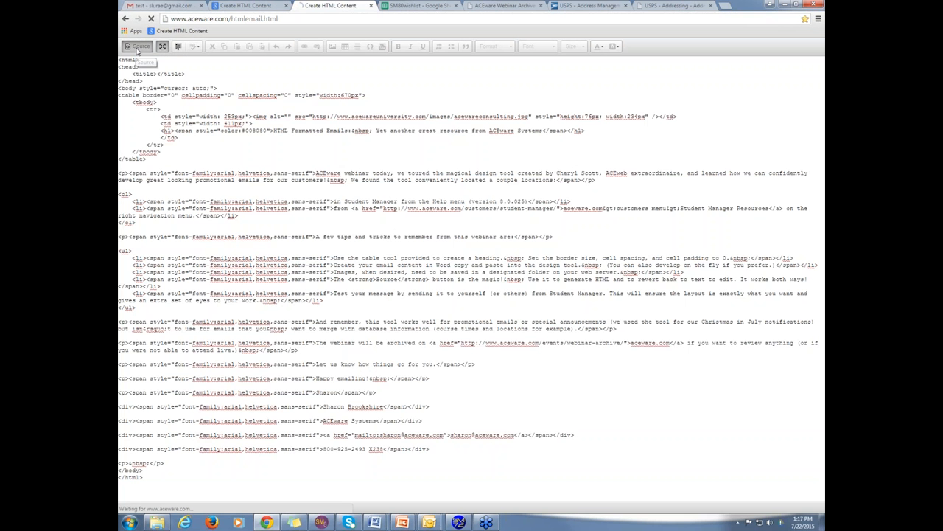
Switch the editor back to formatted view and bring up the Student Manager Resources page
left_click(138, 46)
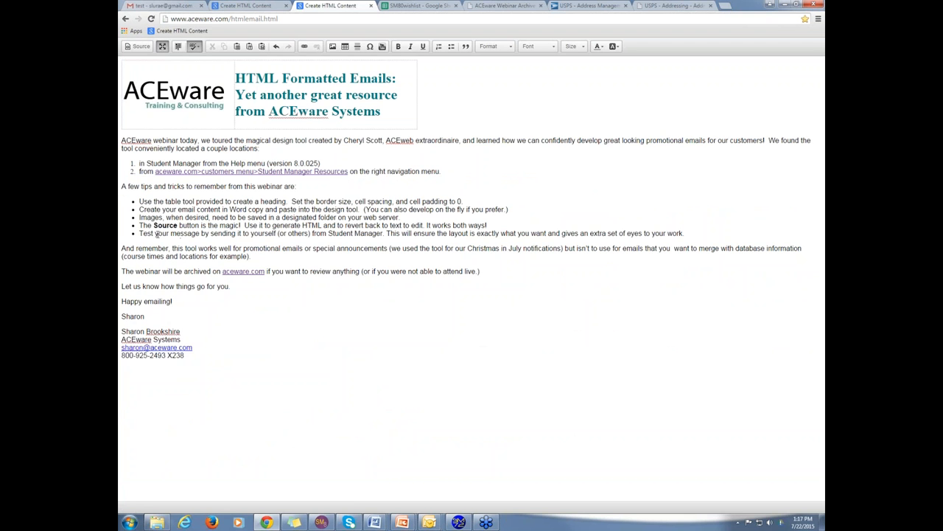
double_click(165, 224)
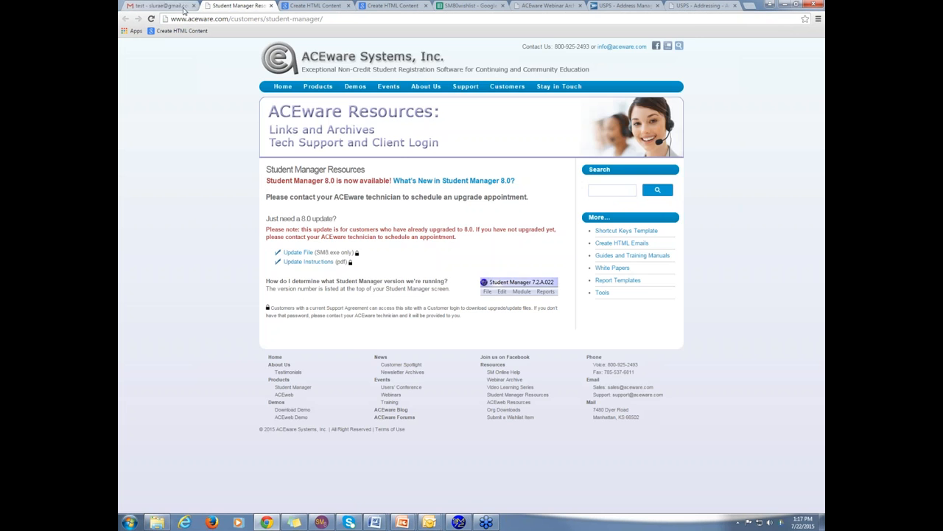
Show the webinar archive page, then switch to Student Manager's Quick Launch screen
left_click(154, 6)
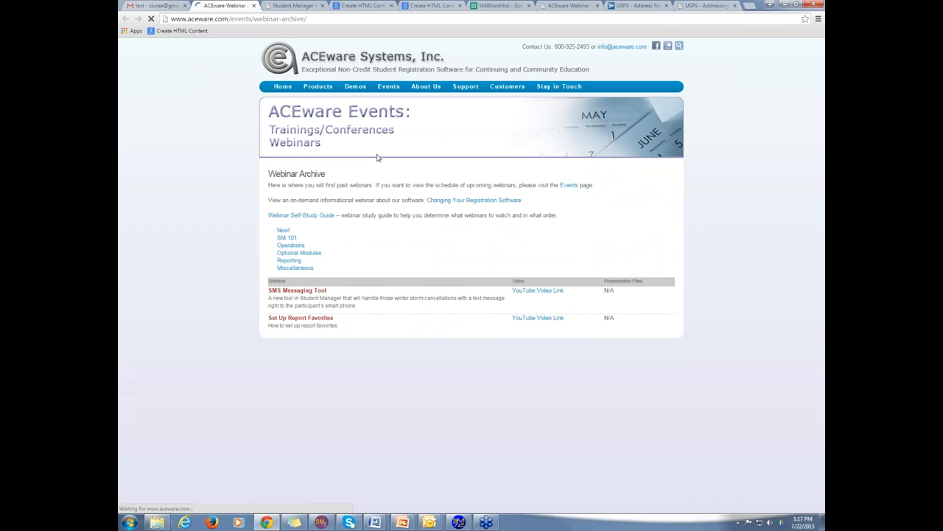
left_click(153, 6)
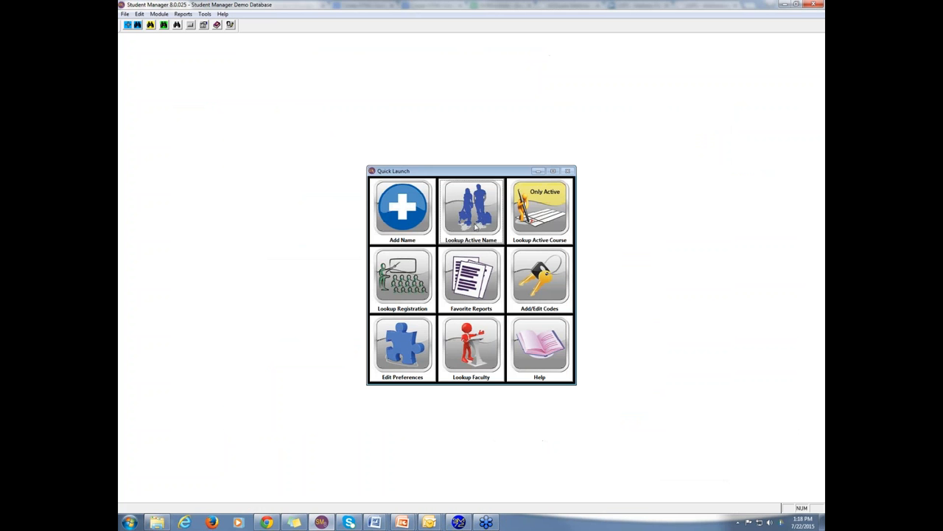
left_click(539, 210)
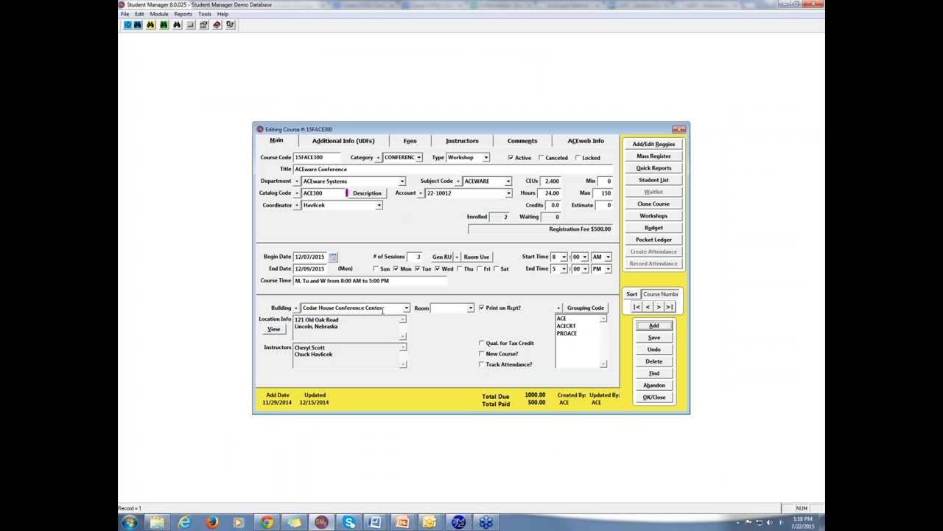
mouse_move(676, 180)
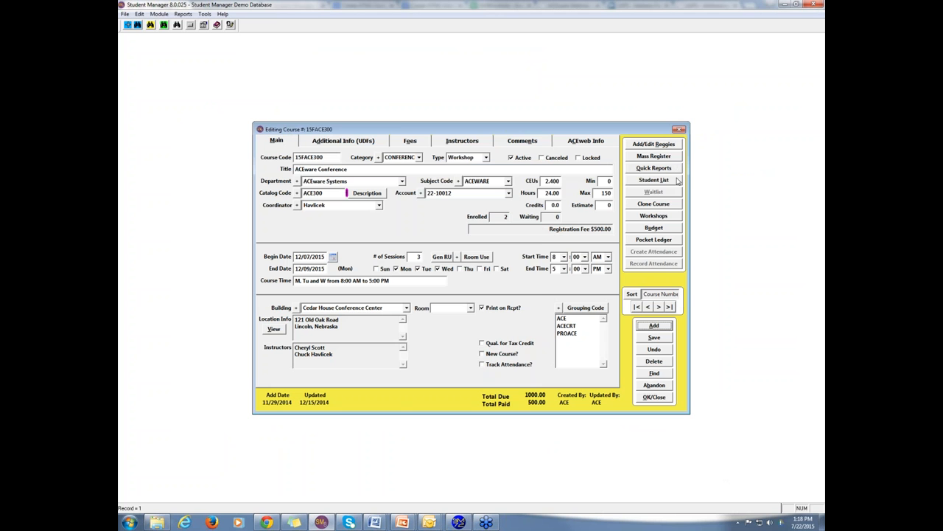
left_click(653, 168)
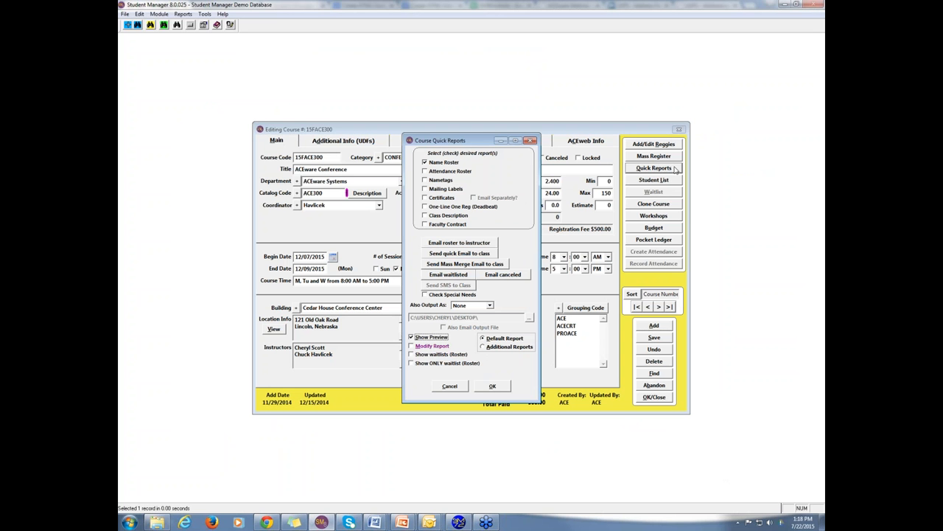
mouse_move(656, 171)
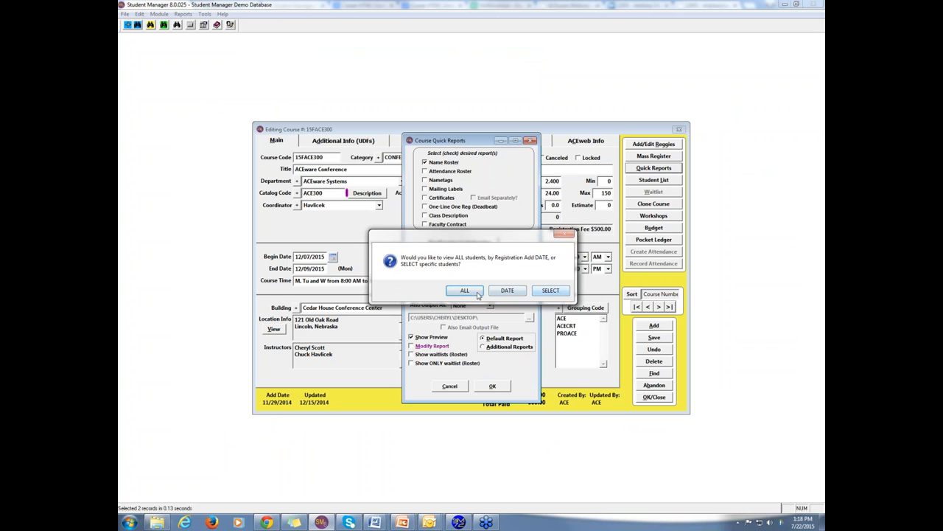
left_click(464, 289)
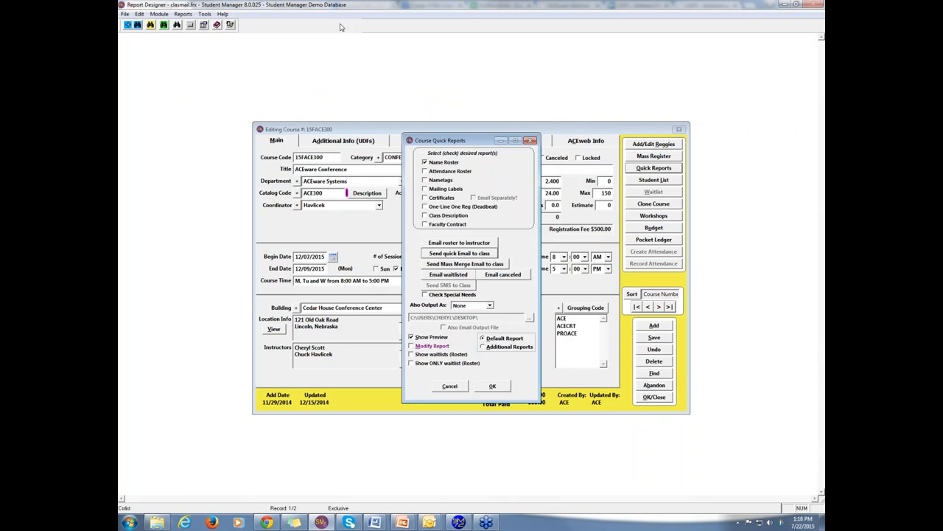
left_click(459, 253)
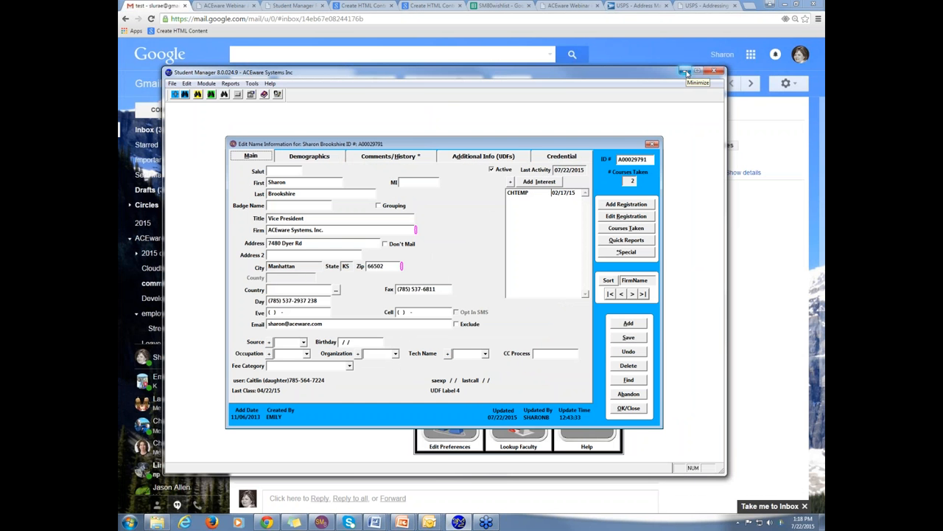
mouse_move(439, 212)
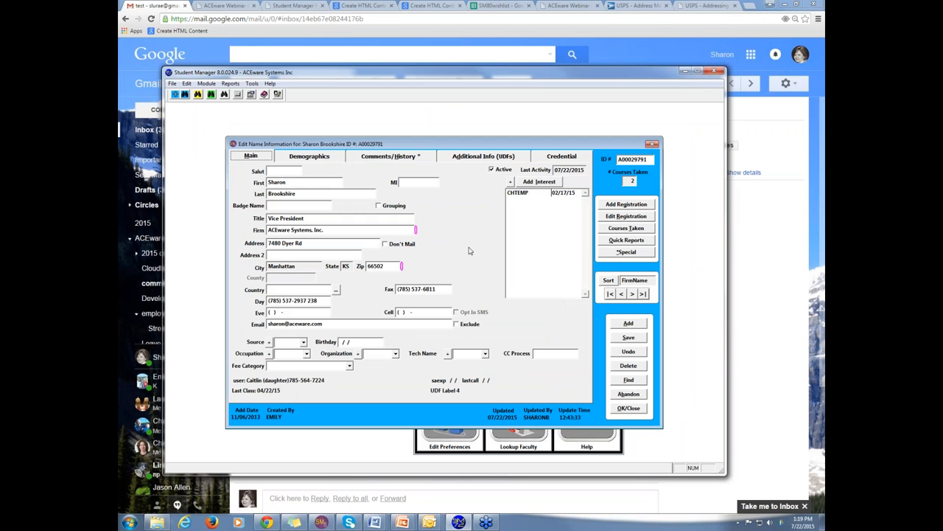
mouse_move(645, 97)
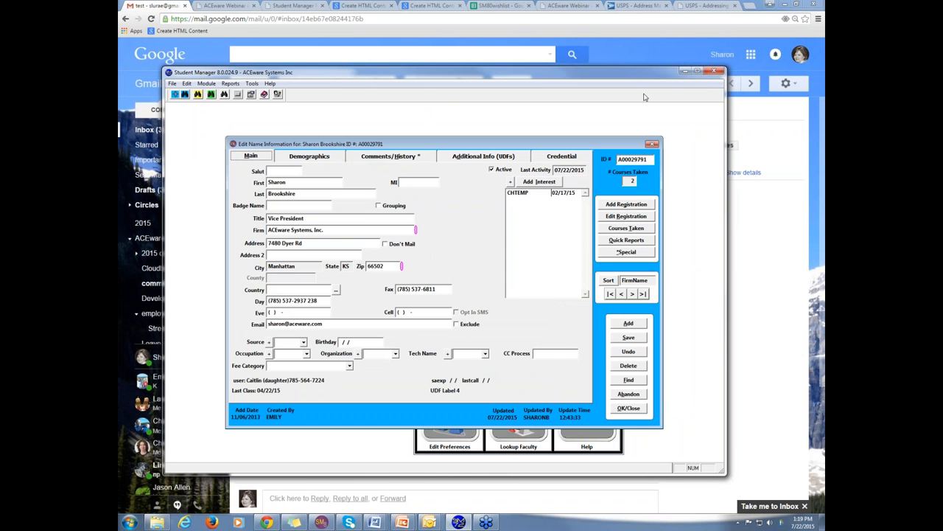
mouse_move(502, 239)
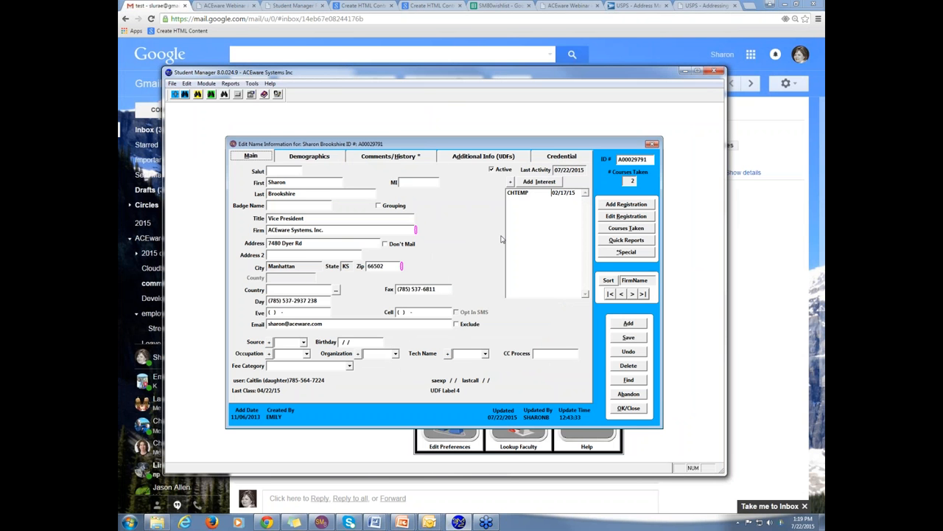
mouse_move(544, 257)
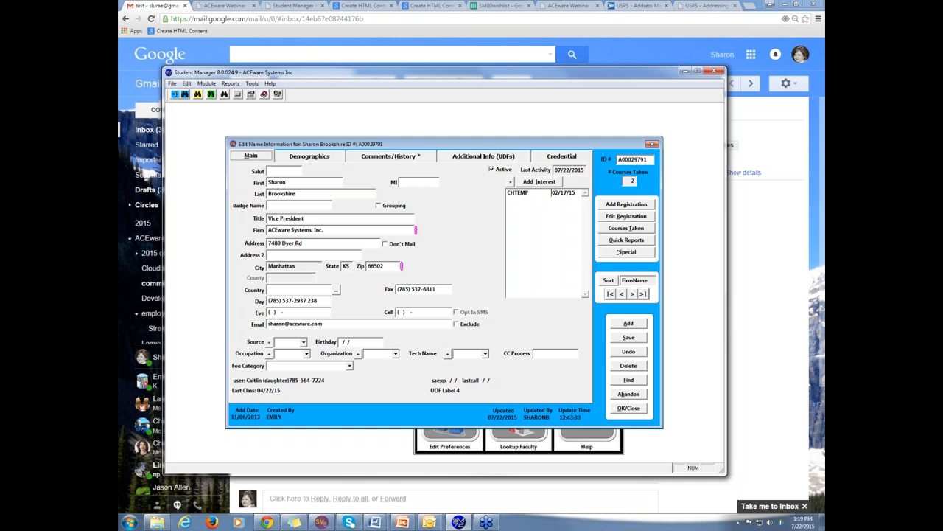
mouse_move(501, 261)
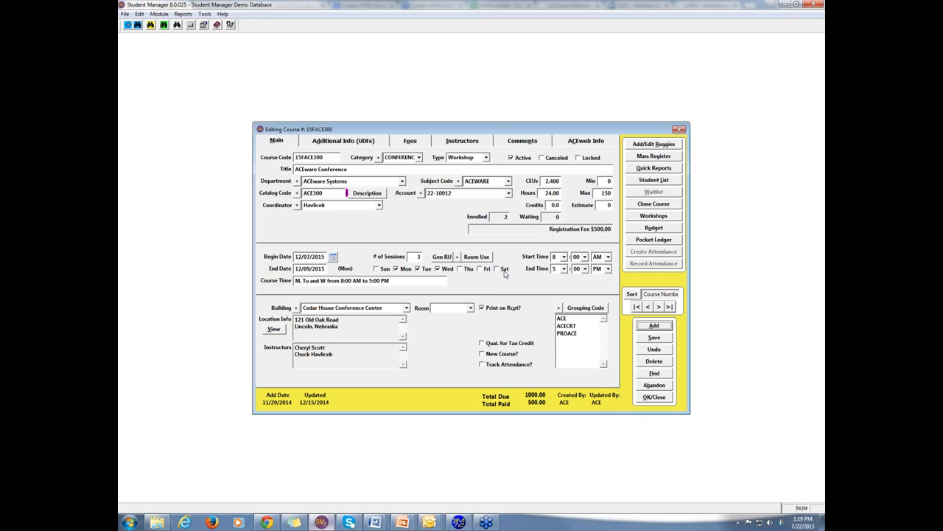
mouse_move(654, 371)
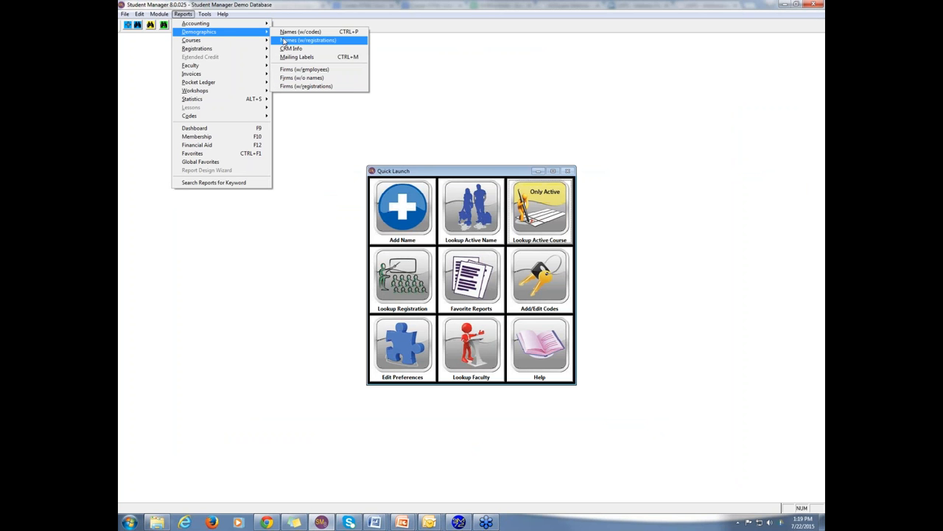
mouse_move(296, 56)
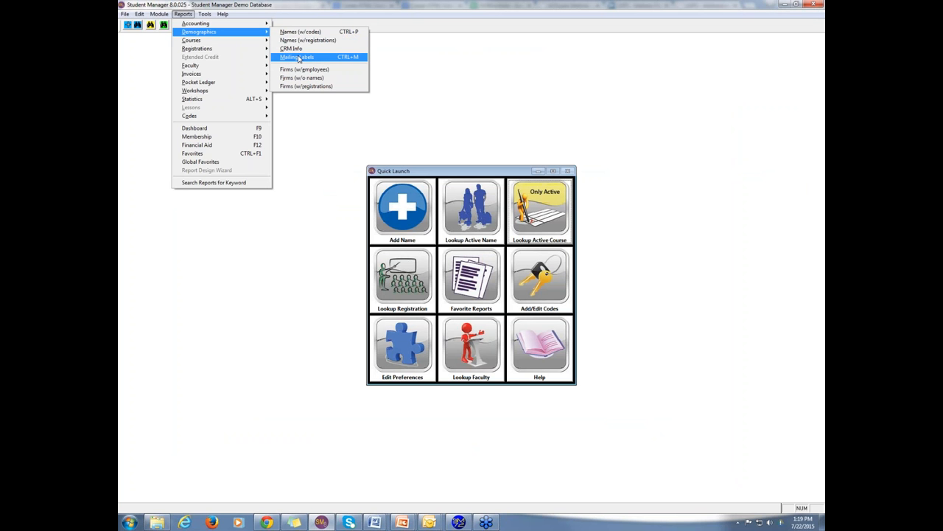
Start the Mailing Labels report from Reports > Demographics
left_click(298, 56)
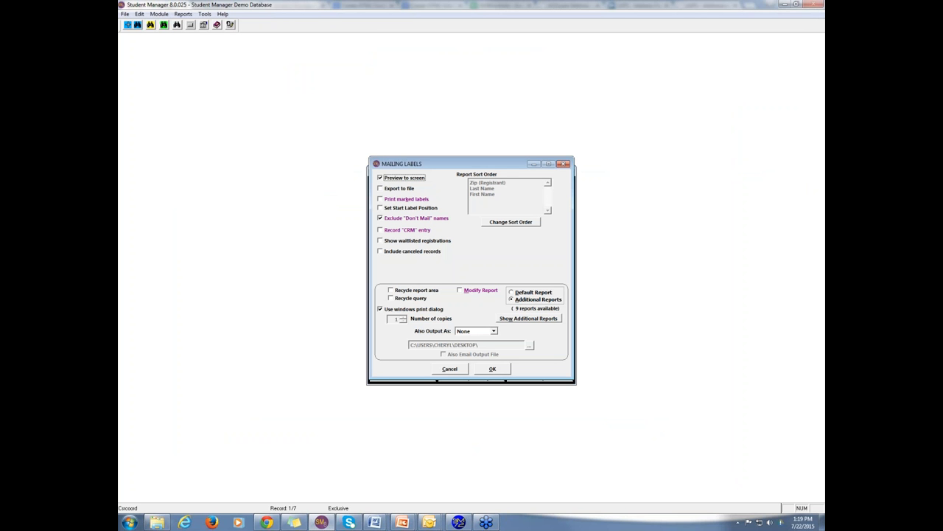
mouse_move(428, 271)
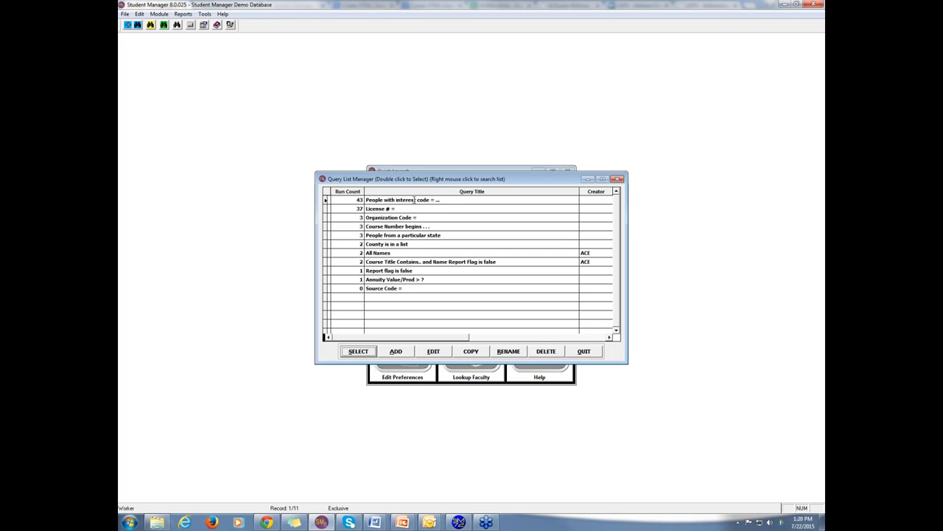
Run the interest code query with the HTML code value to preview names with valid emails
double_click(401, 200)
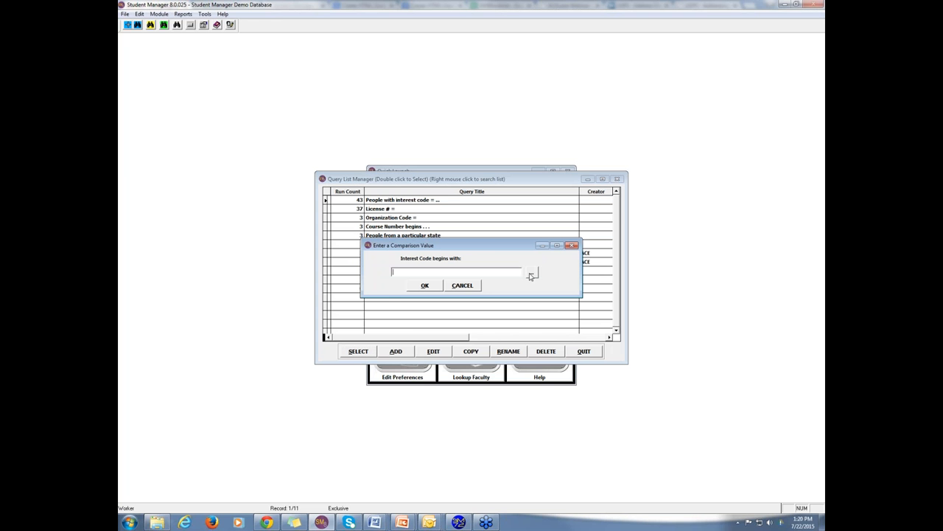
left_click(531, 271)
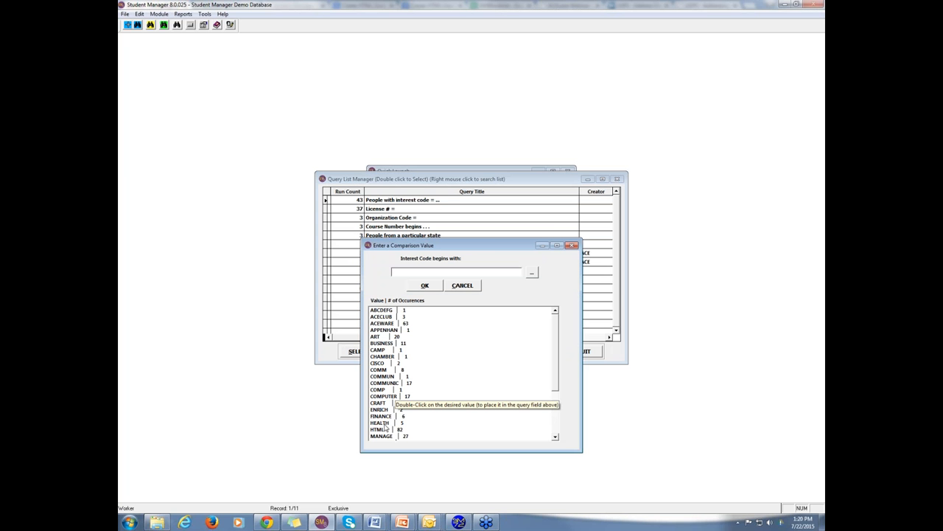
left_click(381, 429)
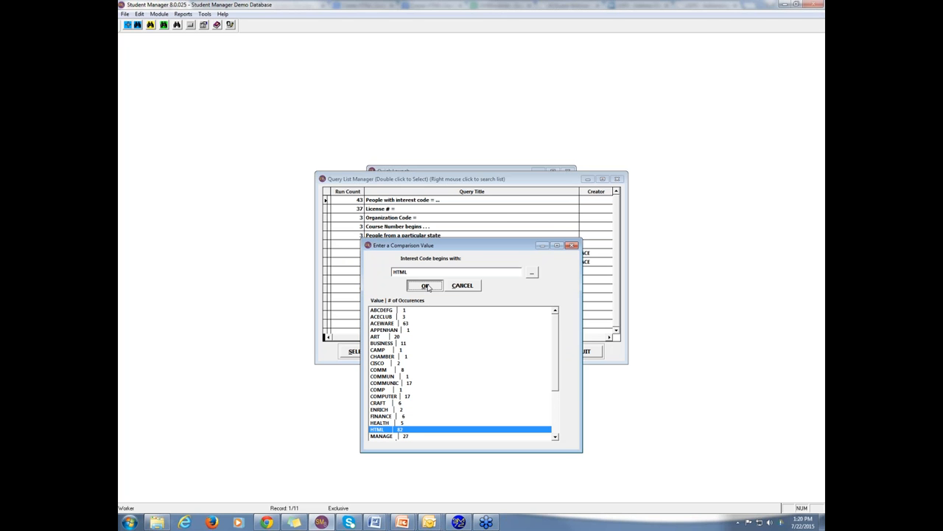
left_click(424, 286)
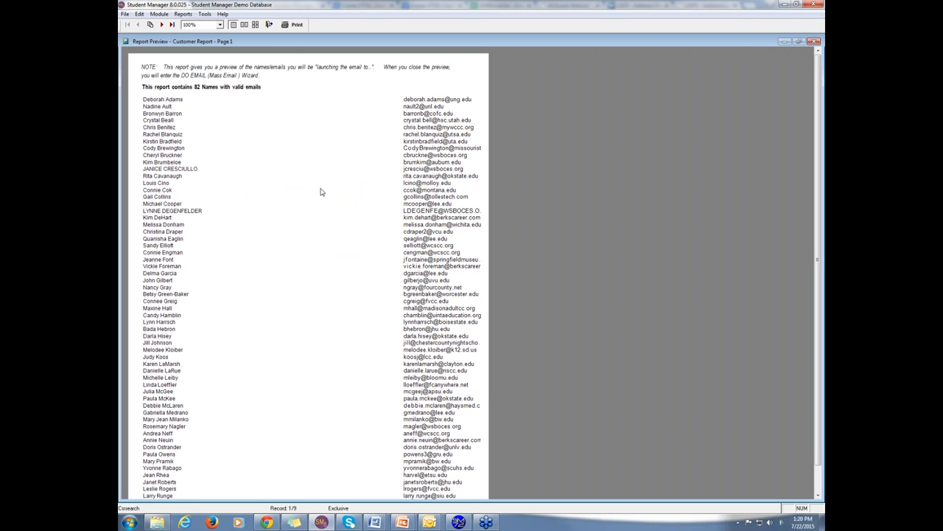
mouse_move(270, 23)
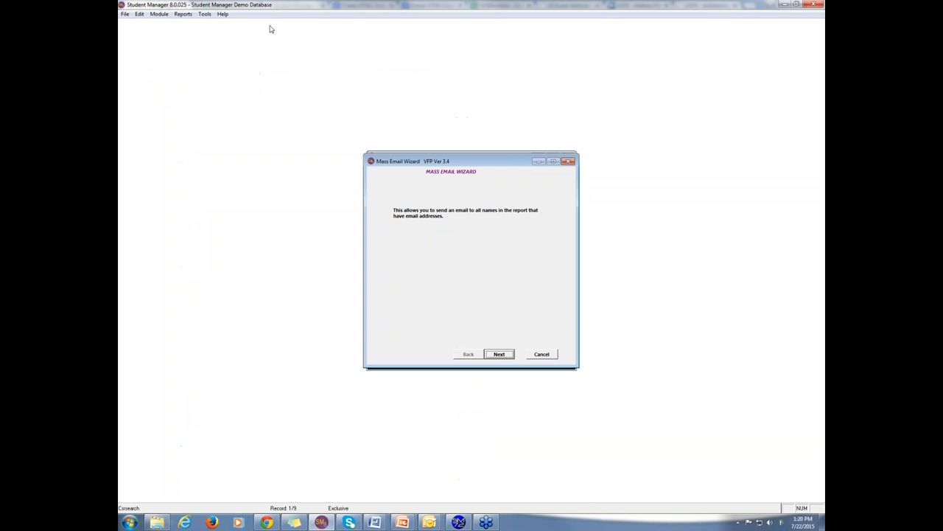
mouse_move(537, 256)
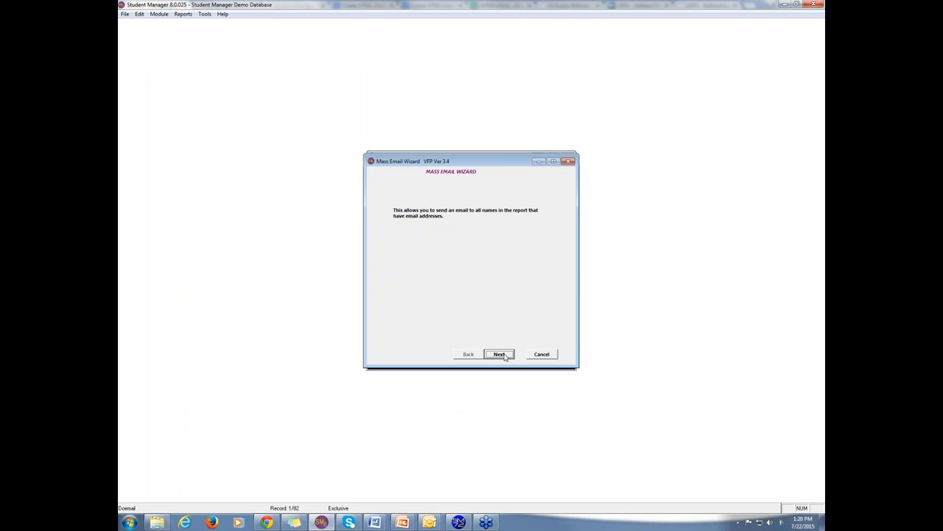
Replace the subject with 'Follow up to today's HTML Webinar' and choose to type the message on the fly
left_click(500, 353)
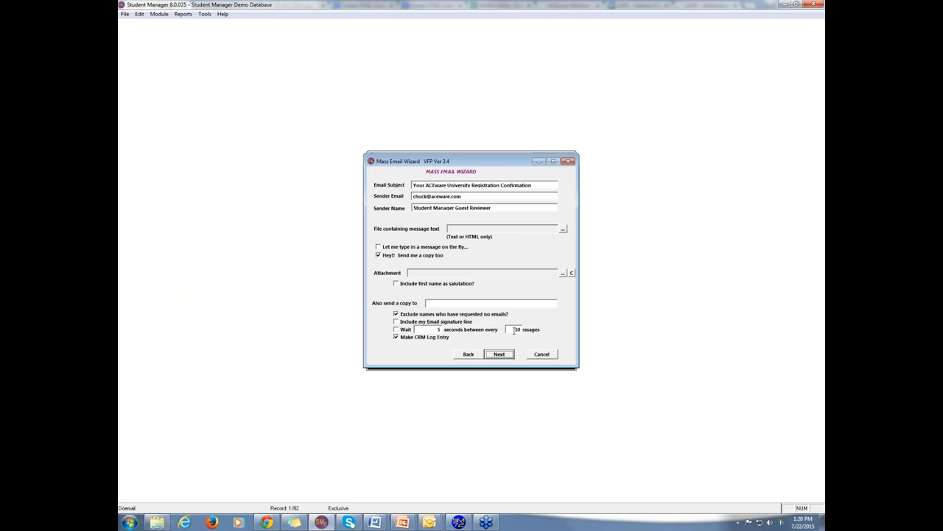
triple_click(484, 186)
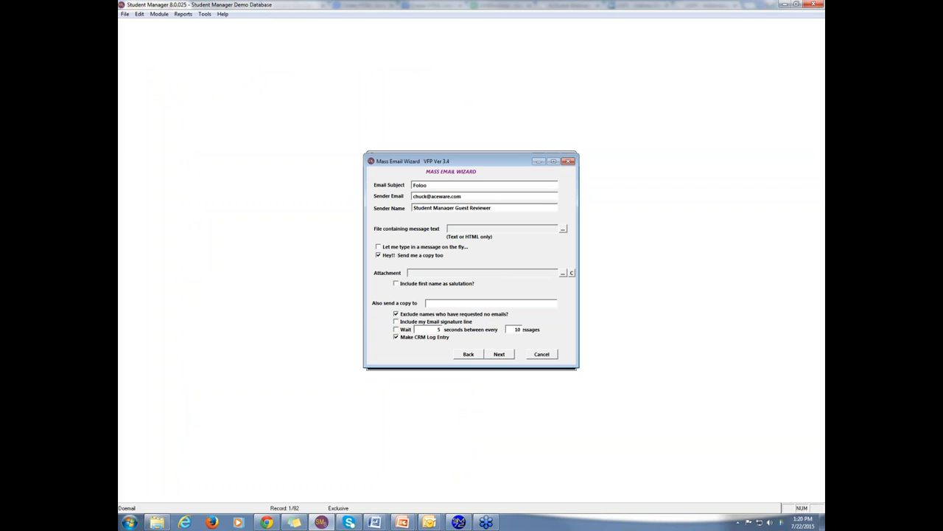
key("BackSpace")
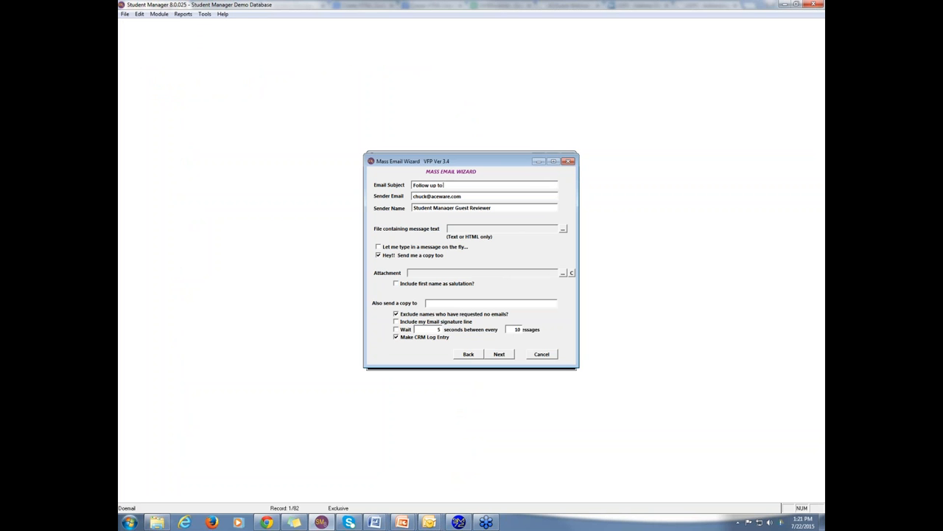
type("today's HTML Webinar")
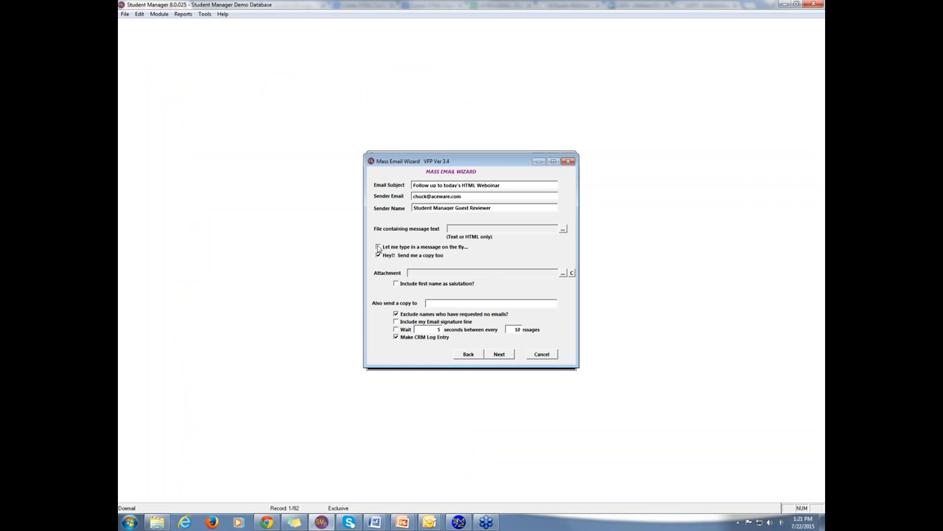
left_click(379, 248)
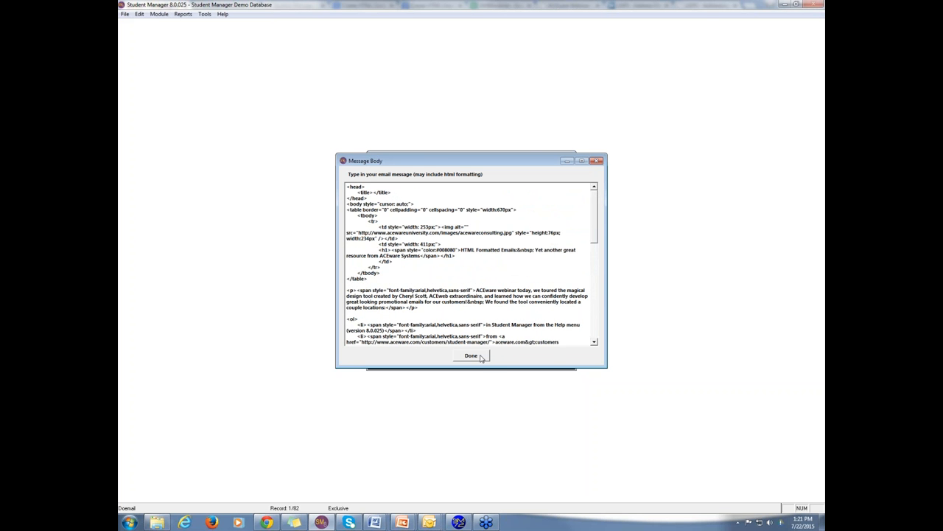
Finish the Message Body window with the pasted HTML code saved into the wizard
left_click(472, 356)
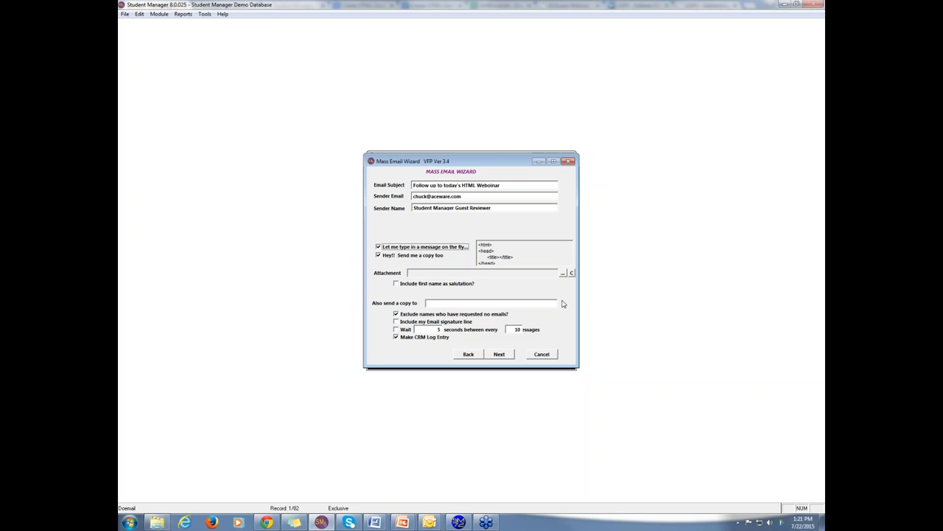
Enable first-name salutation, finish the wizard and acknowledge the 82 good email names
left_click(395, 283)
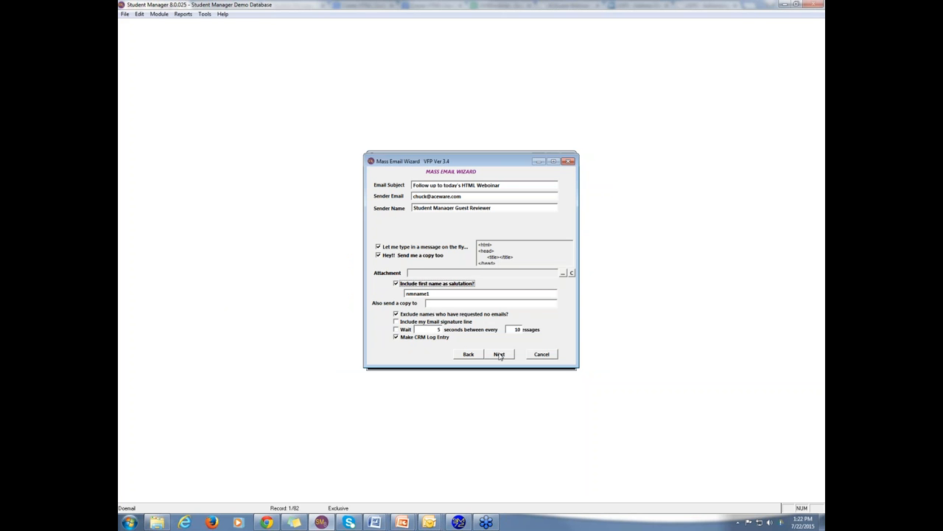
left_click(498, 354)
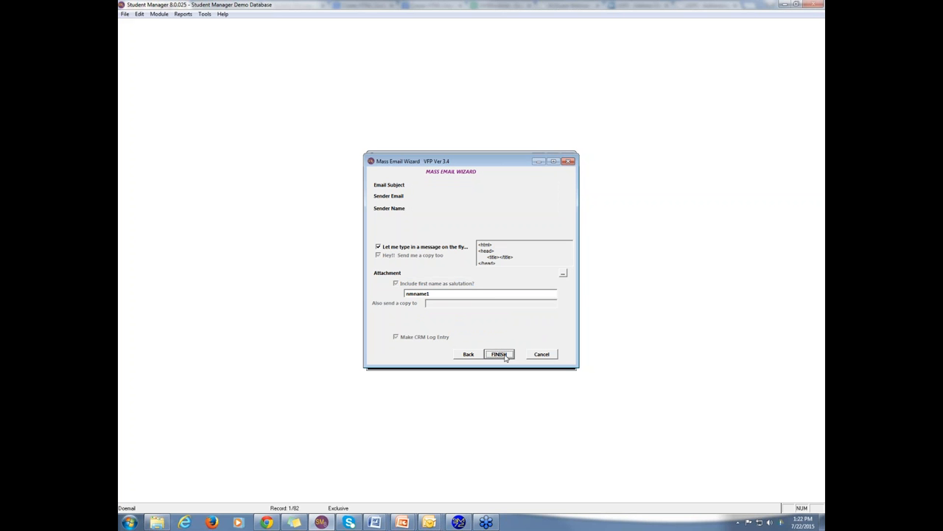
left_click(498, 354)
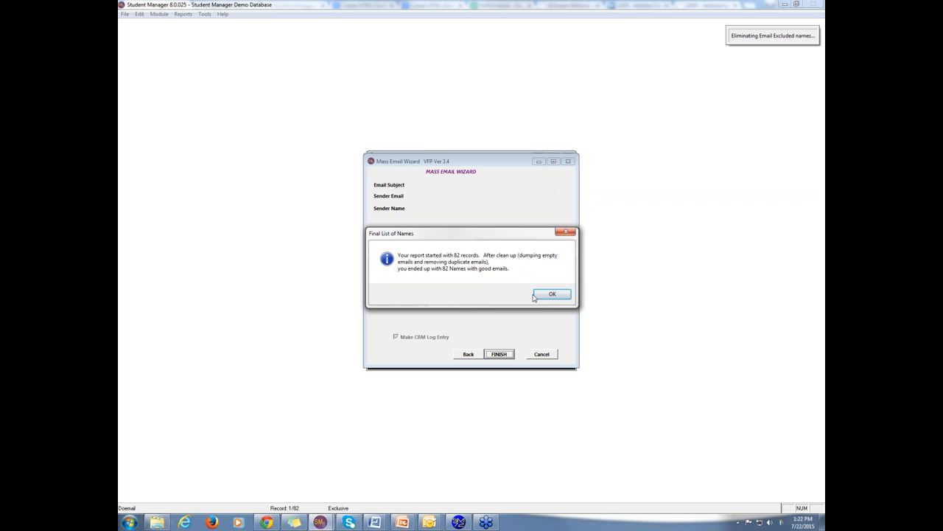
left_click(552, 293)
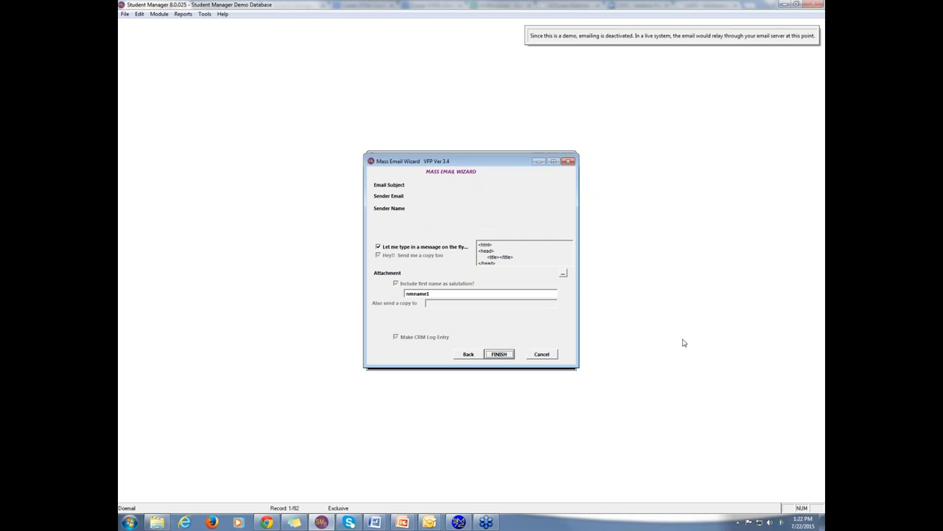
mouse_move(568, 38)
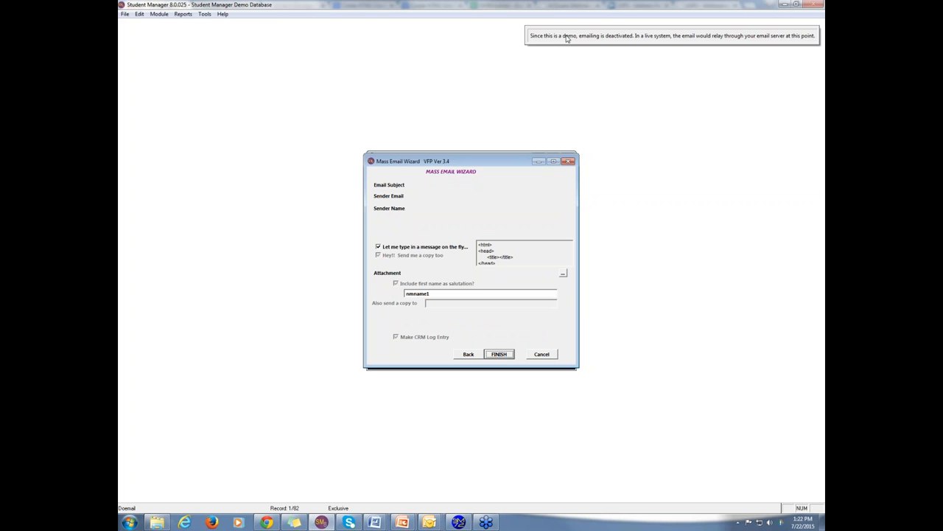
mouse_move(696, 292)
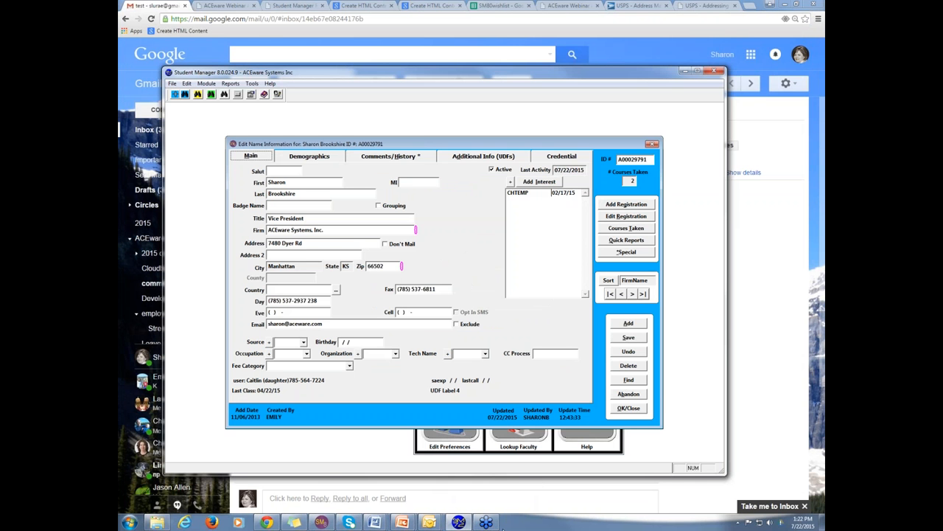
mouse_move(401, 522)
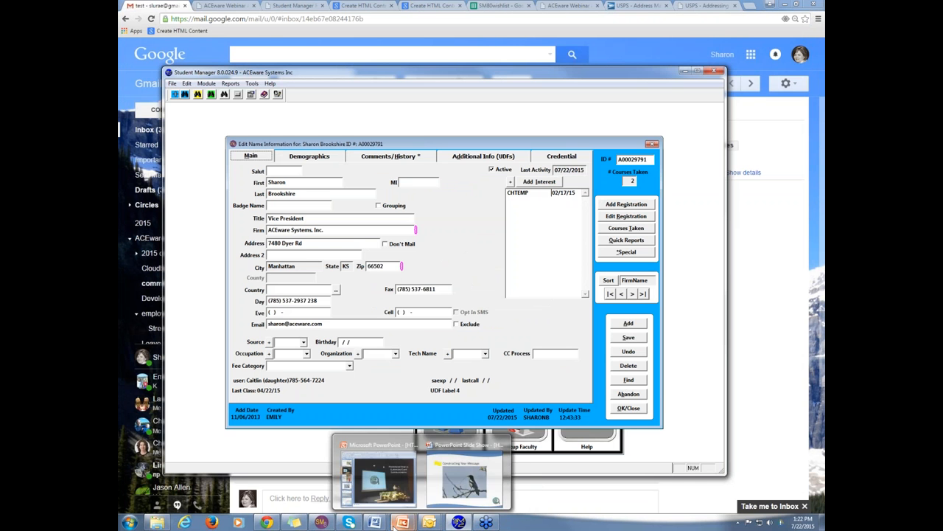
Bring the PowerPoint slide show with the 'Hello Charles!' email example back on screen
left_click(464, 475)
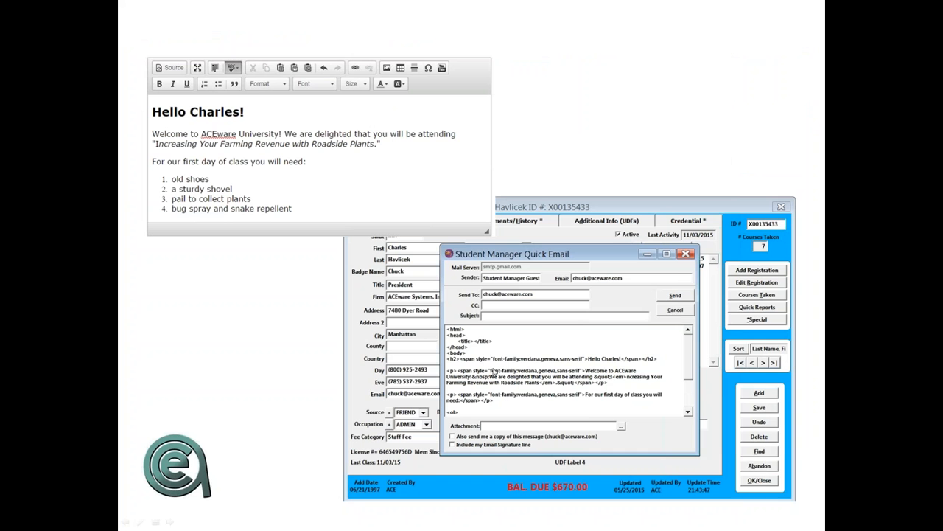
mouse_move(511, 358)
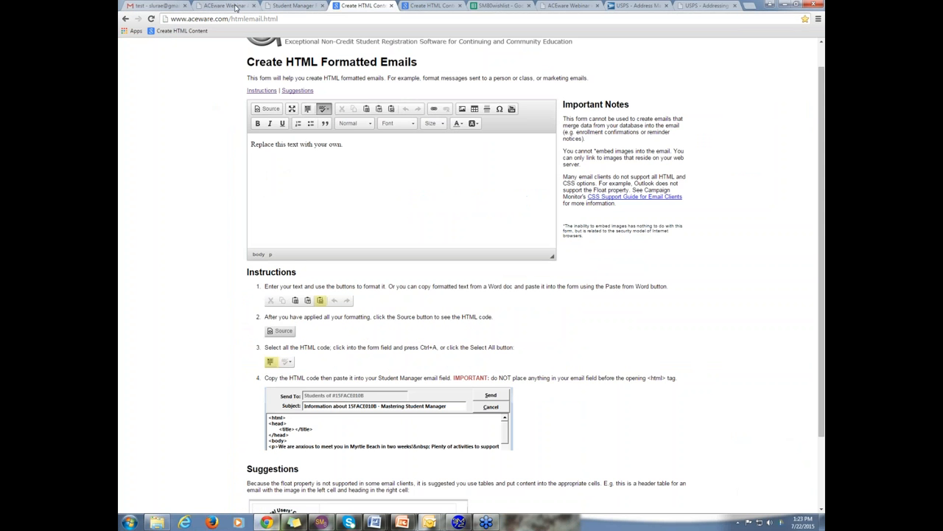
Bring the Student Manager Quick Email window with the pasted HTML back into view
left_click(342, 144)
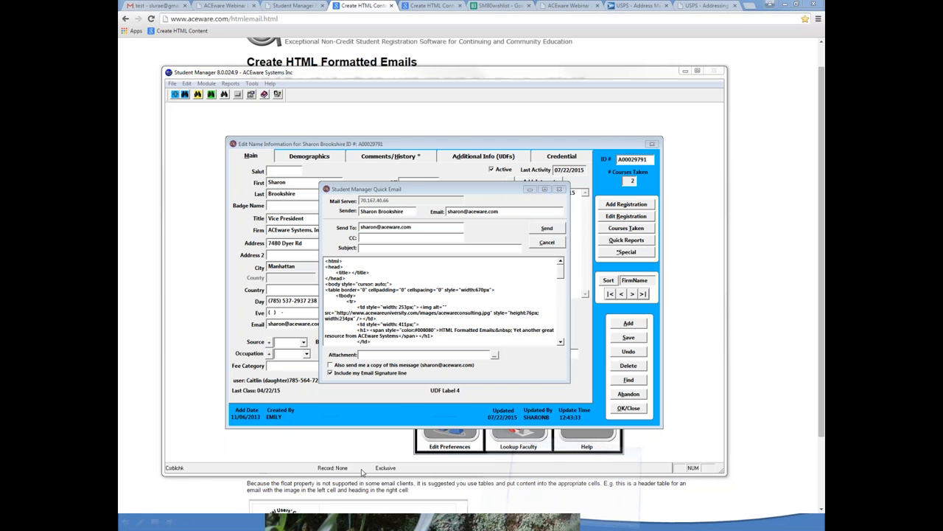
mouse_move(743, 494)
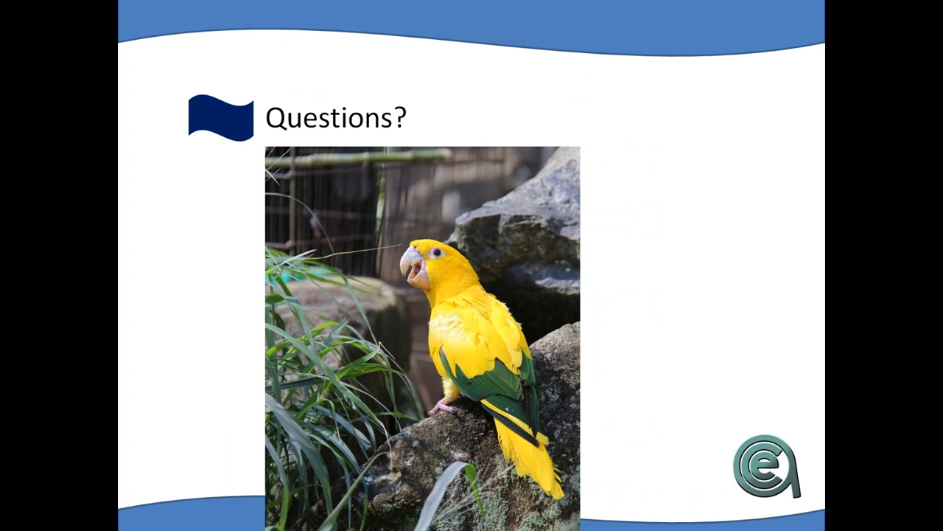
mouse_move(701, 378)
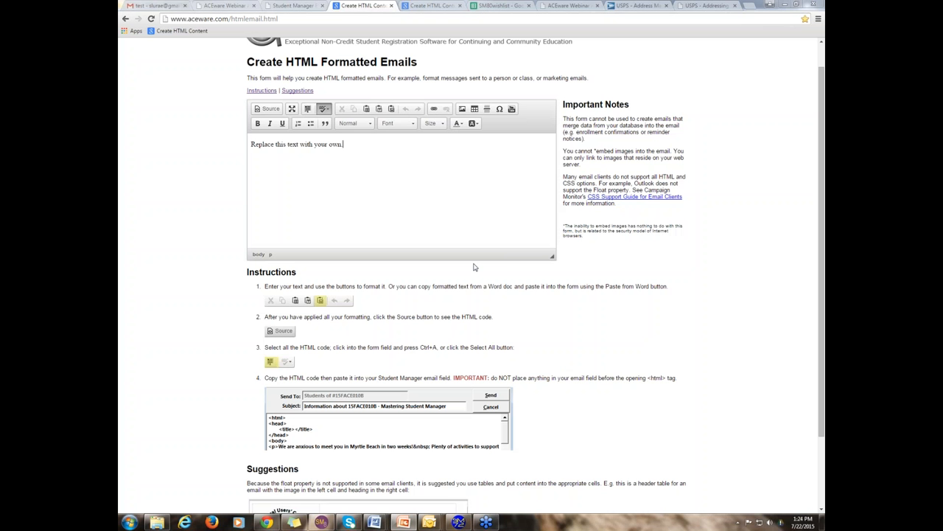
mouse_move(400, 199)
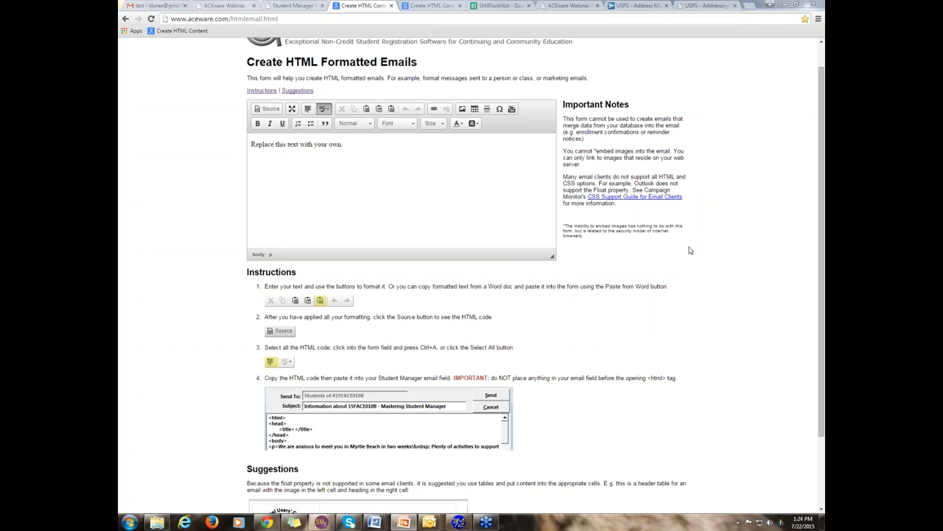
mouse_move(644, 247)
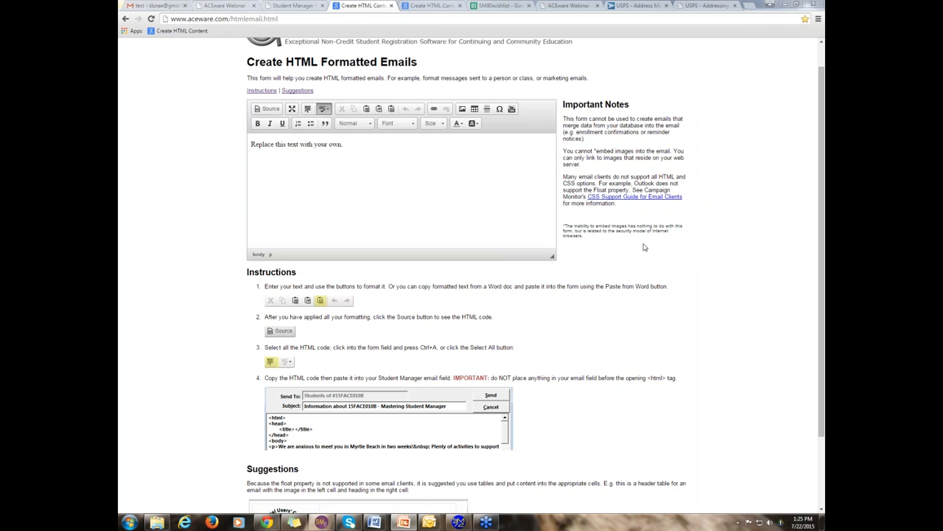
mouse_move(657, 265)
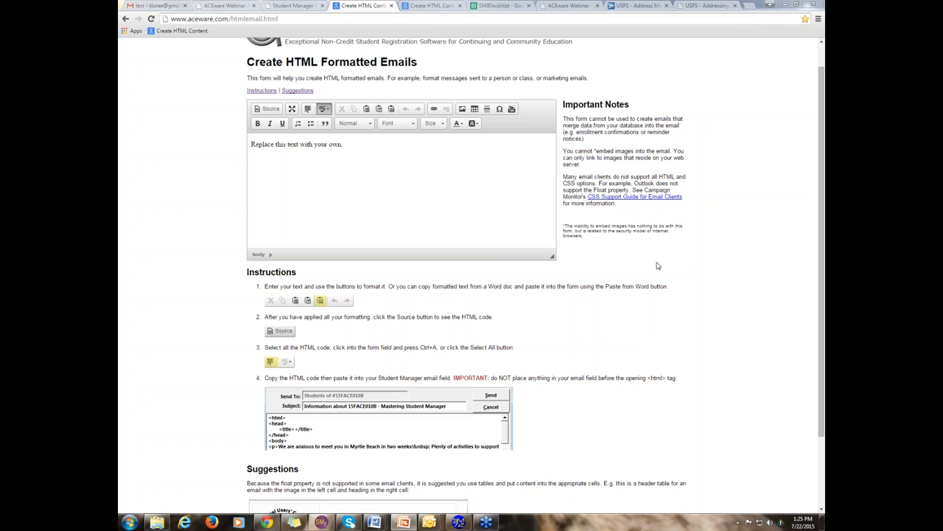
Scroll down to the page's Suggestions section and back up to the top
scroll("down", 3)
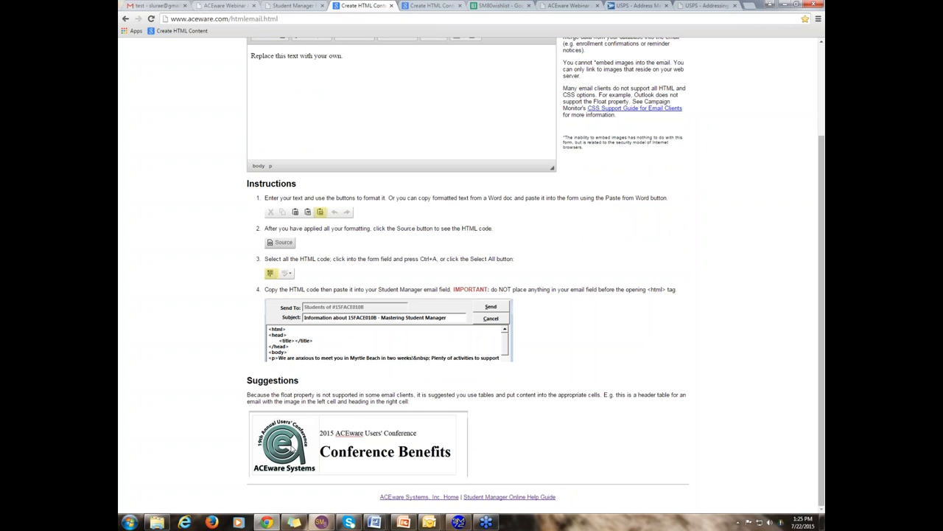
mouse_move(310, 440)
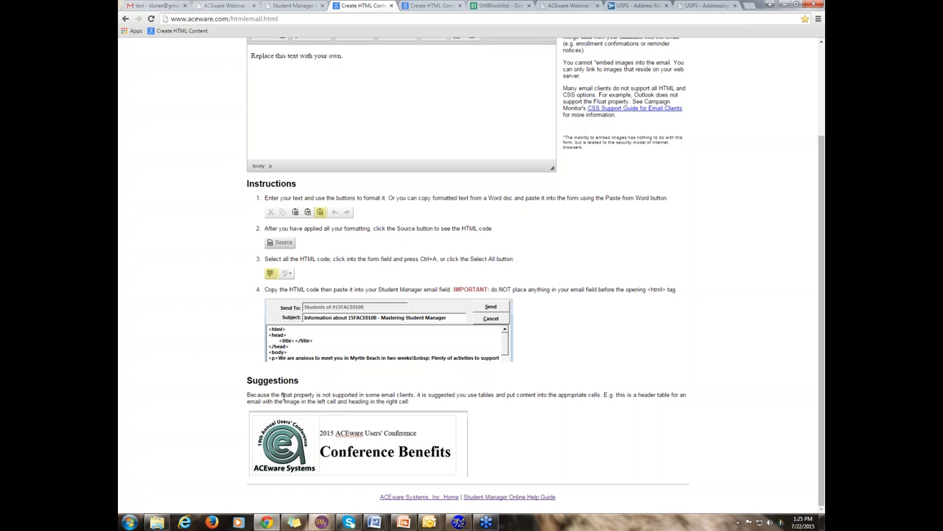
mouse_move(283, 395)
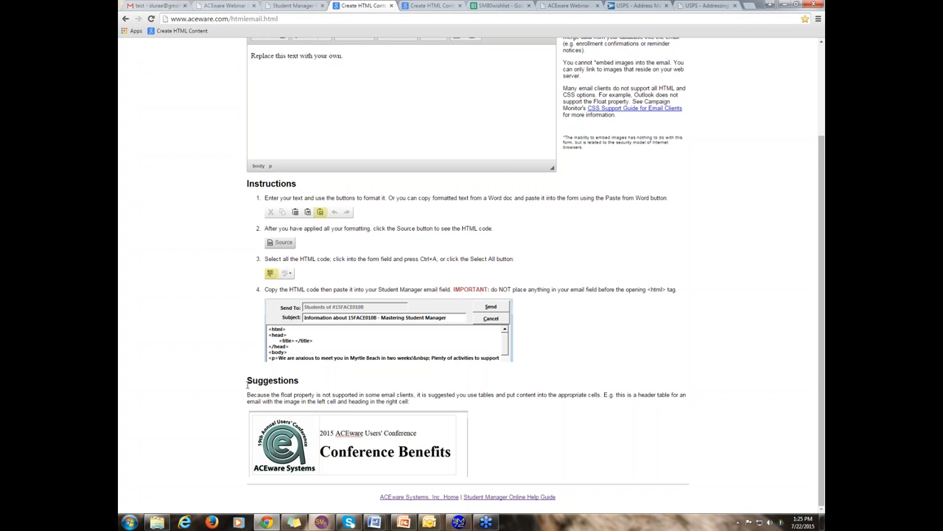
mouse_move(266, 395)
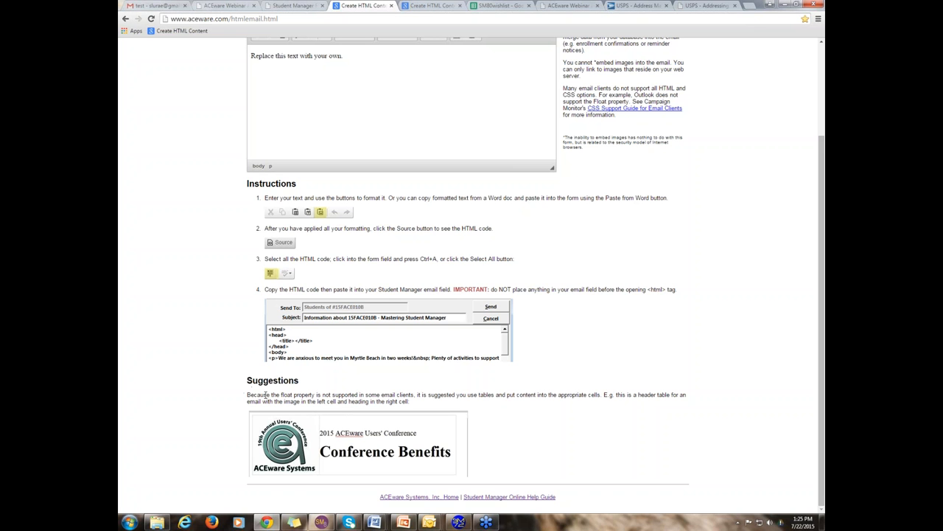
mouse_move(693, 249)
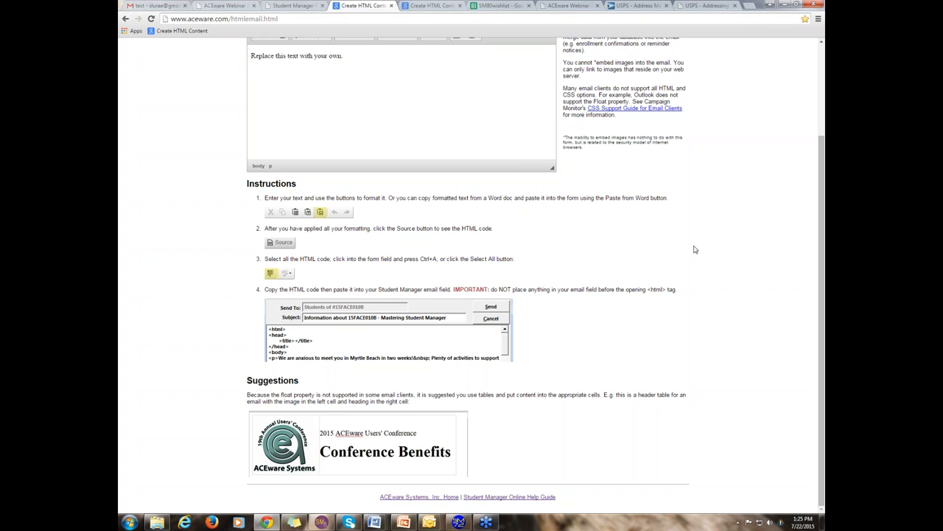
mouse_move(631, 355)
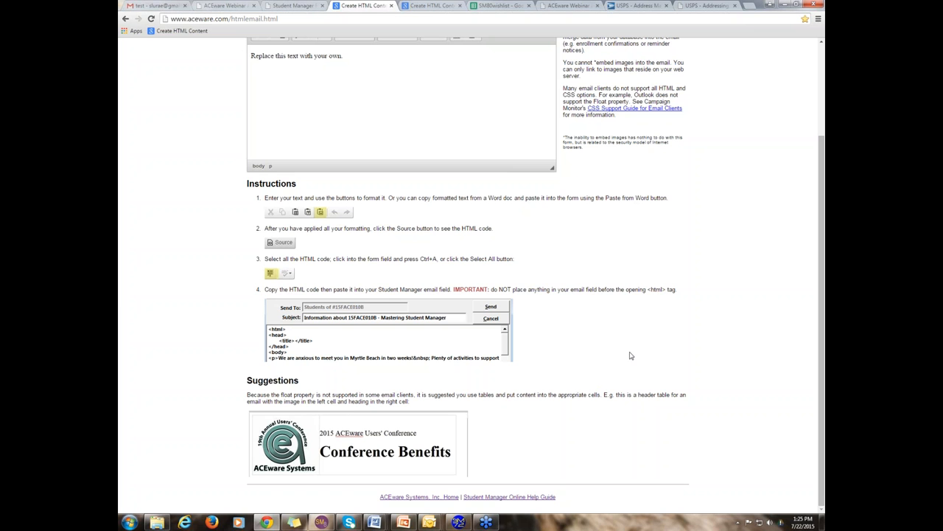
mouse_move(306, 415)
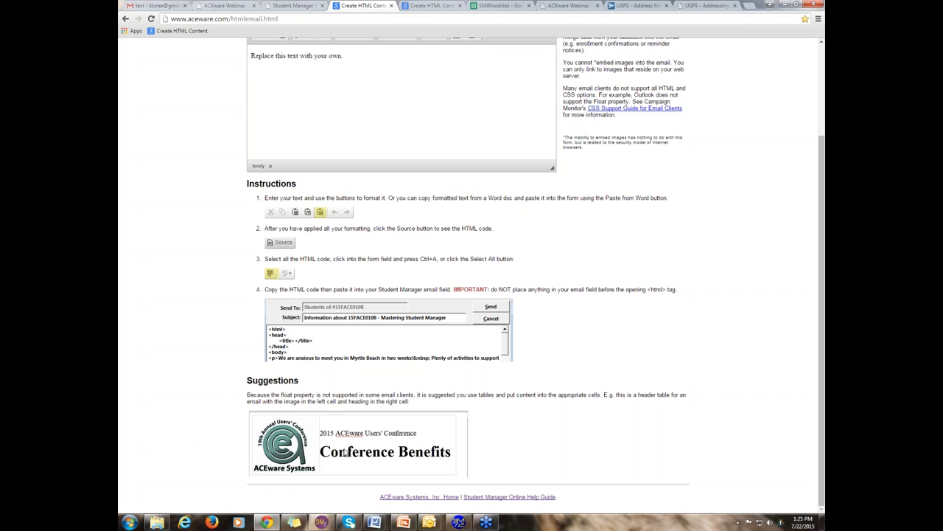
mouse_move(617, 360)
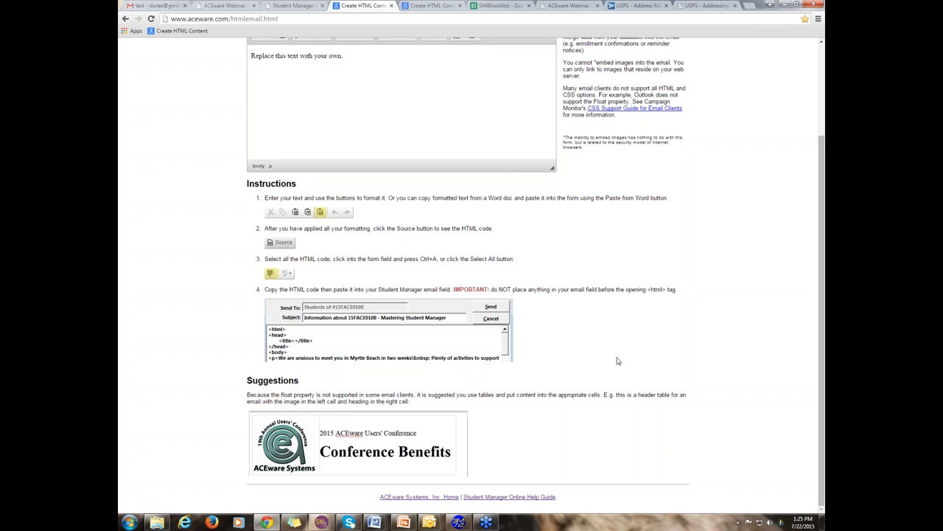
mouse_move(622, 358)
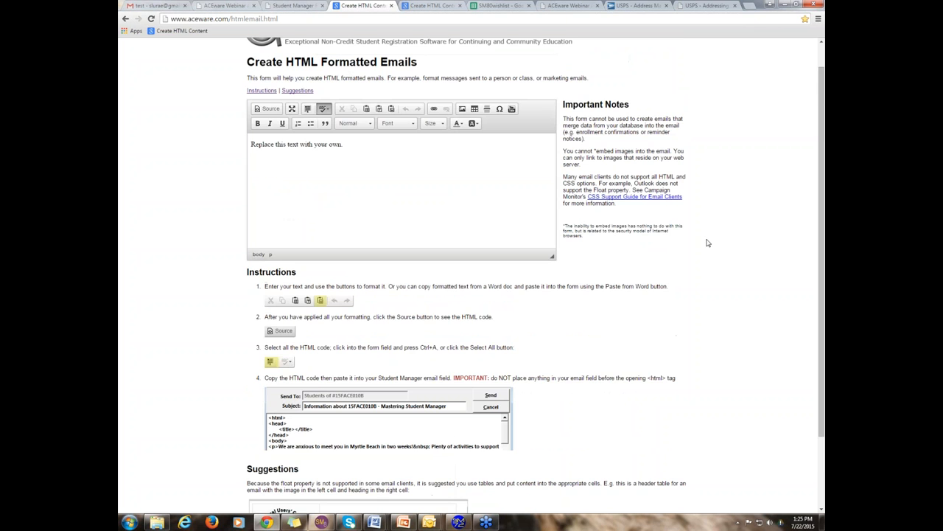
scroll("up", 3)
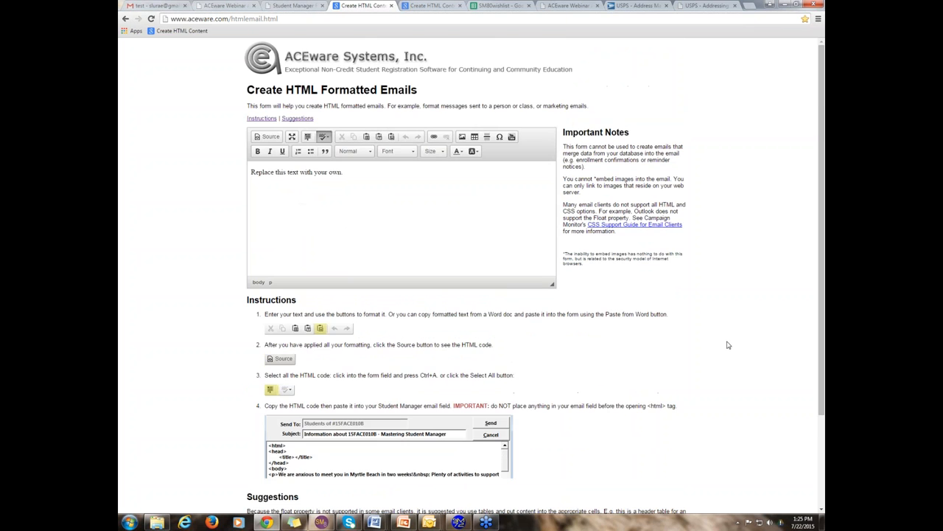
mouse_move(709, 336)
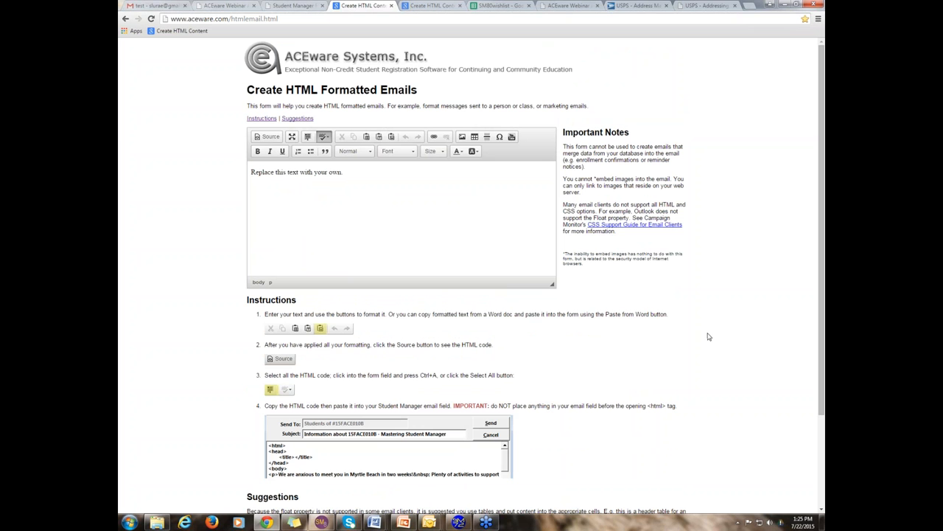
mouse_move(403, 507)
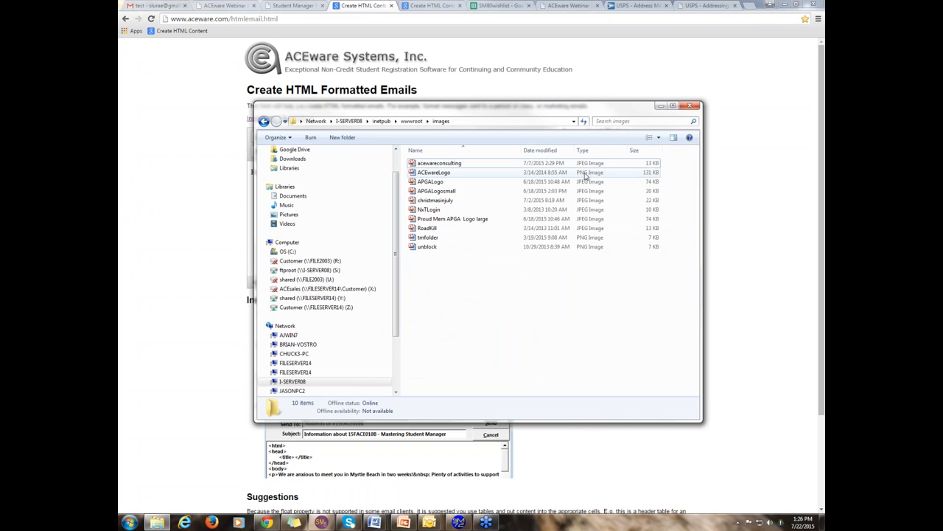
mouse_move(584, 177)
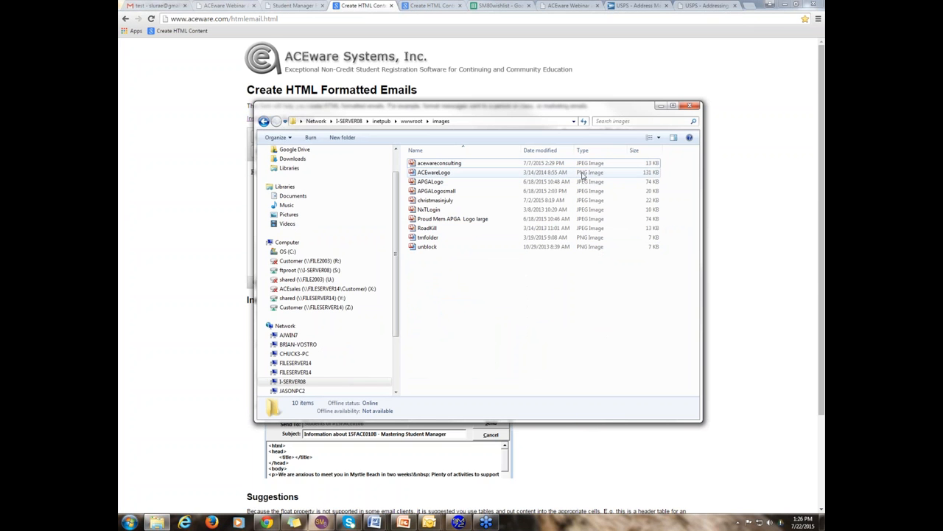
mouse_move(583, 175)
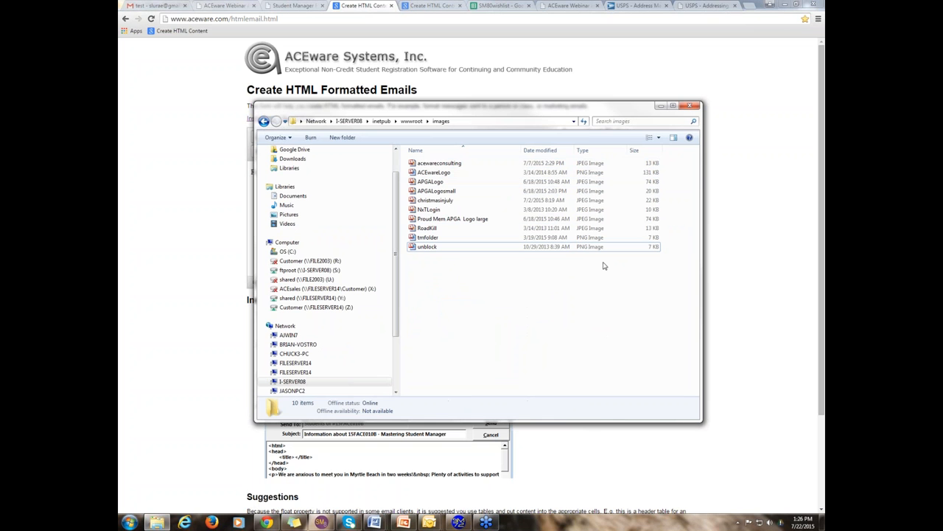
mouse_move(531, 279)
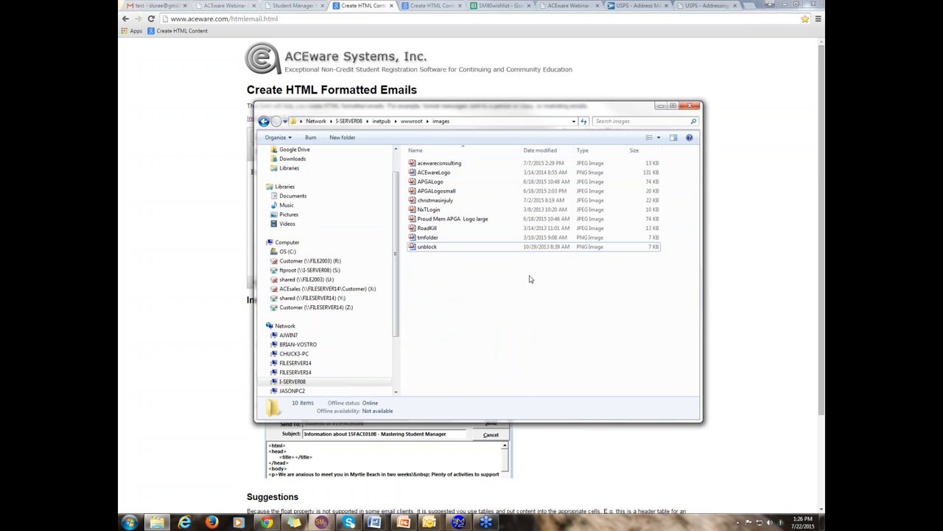
mouse_move(622, 258)
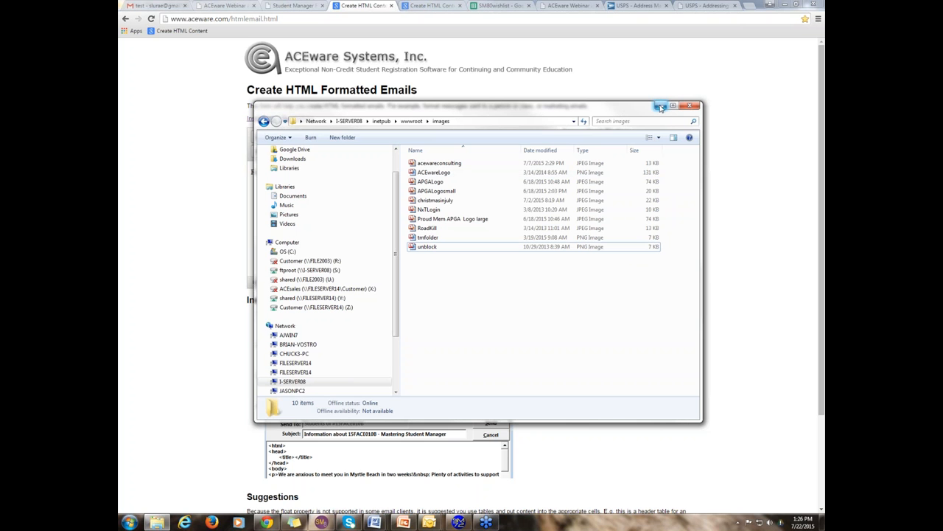
mouse_move(660, 106)
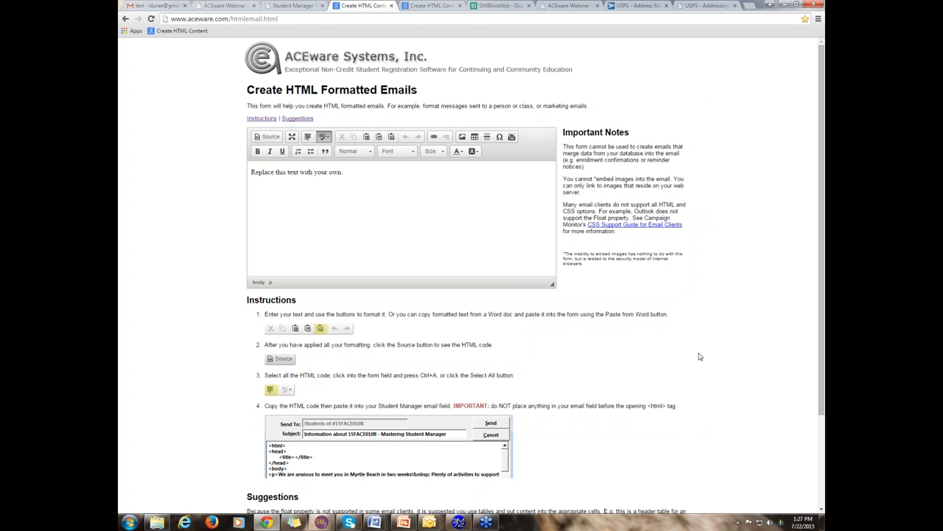
mouse_move(428, 254)
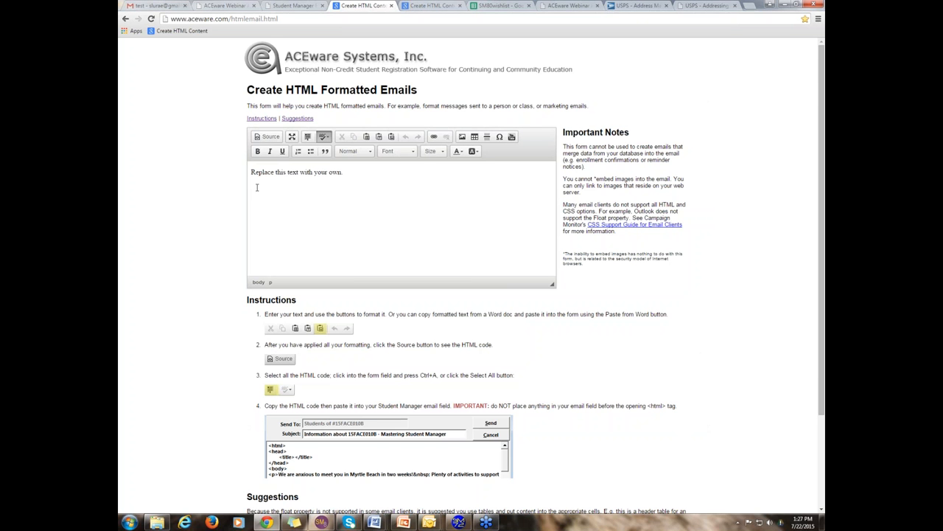
mouse_move(383, 209)
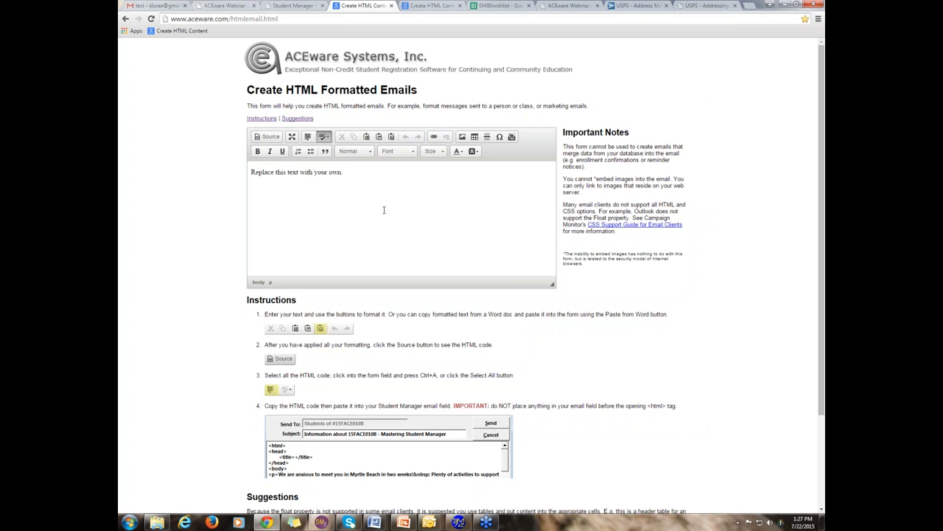
mouse_move(702, 121)
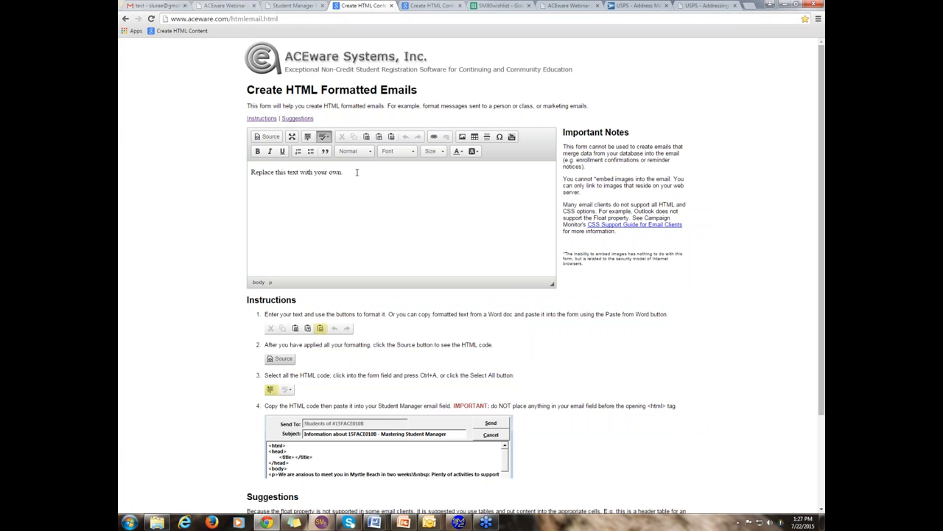
mouse_move(622, 280)
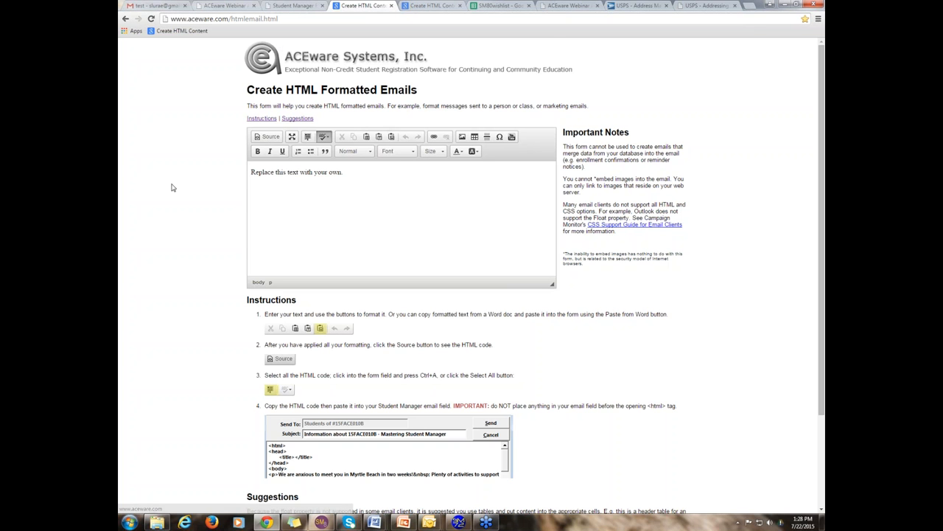
mouse_move(708, 366)
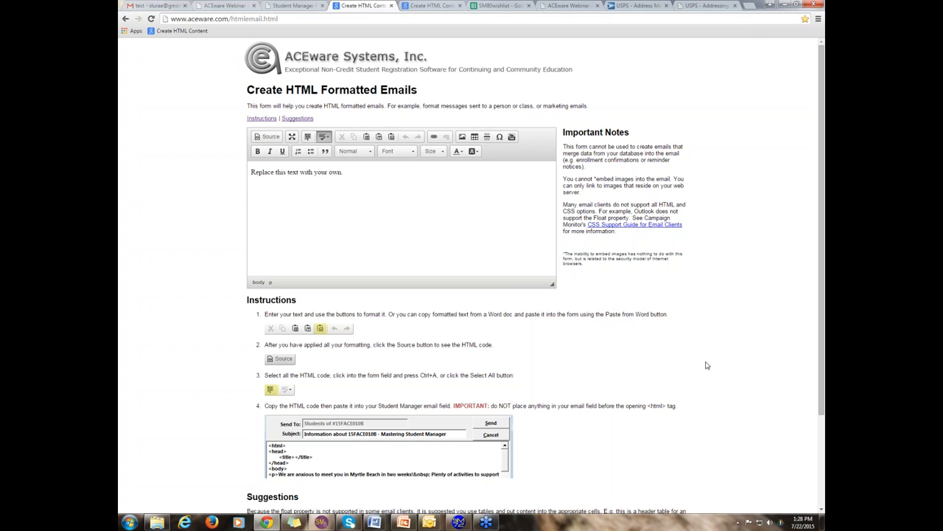
Scroll down to the Suggestions section with the Conference Benefits table example and footer
scroll("down", 3)
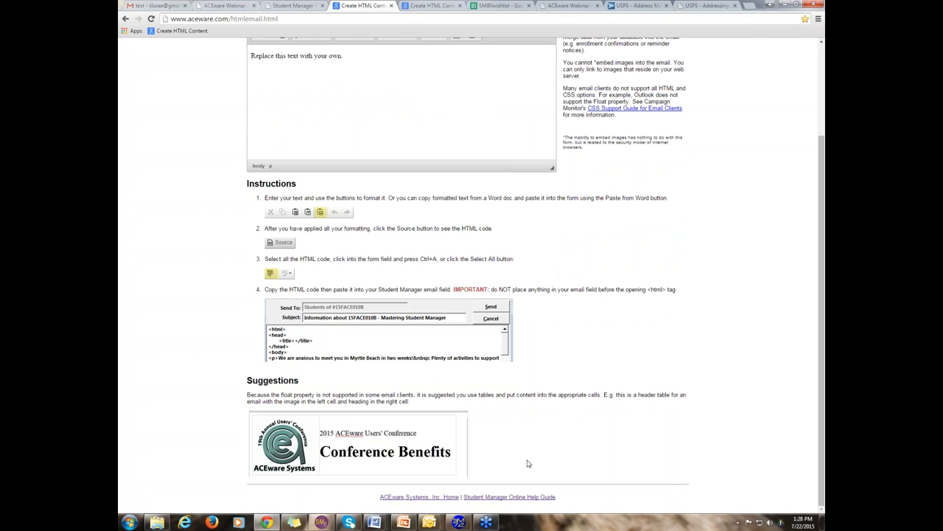
mouse_move(479, 508)
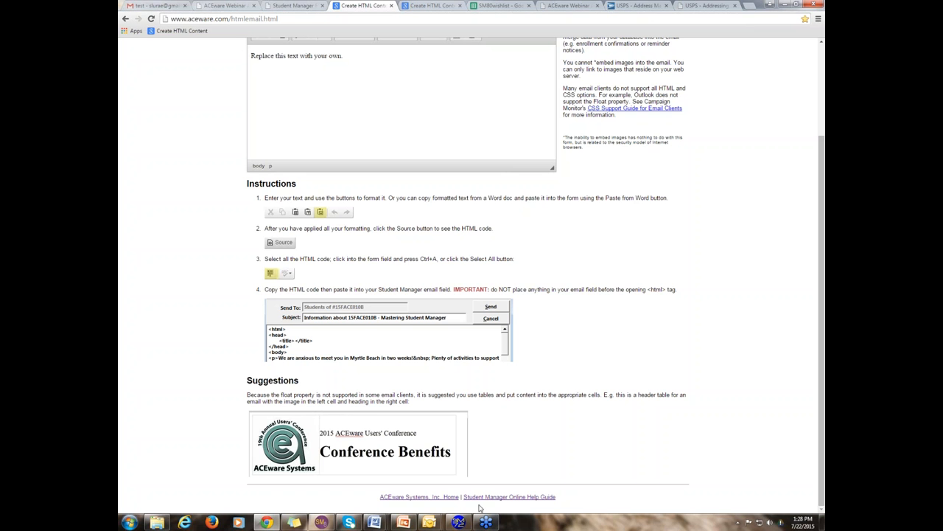